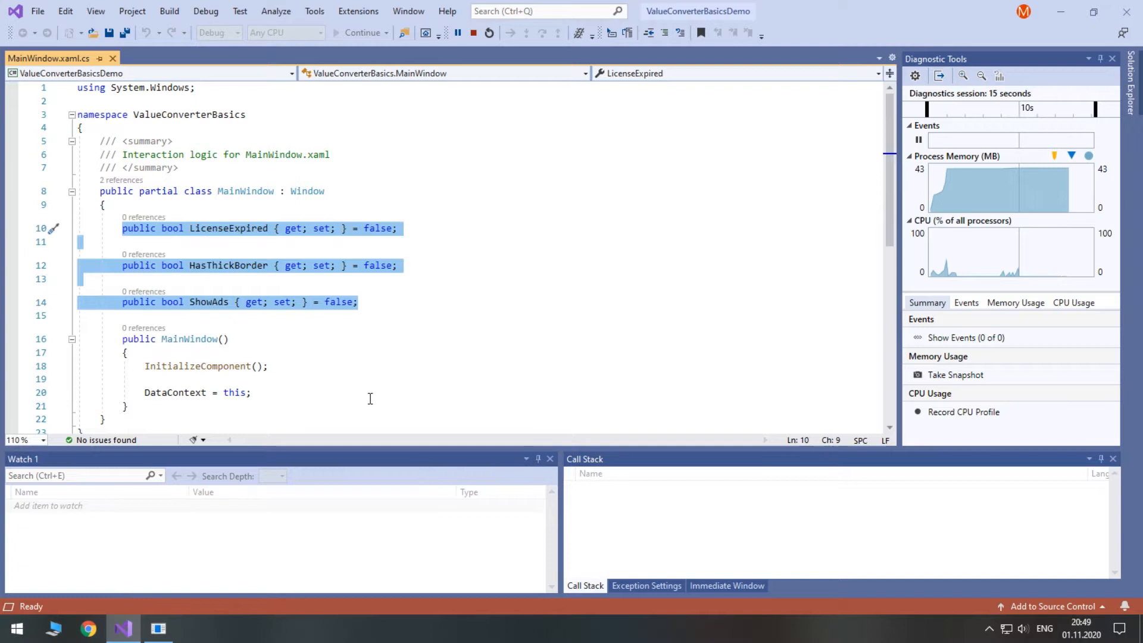
Close the running demo and change LicenseExpired's initializer to true in MainWindow.xaml.cs.
scroll("down", 3)
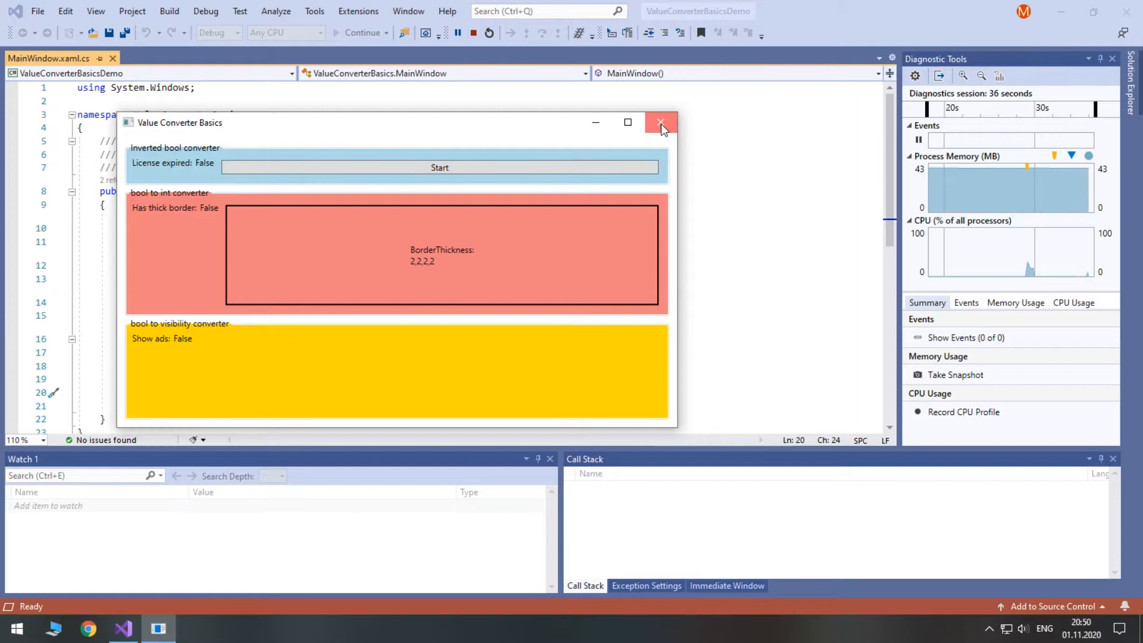
left_click(661, 121)
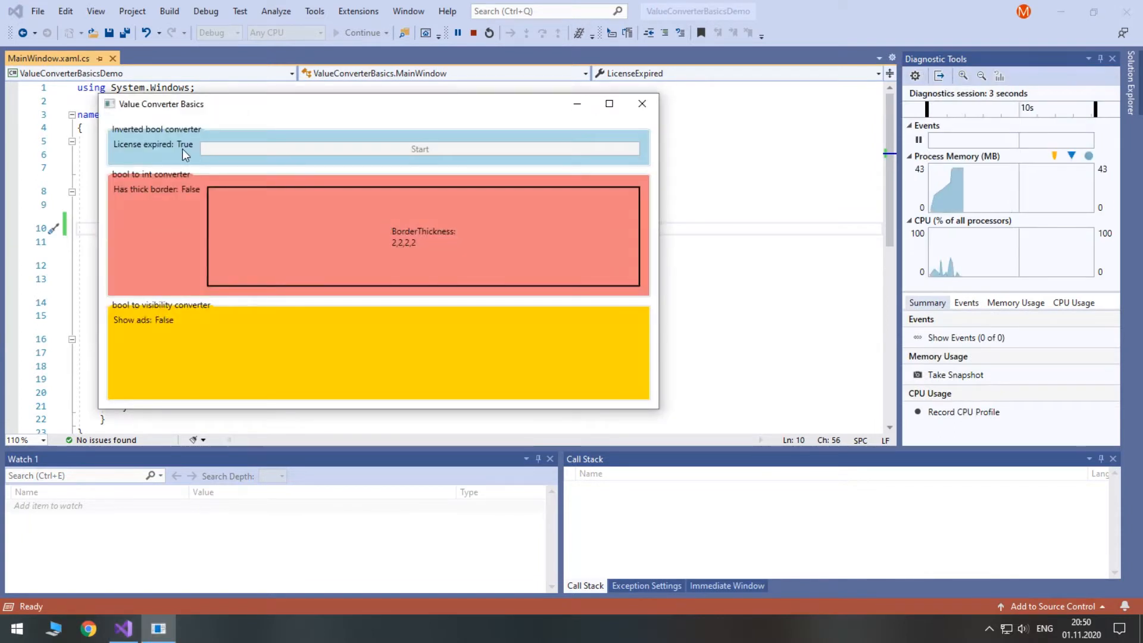
mouse_move(595, 122)
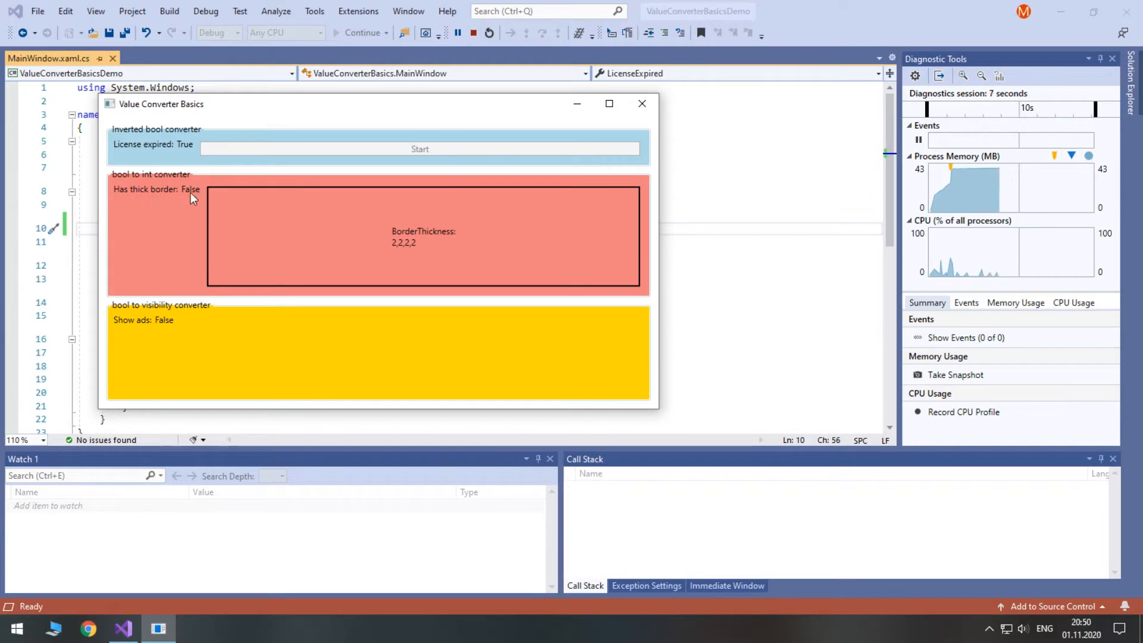
mouse_move(415, 258)
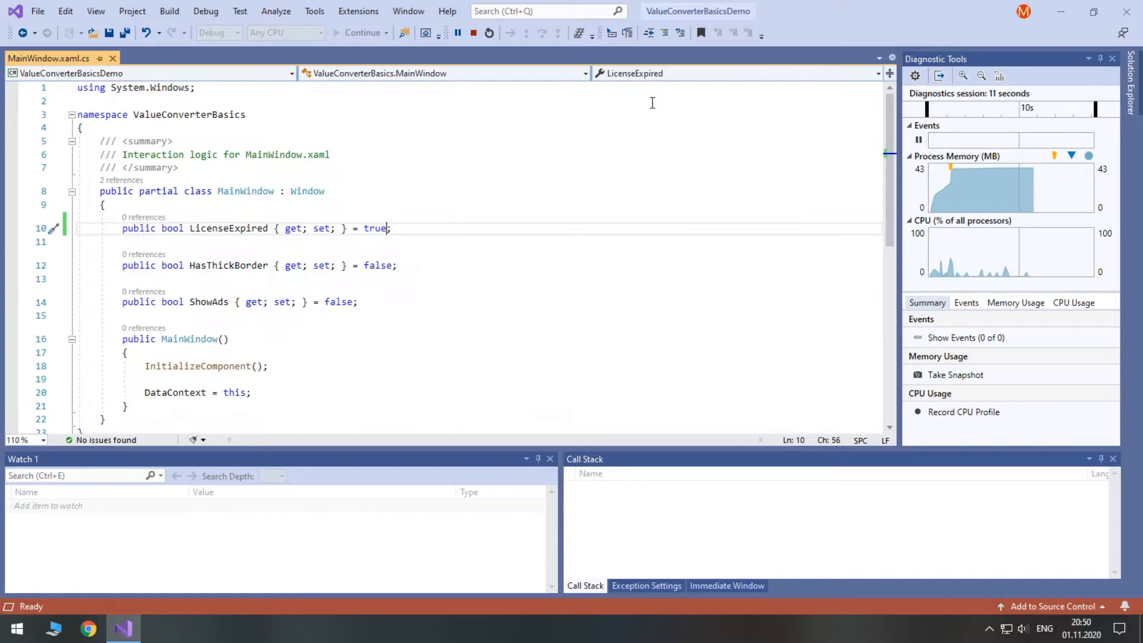
type("tru")
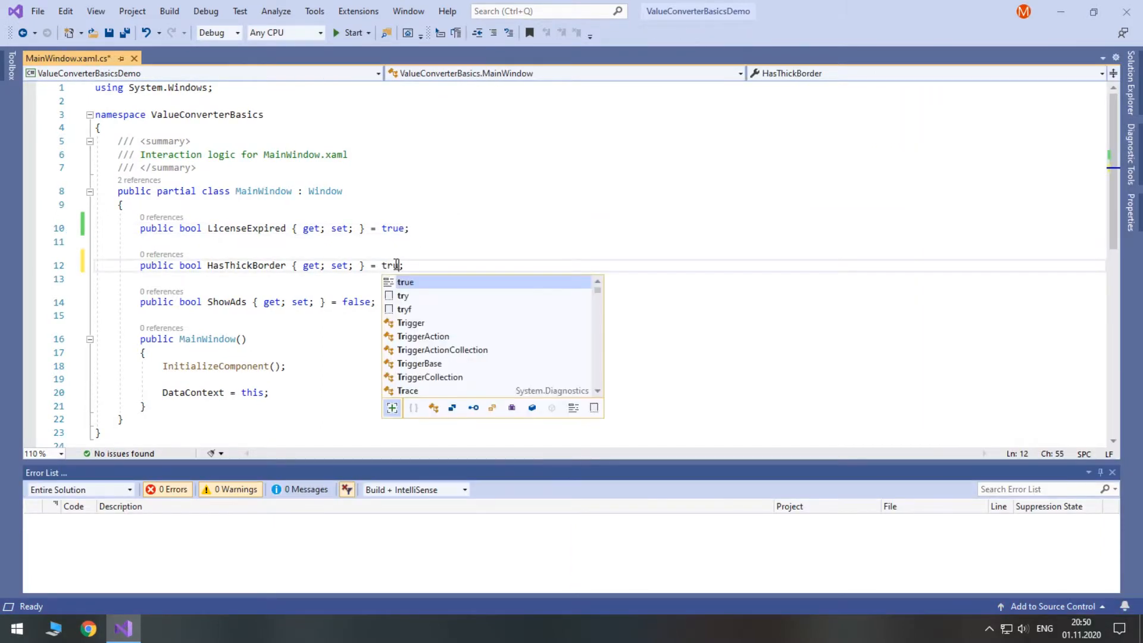
Run the demo with LicenseExpired true, close it, then set HasThickBorder/ShowAds to true.
left_click(350, 33)
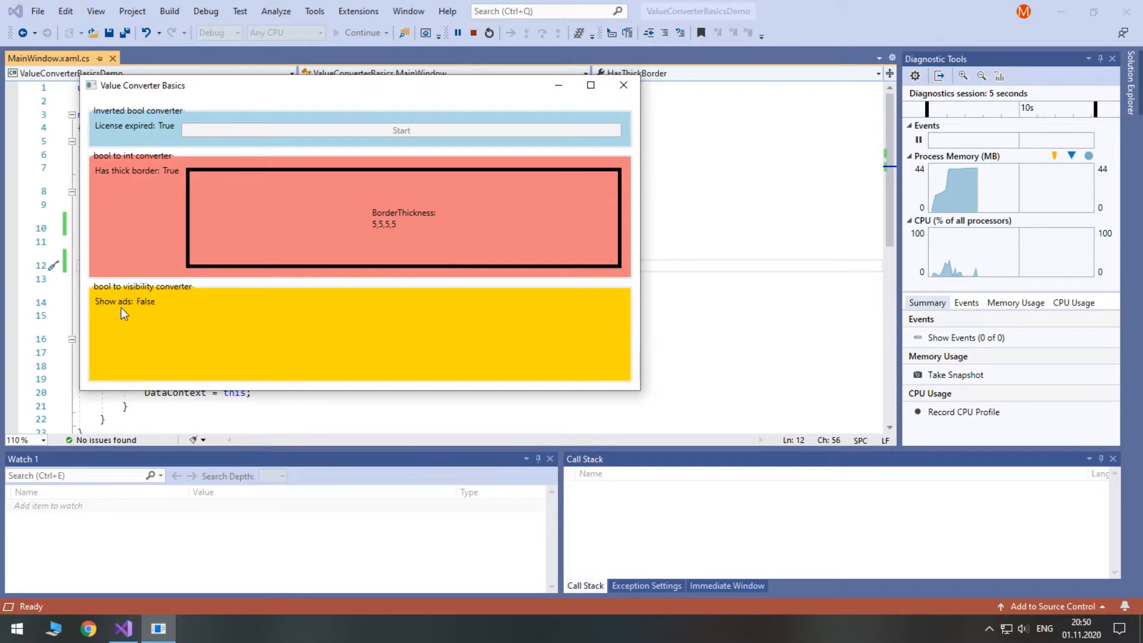
mouse_move(229, 329)
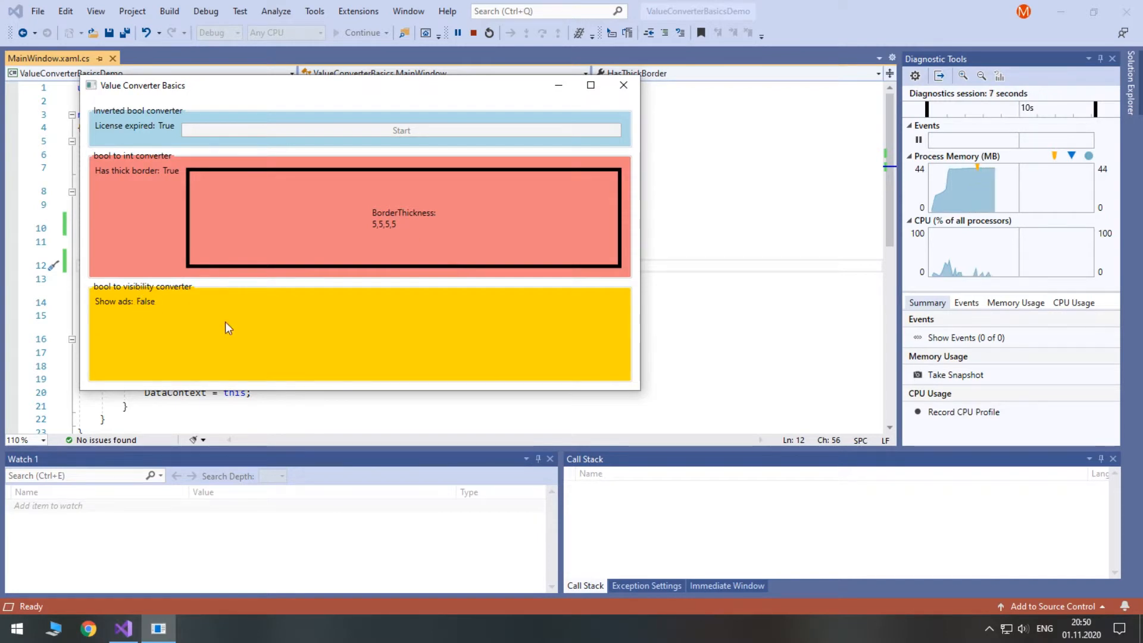
left_click(488, 33)
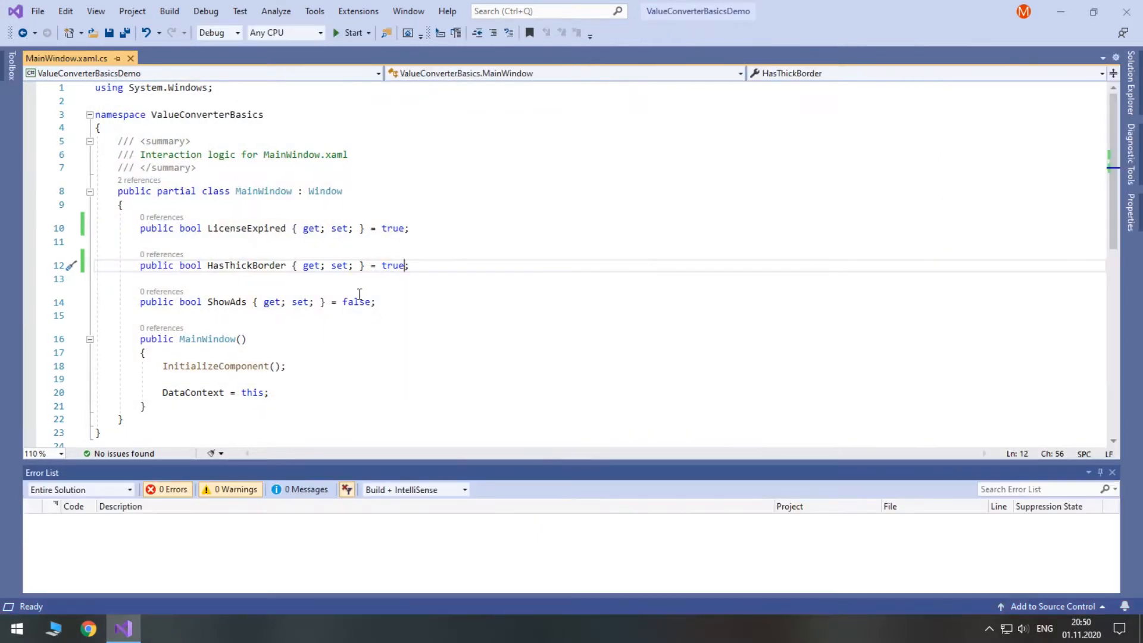
type("true")
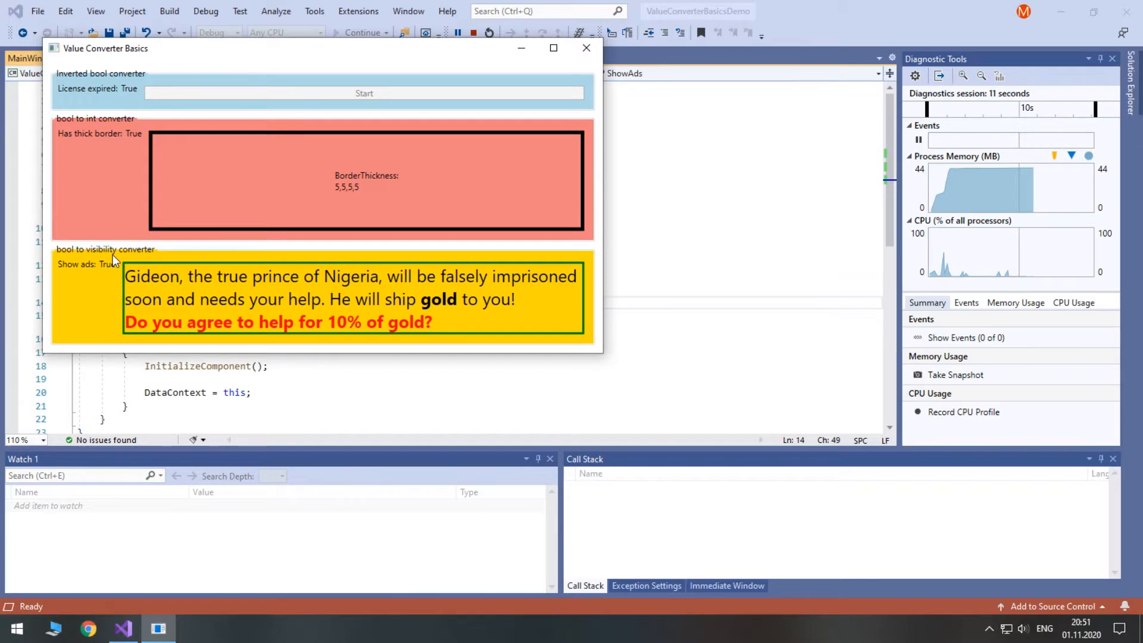
mouse_move(557, 128)
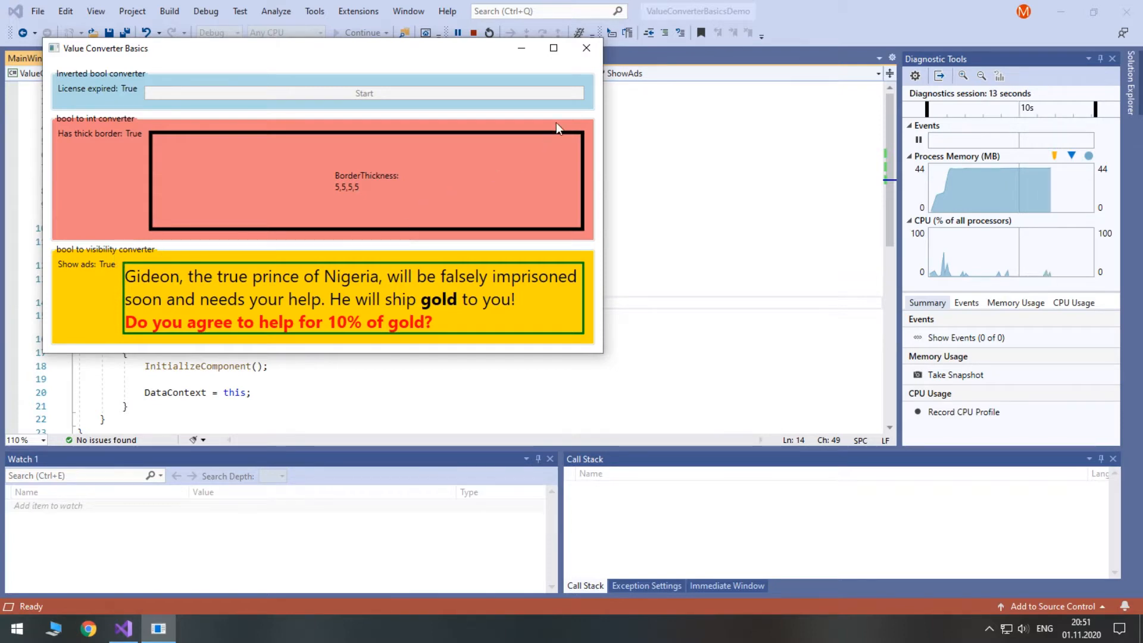
mouse_move(586, 48)
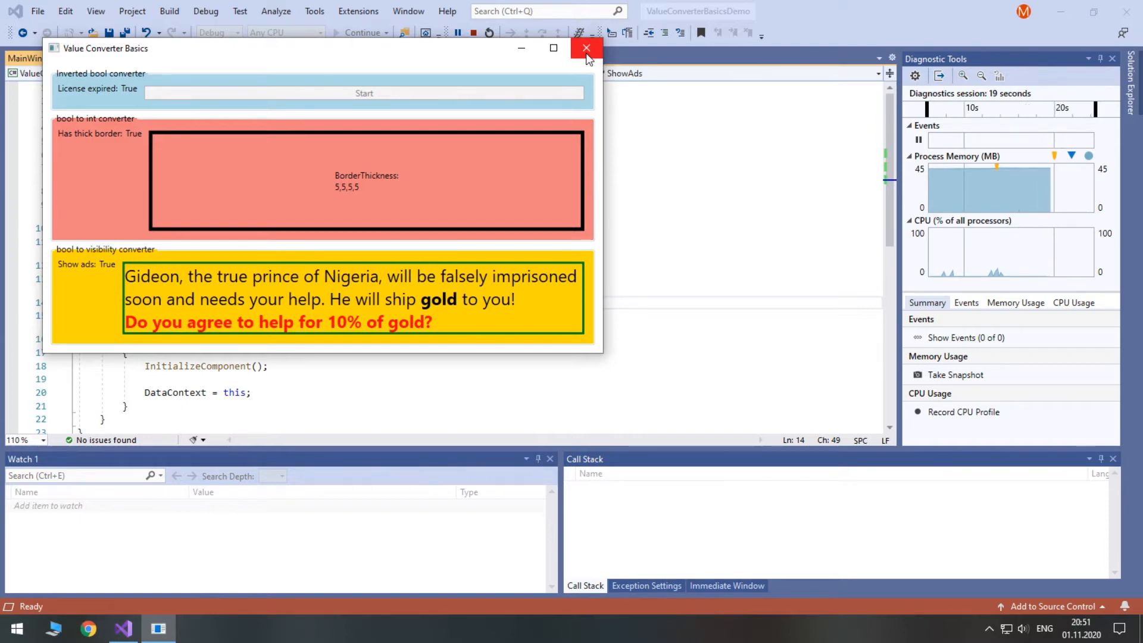
mouse_move(591, 95)
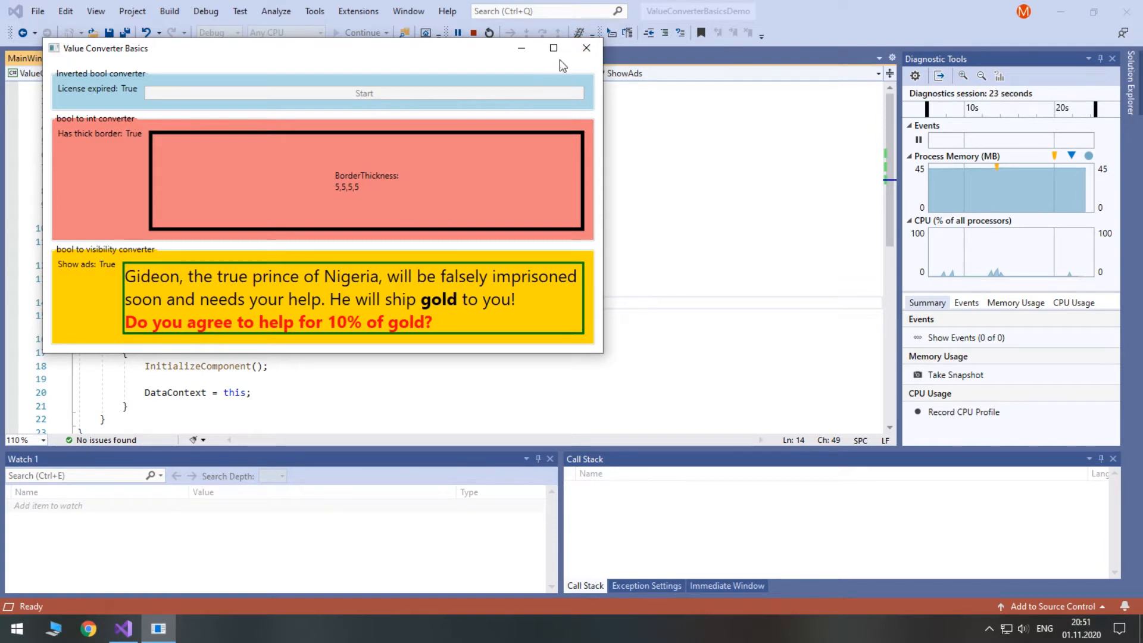
Maximize and restore the demo window showing the thick border and advert, then close it.
left_click(554, 48)
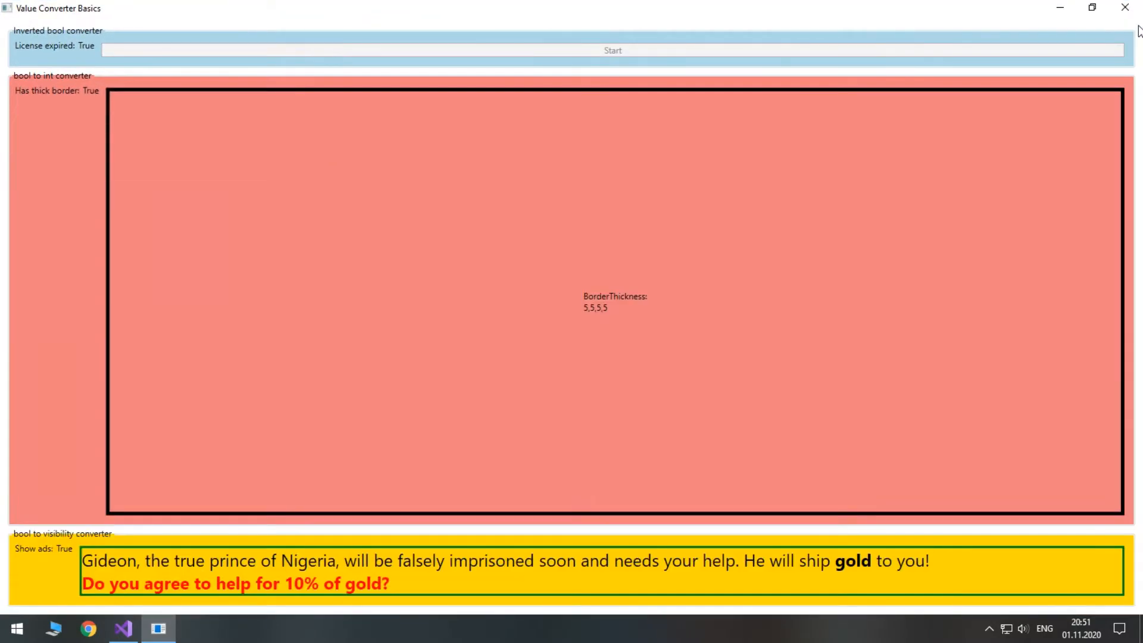
left_click(1091, 9)
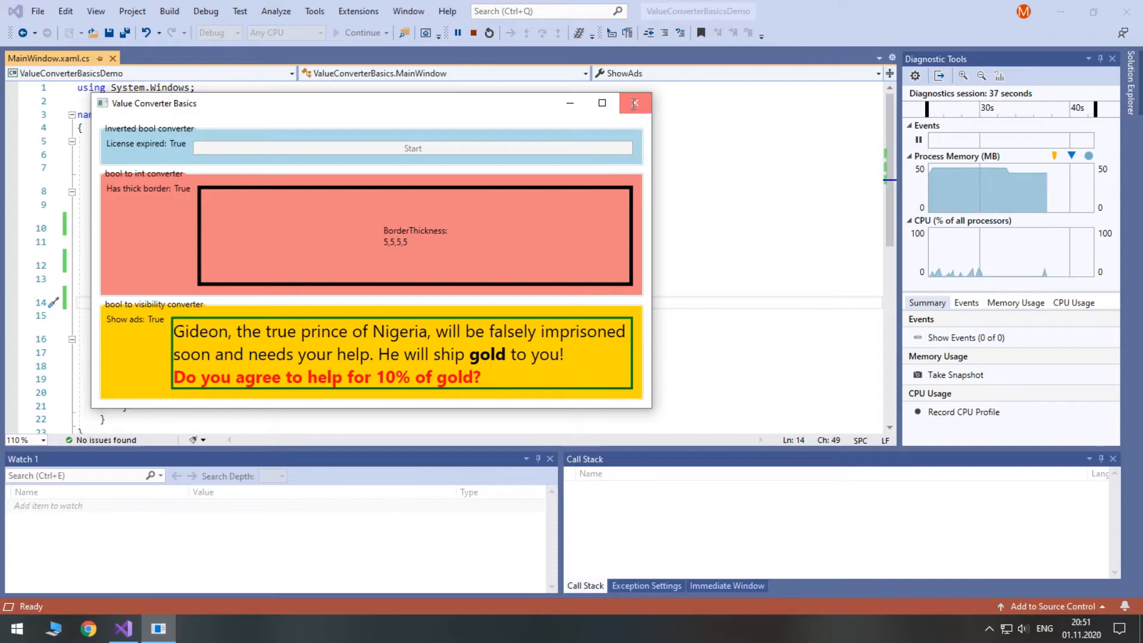
left_click(633, 102)
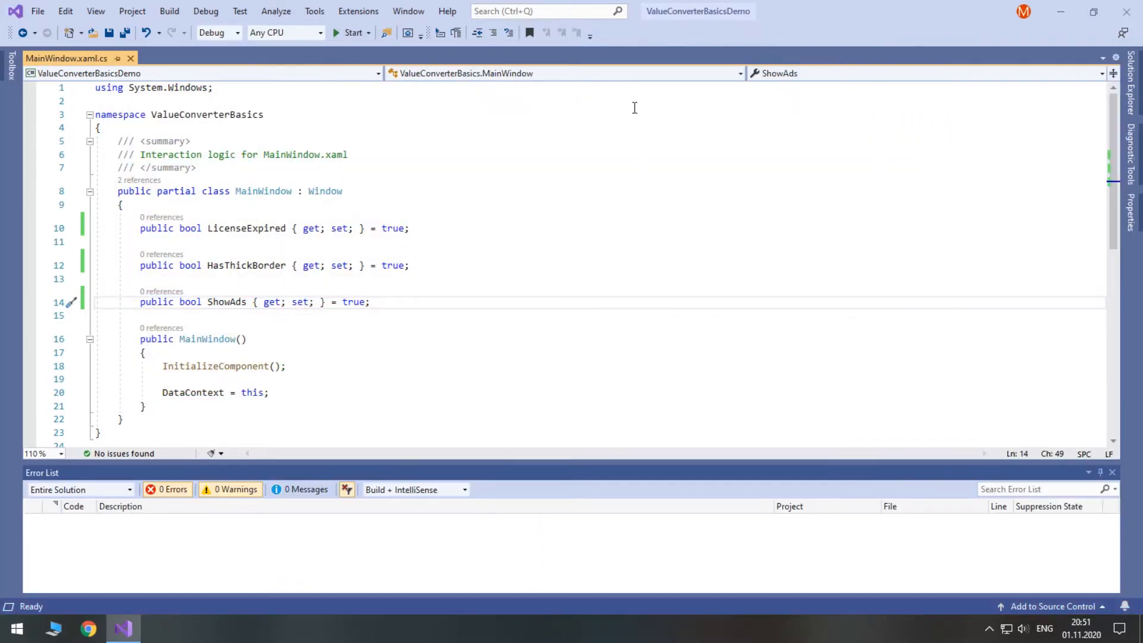
Add a new class BooleanToInvertedConverter to the ValueConverterBasics project deriving from IValueConverter.
left_click(62, 58)
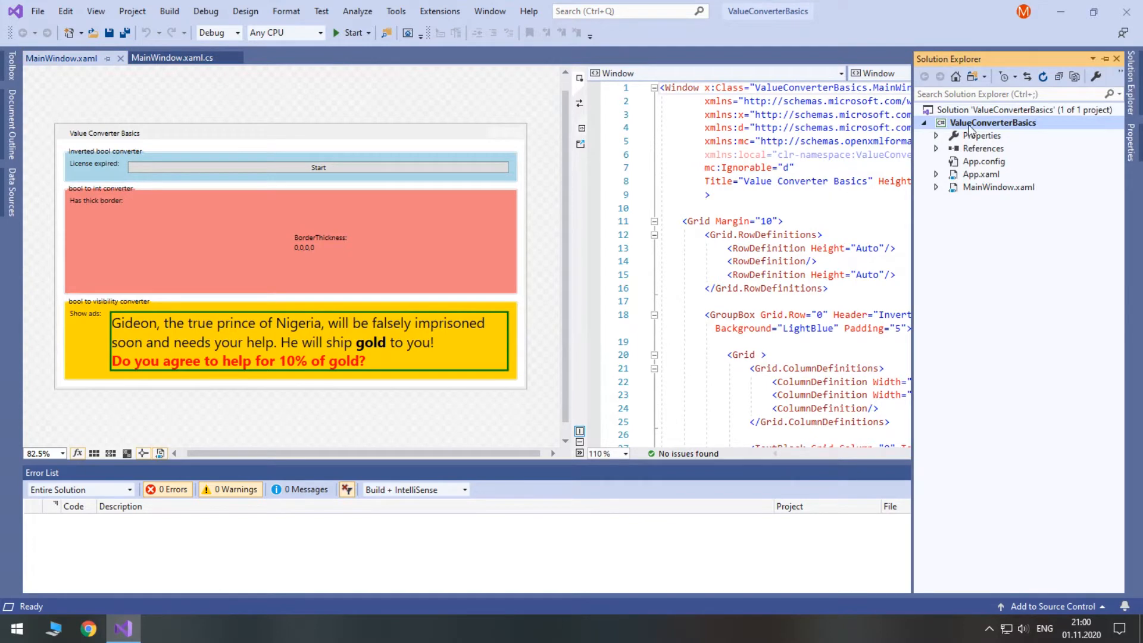
right_click(993, 123)
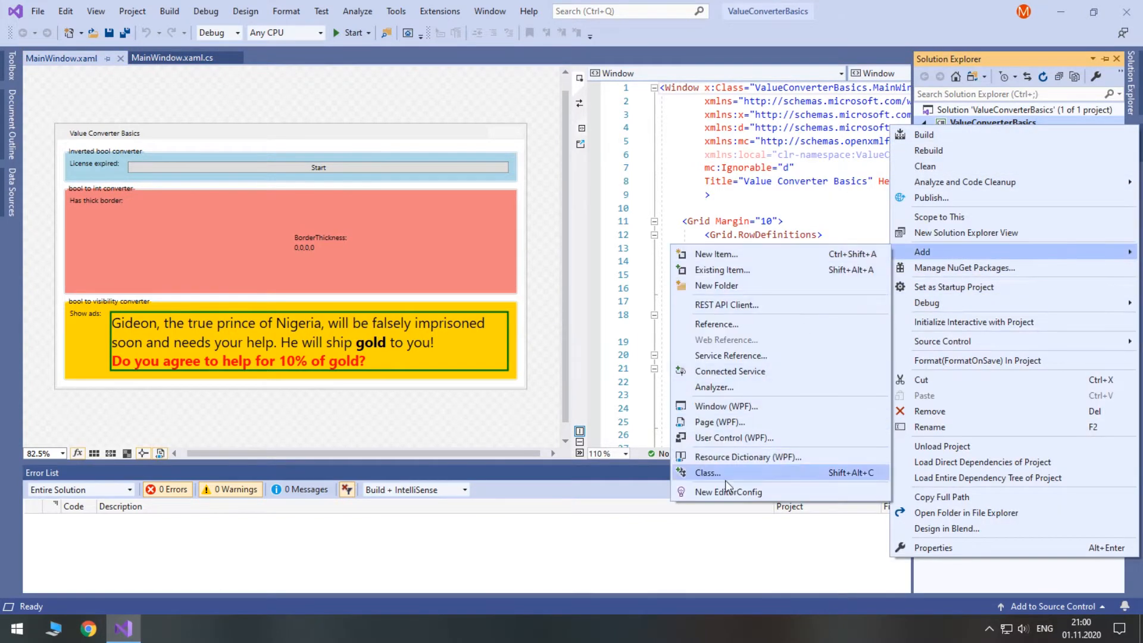
left_click(707, 472)
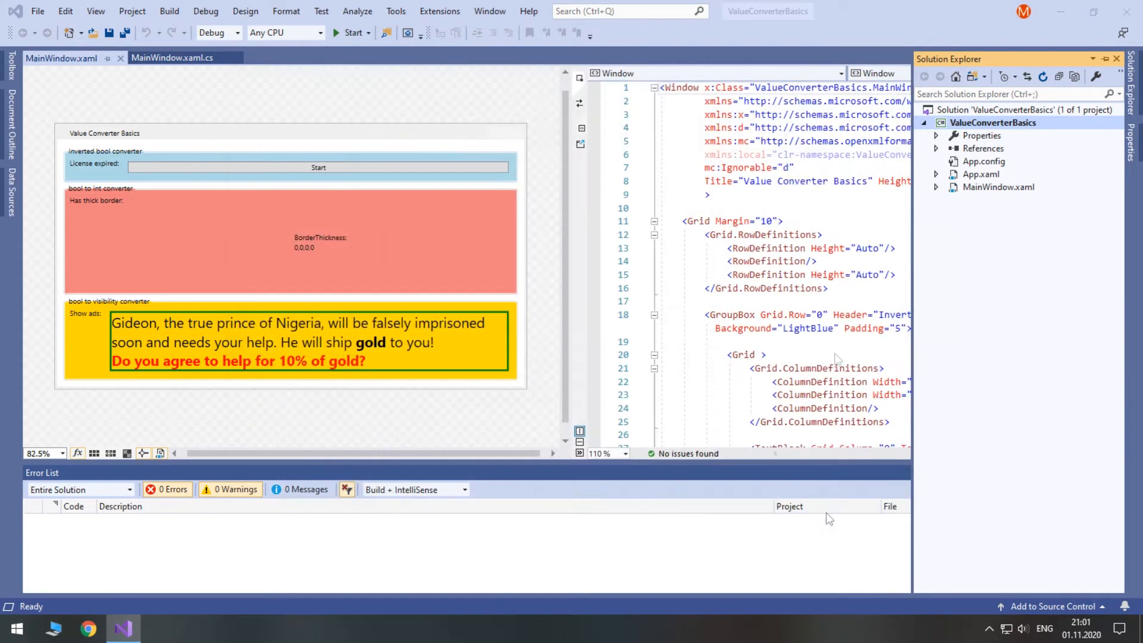
type("IValueConverter")
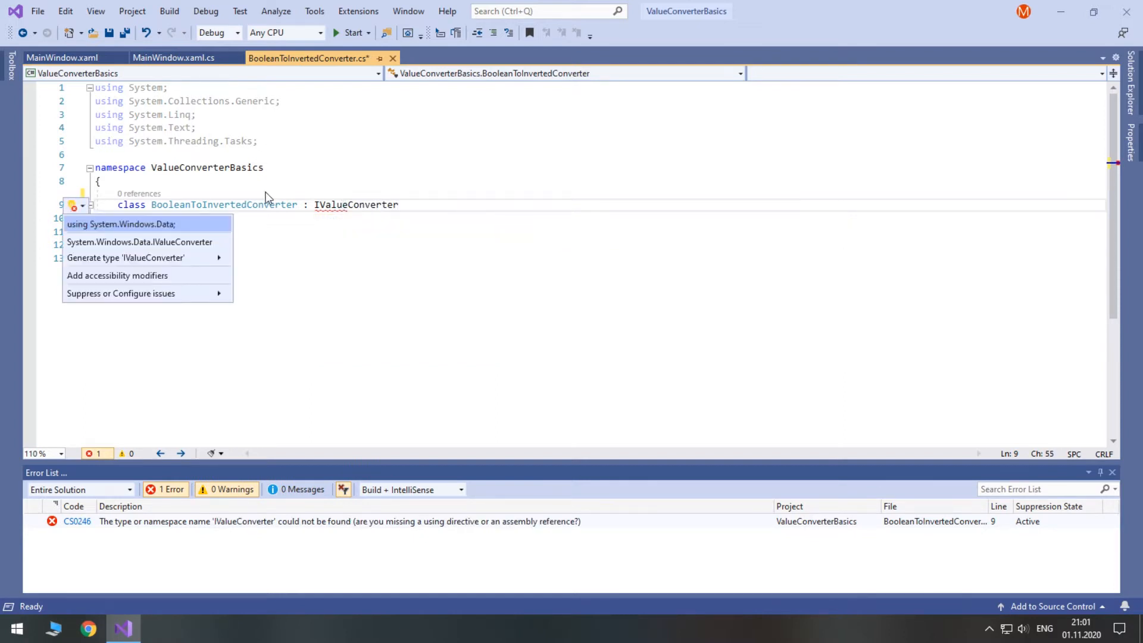
Import System.Windows.Data and generate the IValueConverter Convert/ConvertBack stubs.
left_click(121, 224)
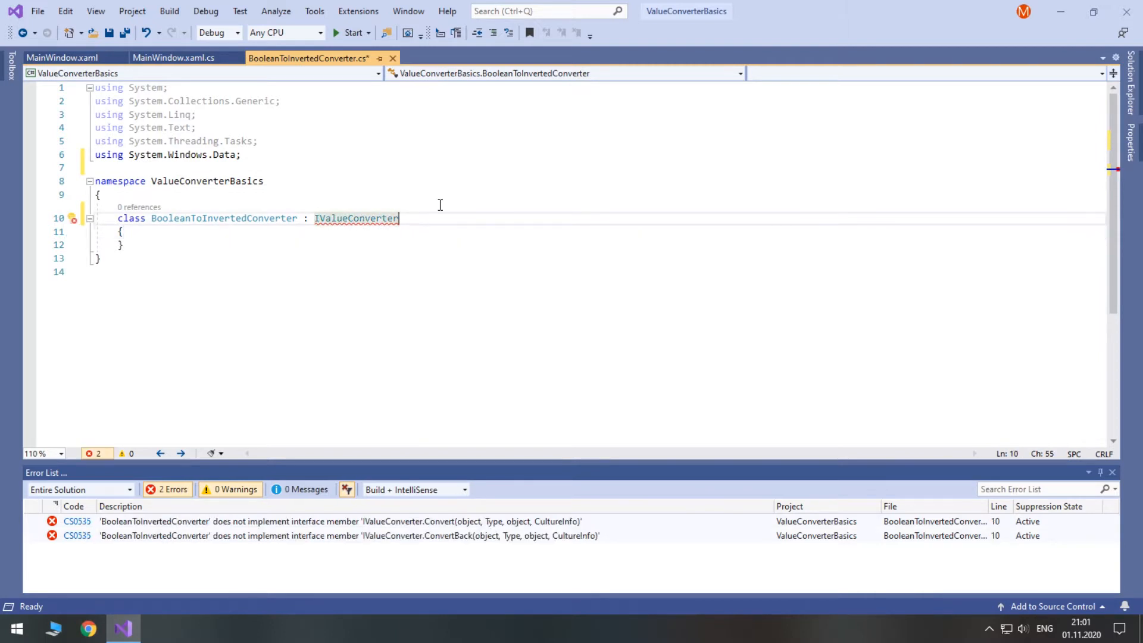
left_click(72, 219)
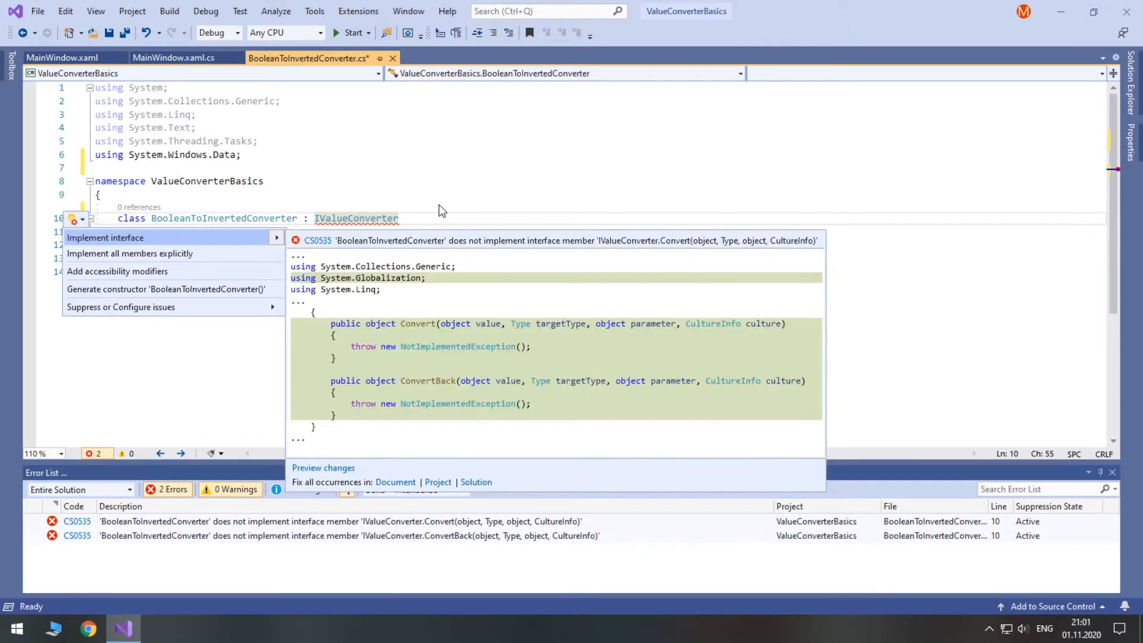
left_click(105, 238)
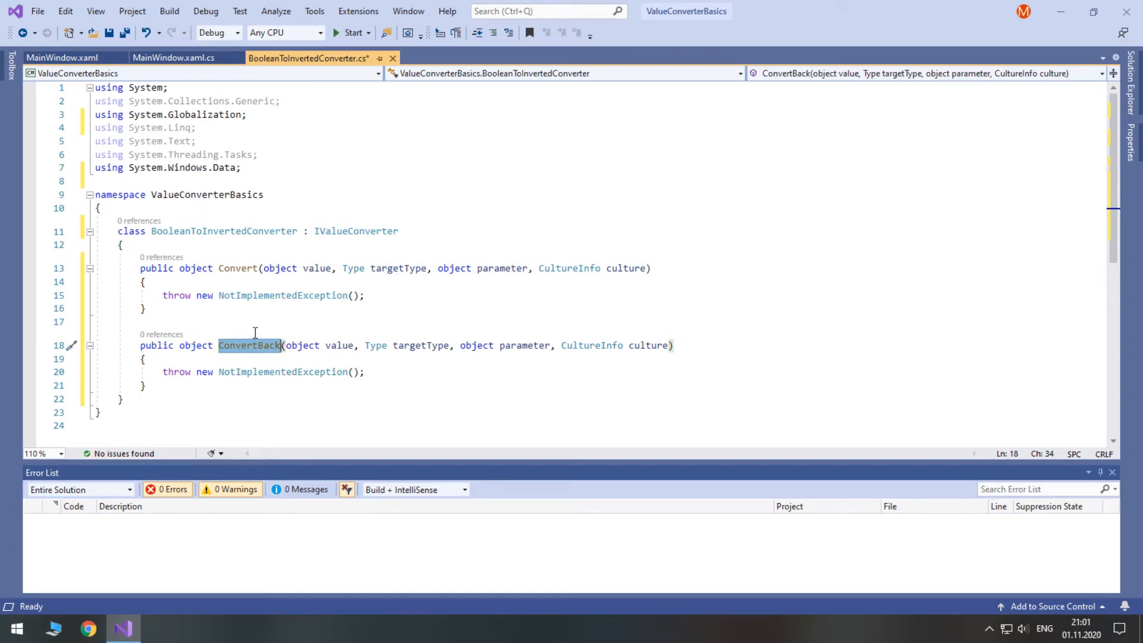
Replace Convert's body with 'return !(bool)value;' to invert the boolean input.
double_click(238, 268)
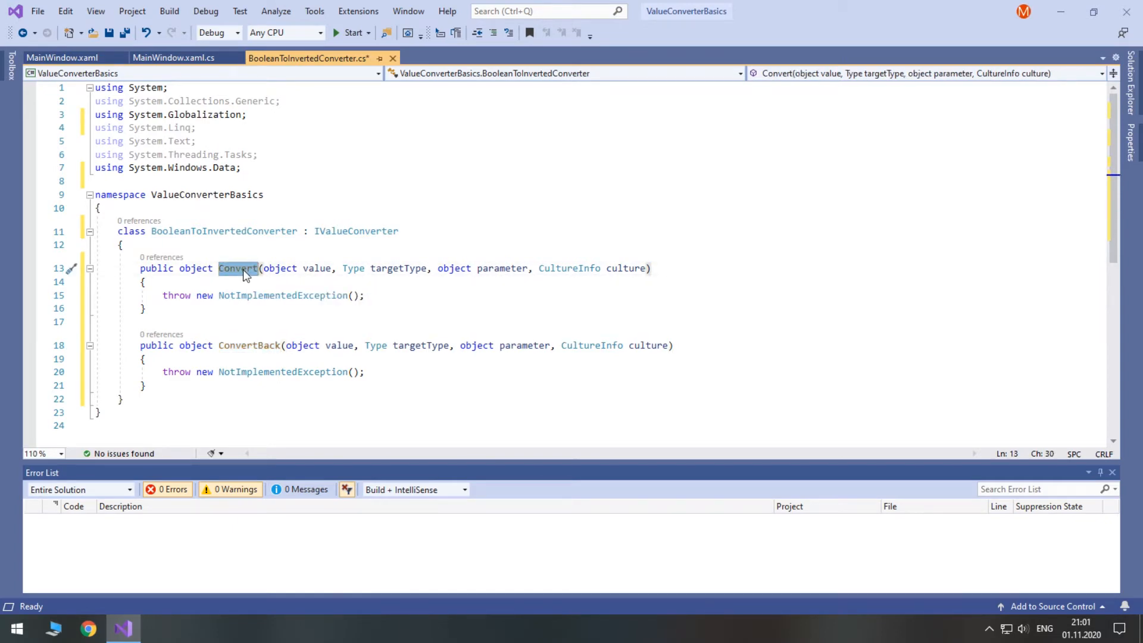
mouse_move(244, 345)
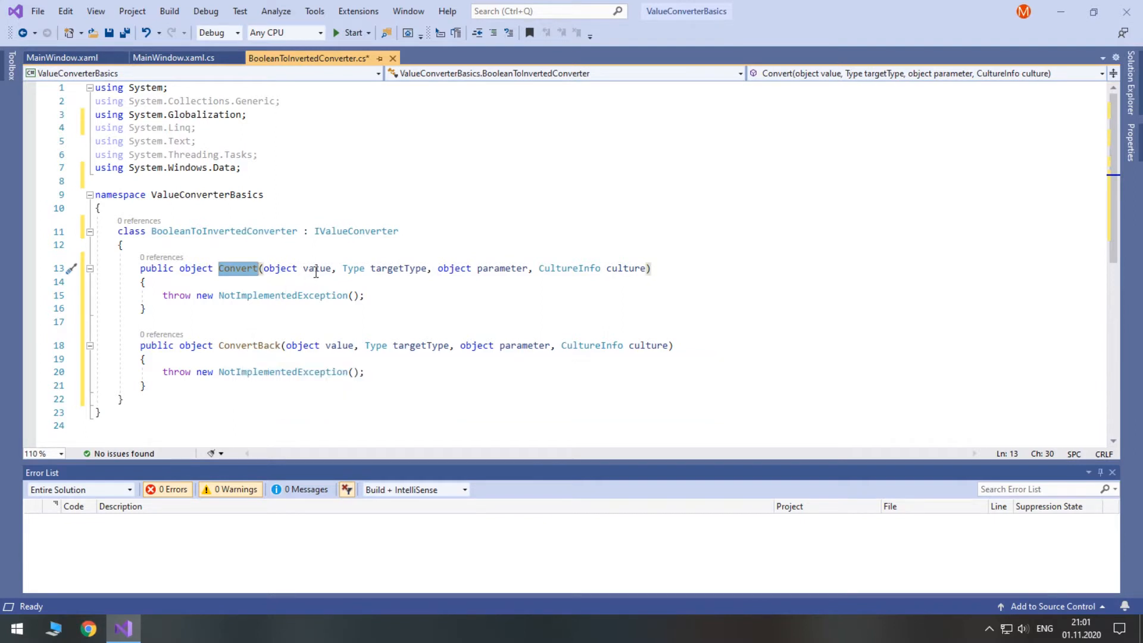
mouse_move(317, 268)
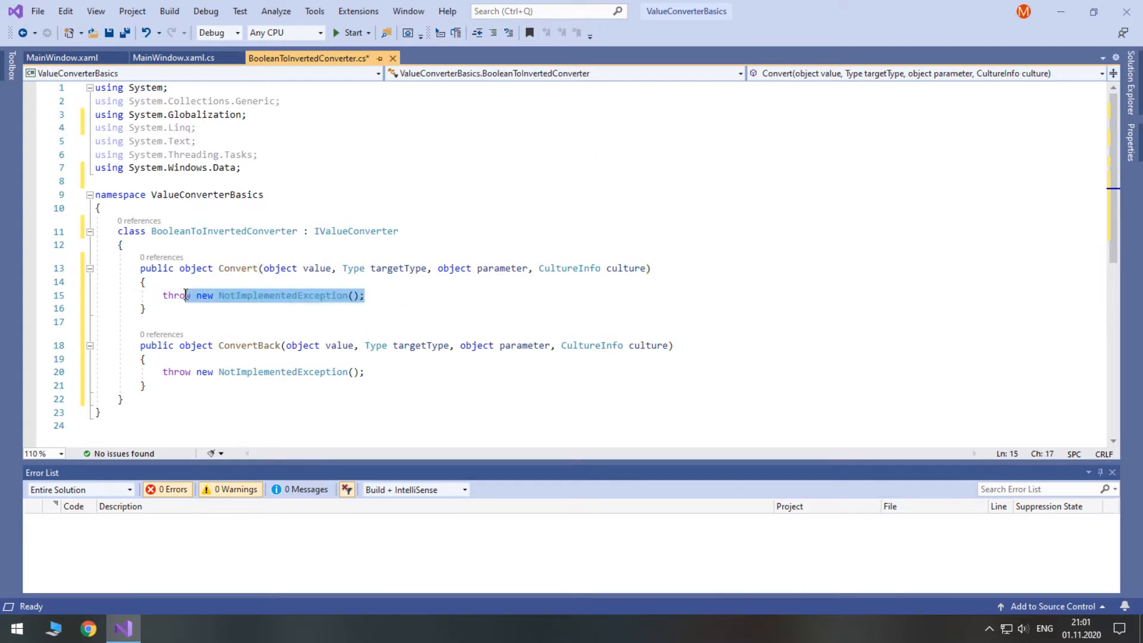
type("return")
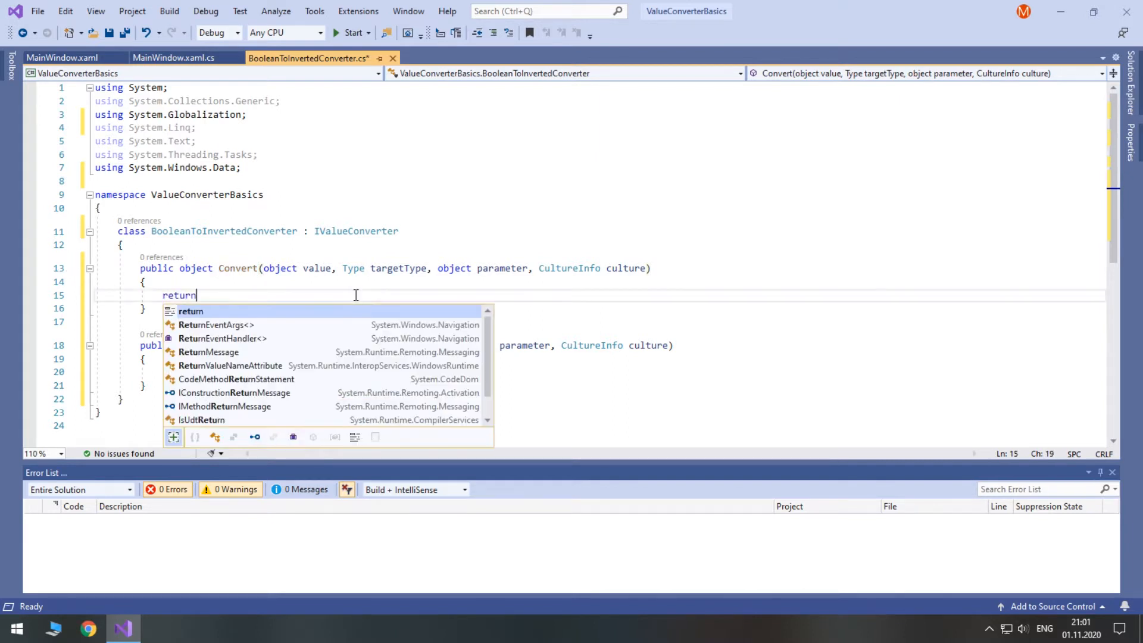
type("va")
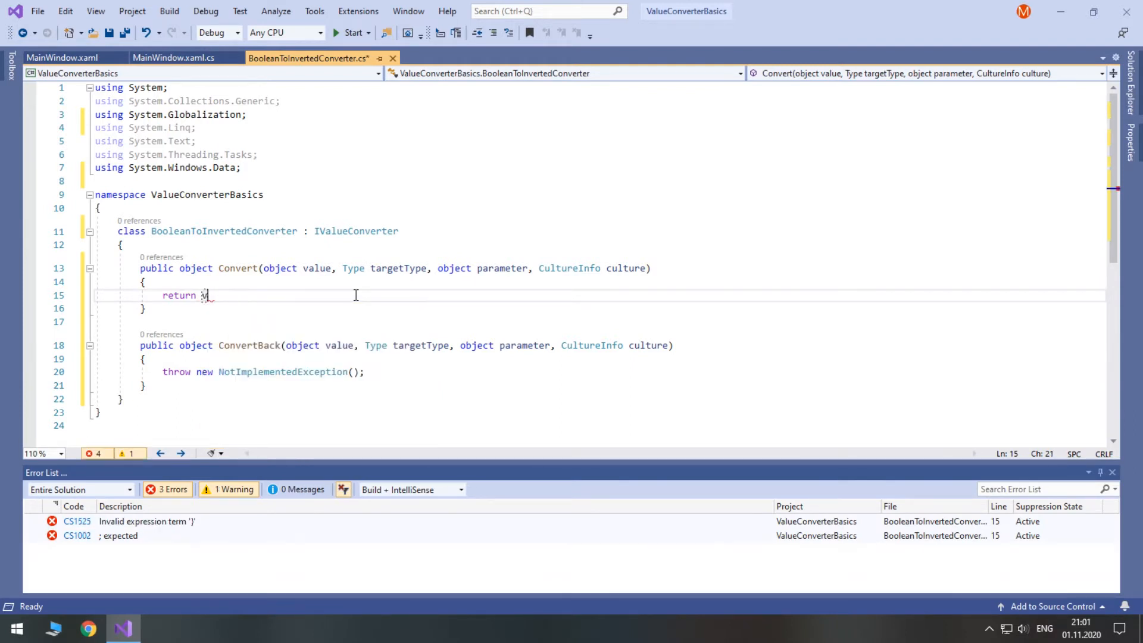
type("value;")
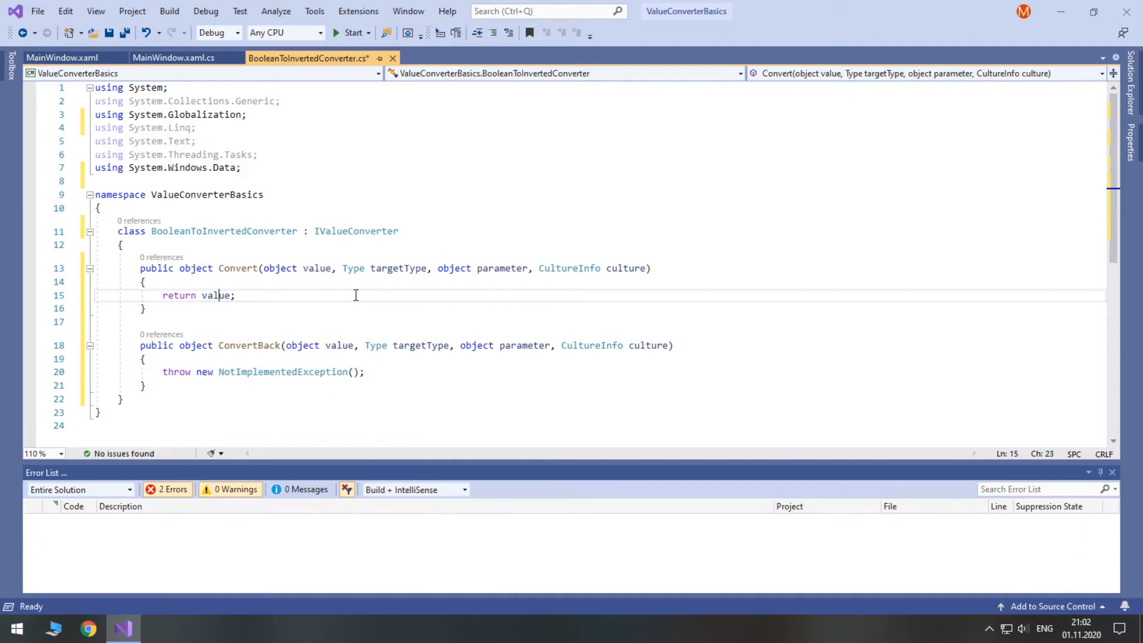
type("(bo")
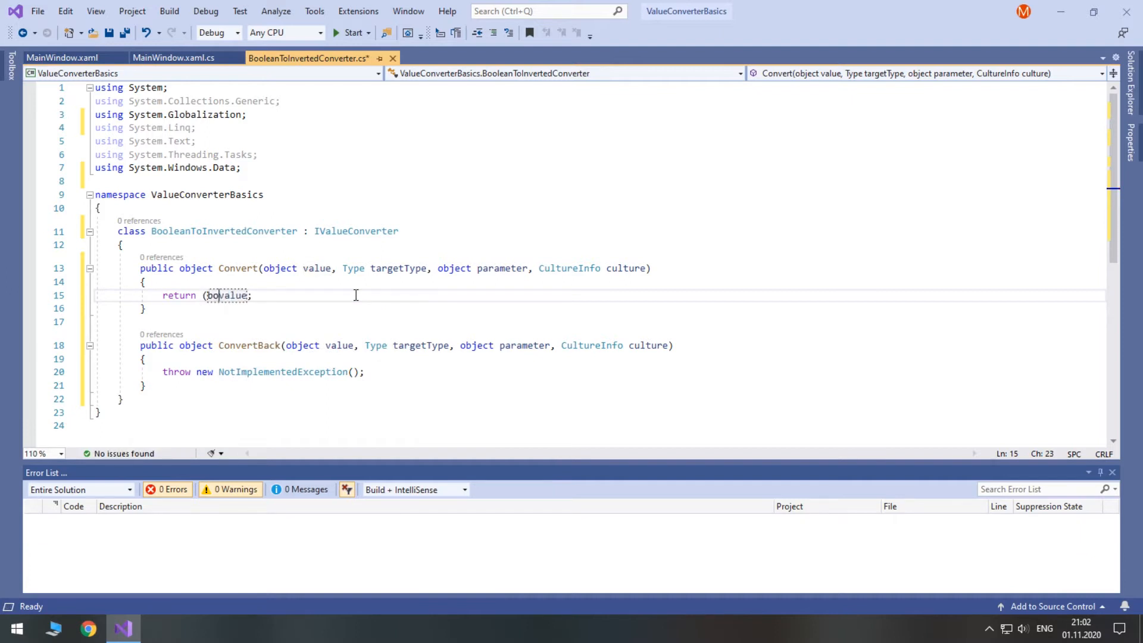
type("ol)")
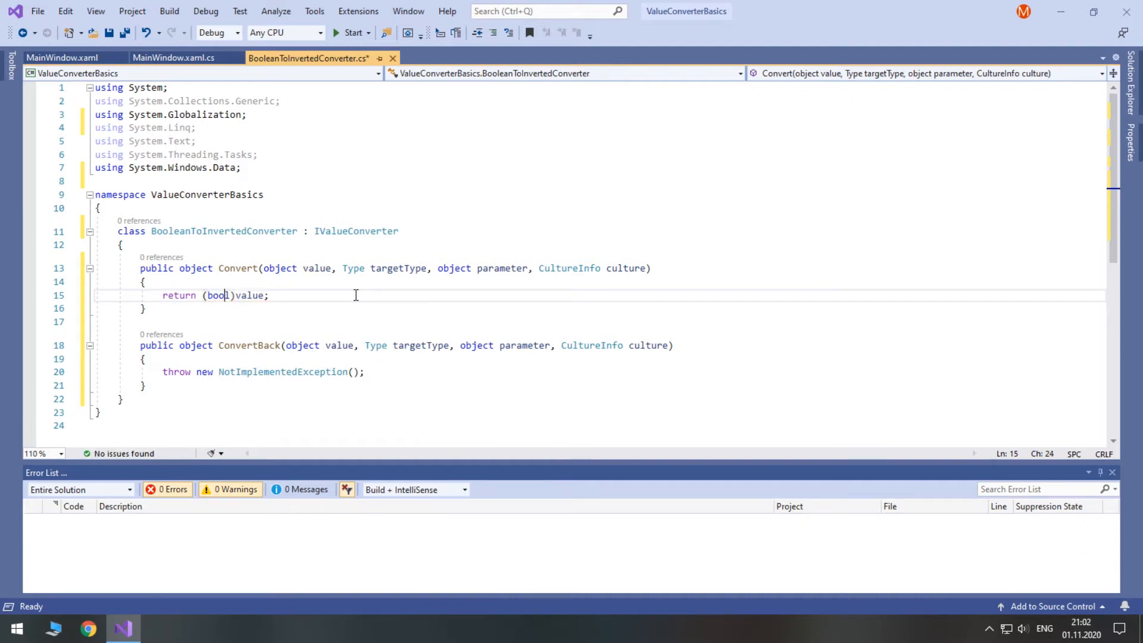
type("!")
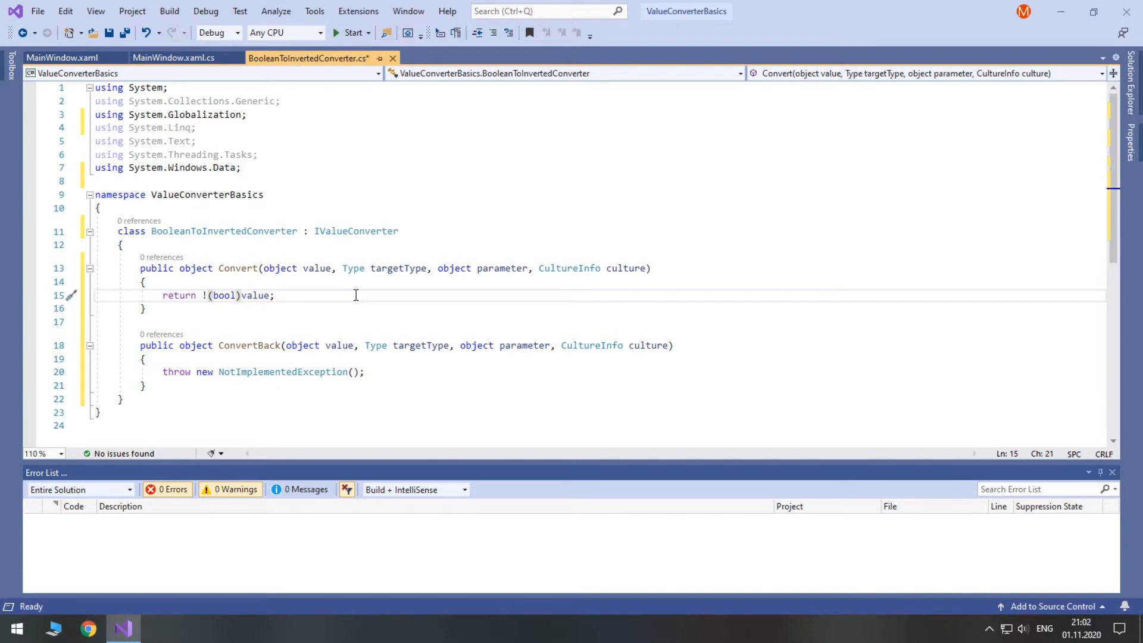
mouse_move(61, 57)
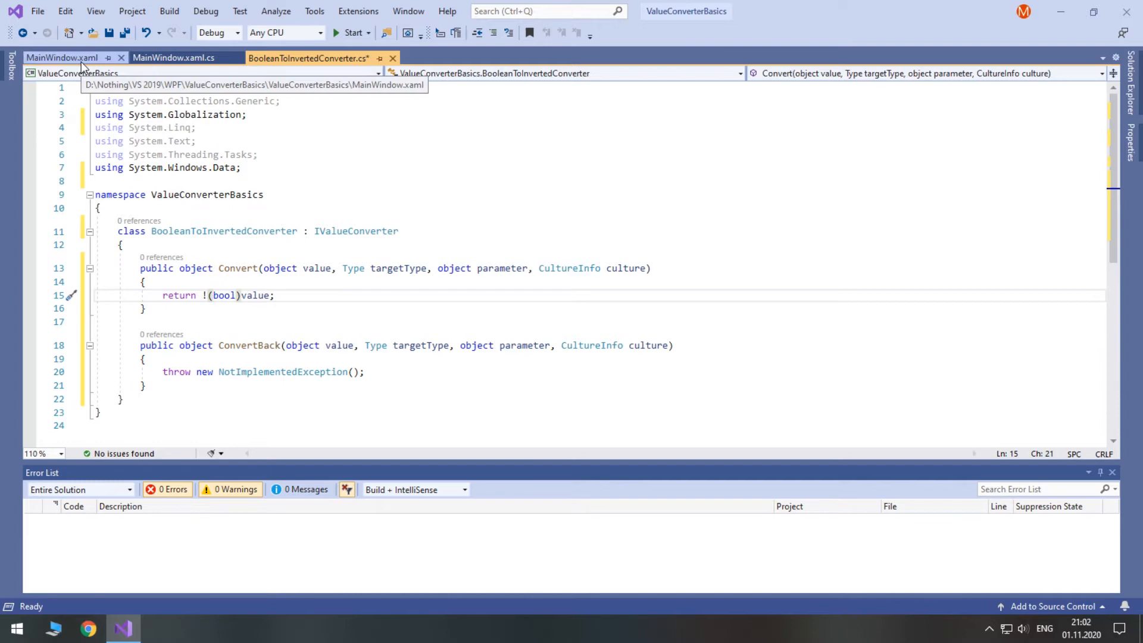
Add Window.Resources with local:BooleanToInvertedConverter keyed booleanToInvertedConverter in MainWindow.xaml.
left_click(60, 57)
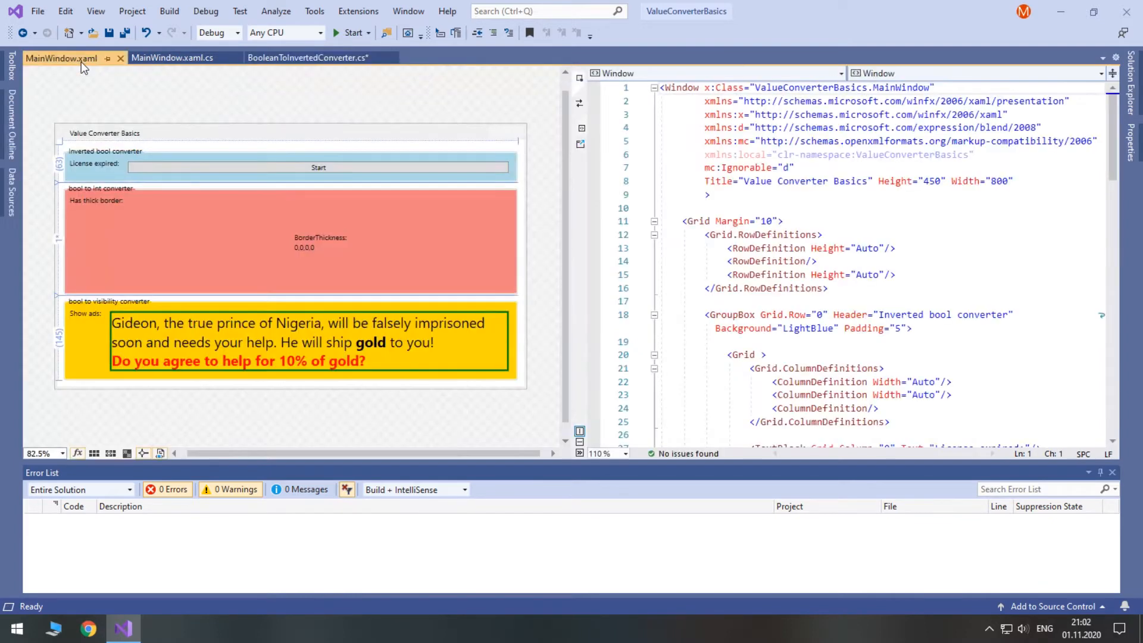
type("<Window.Resources>")
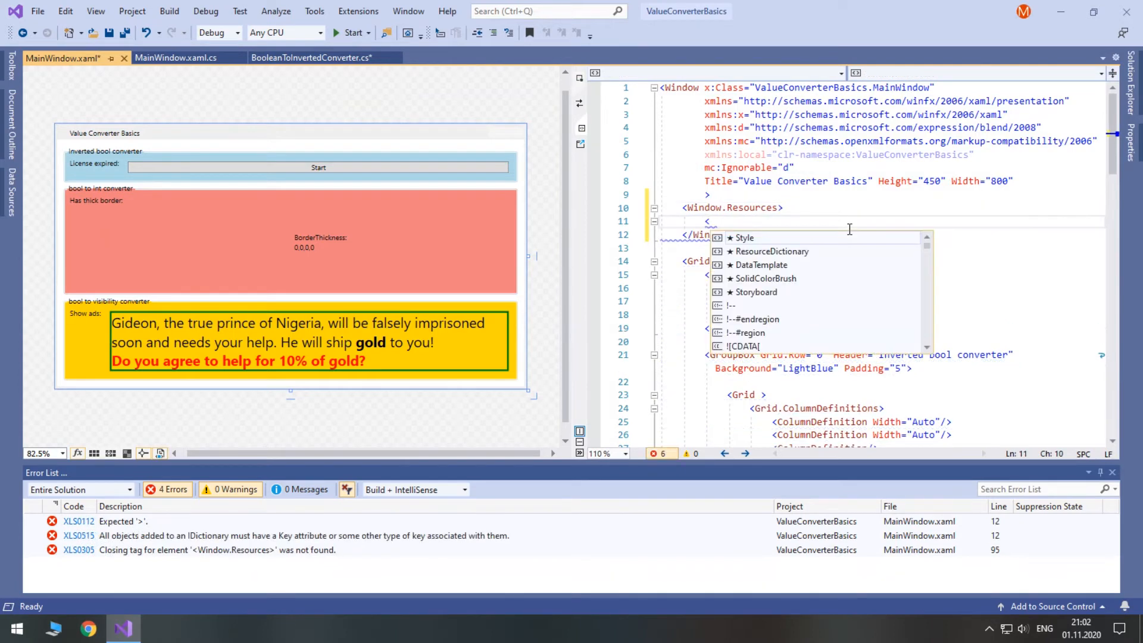
type("boo")
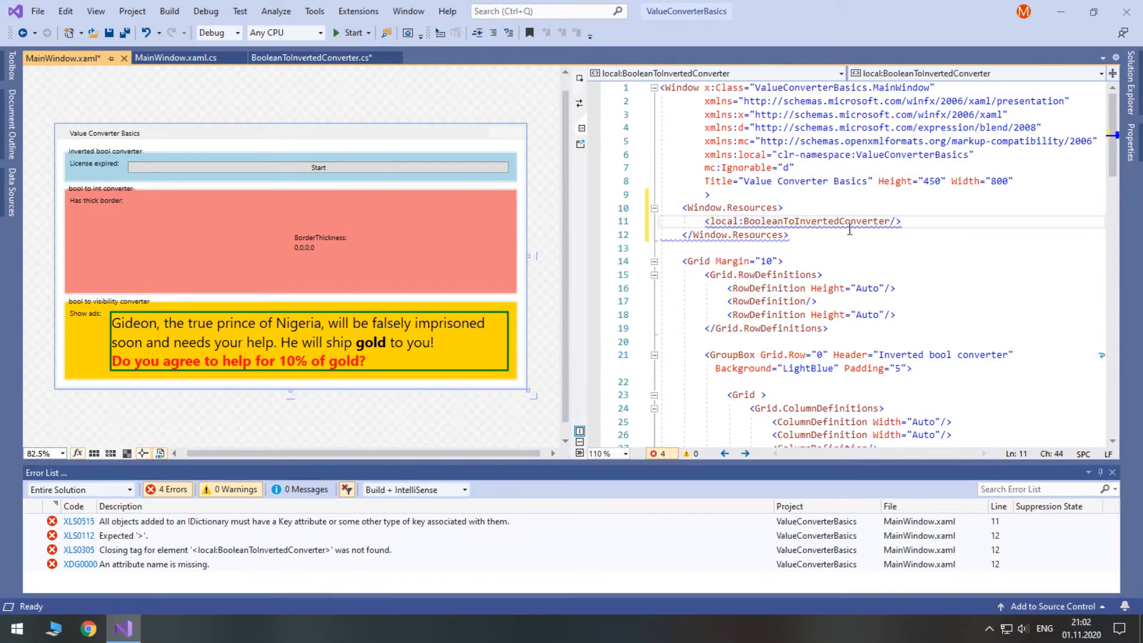
type("x:Key=\"")
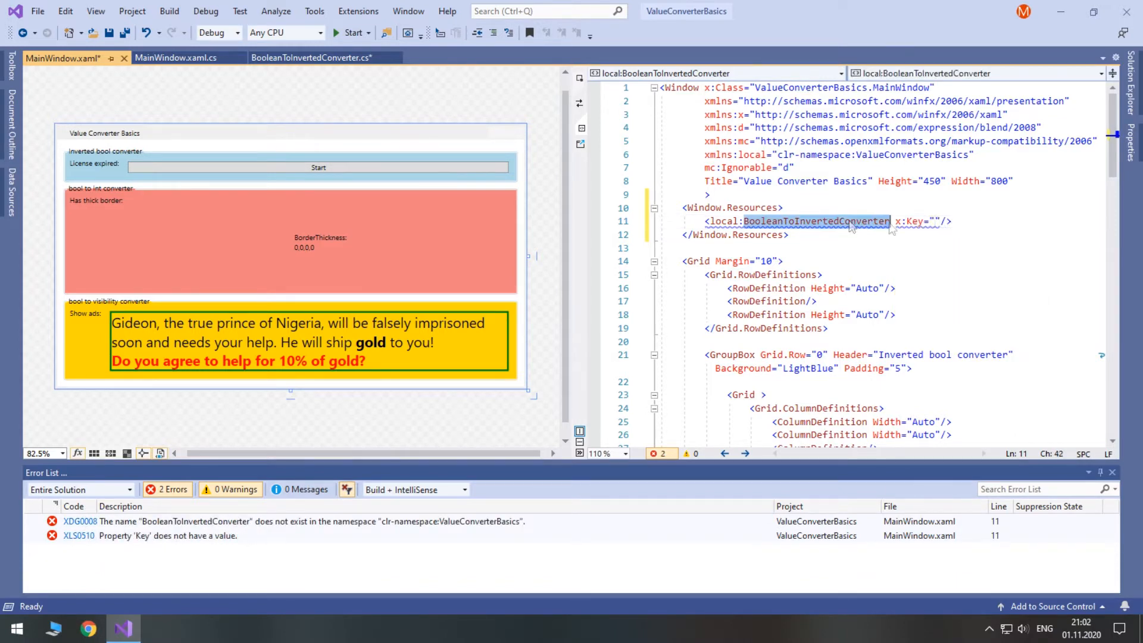
type("BooleanToInvertedConverter")
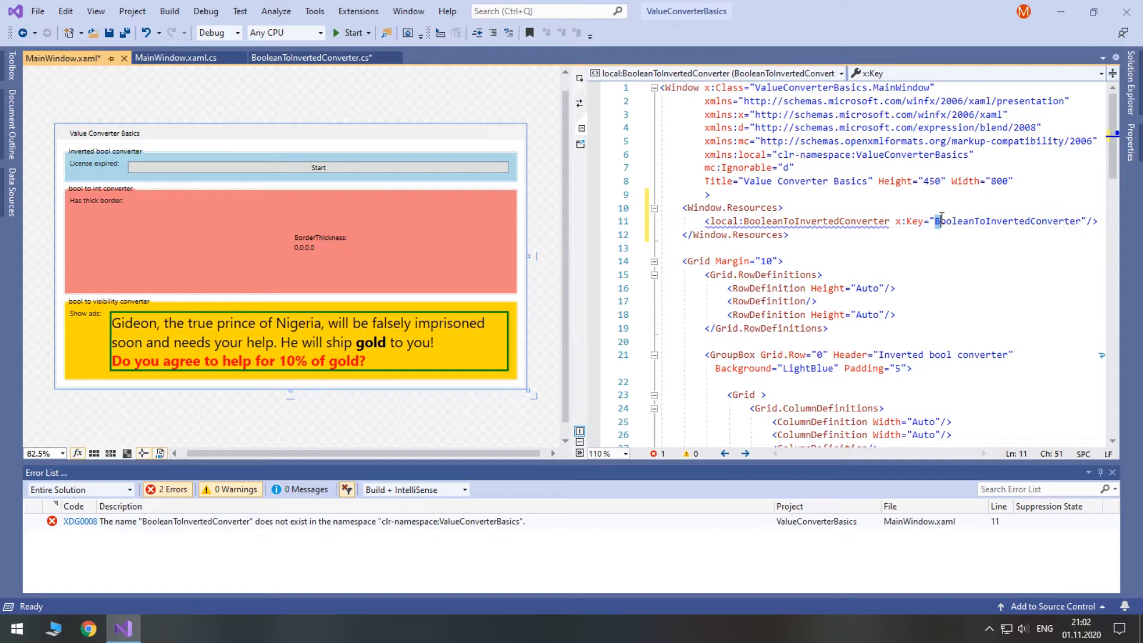
type("booleanToInvertedConverter")
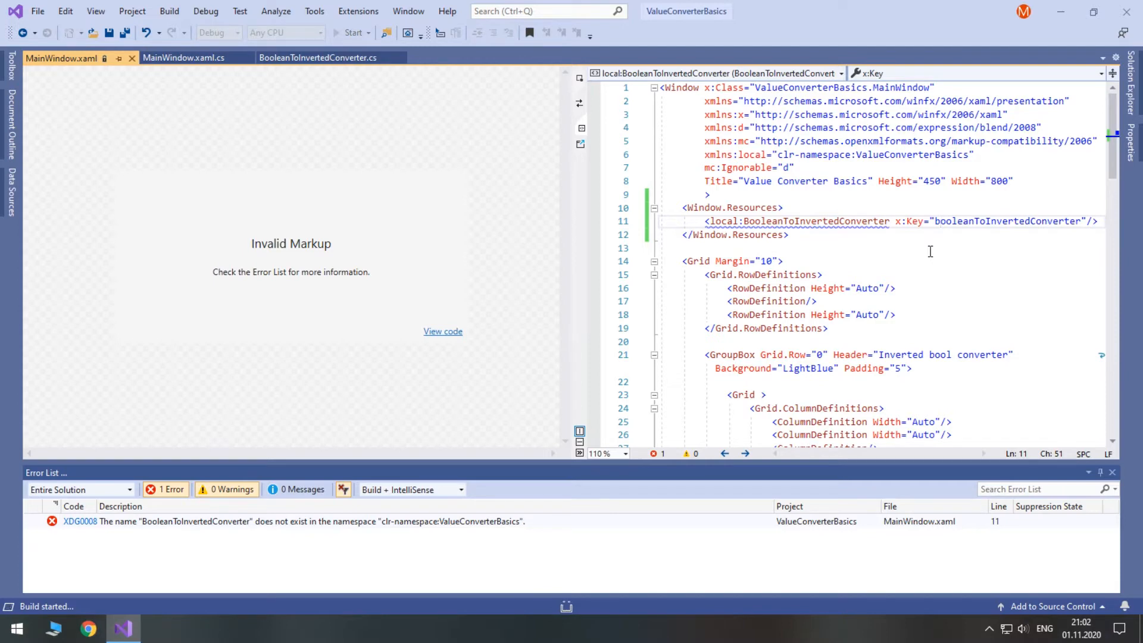
Add 'public bool LicenseExpired { get; set; }' and 'DataContext = this;' in MainWindow.xaml.cs.
left_click(174, 58)
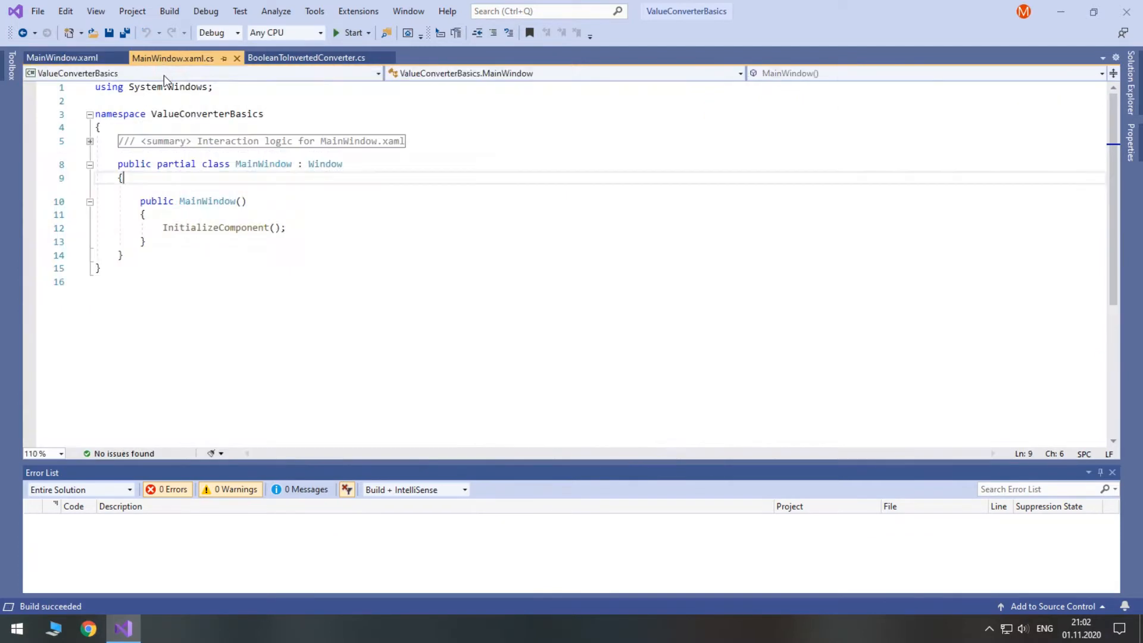
type("bool Li")
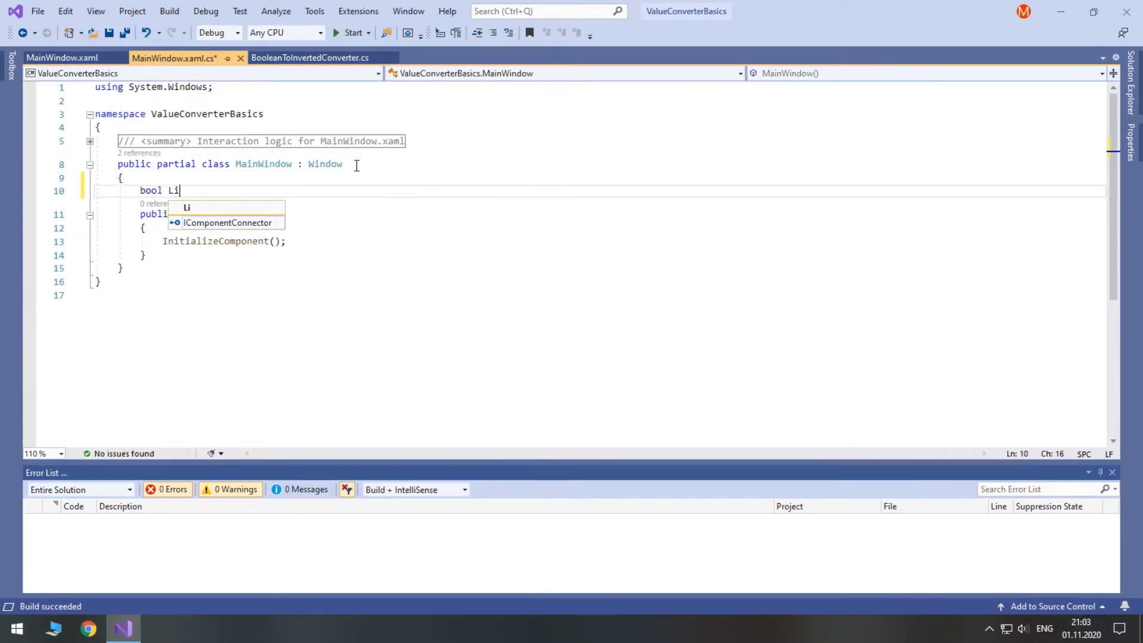
type("public bo")
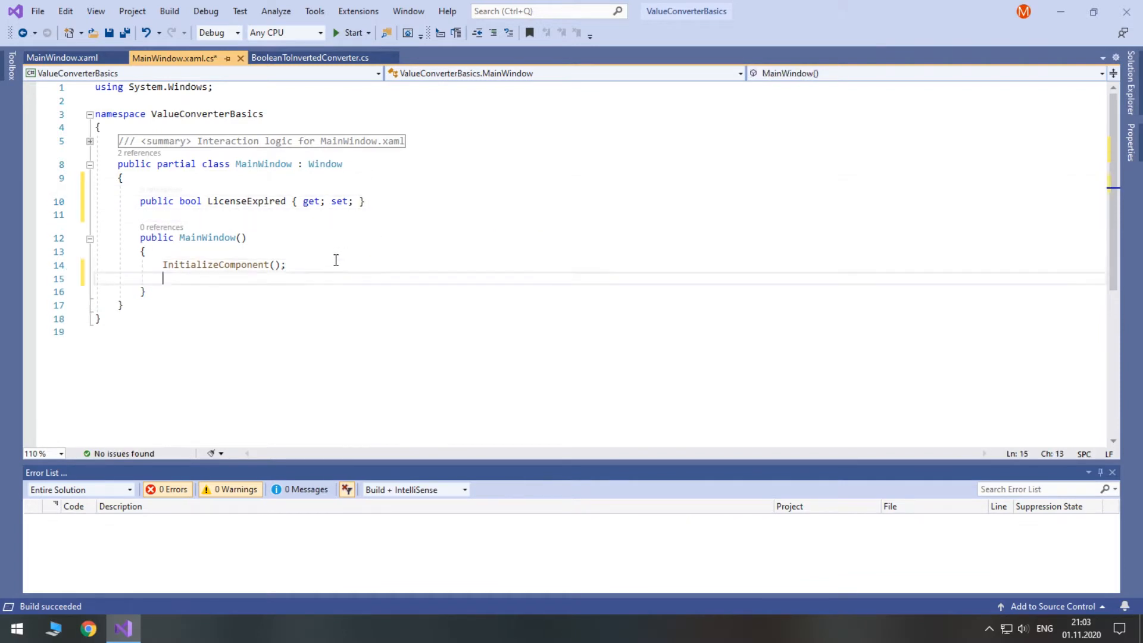
type("datac")
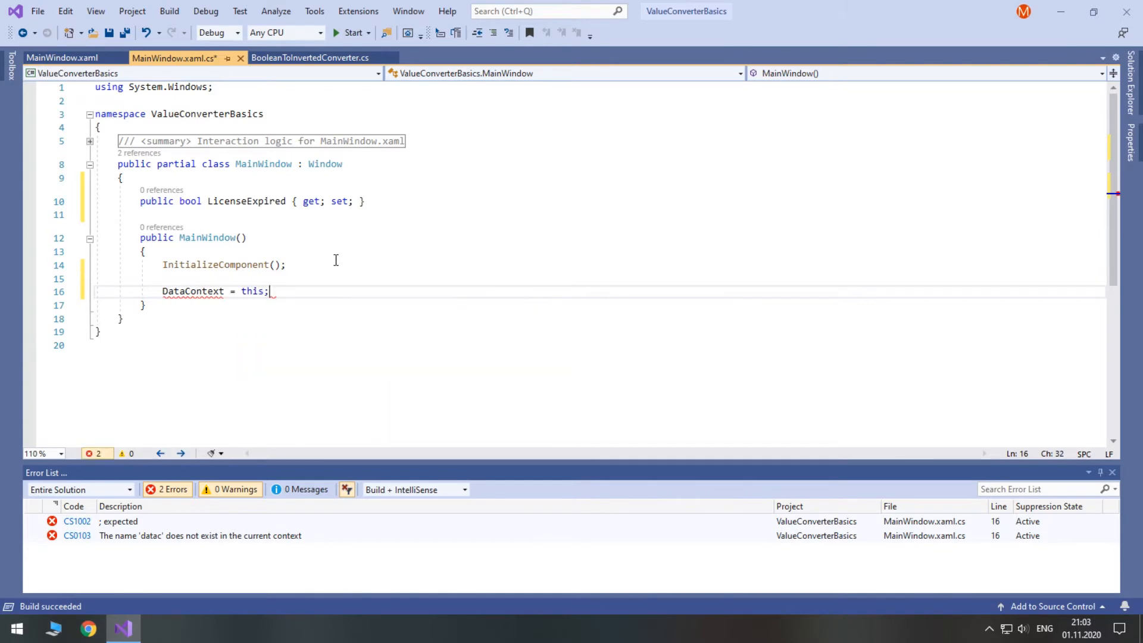
double_click(246, 202)
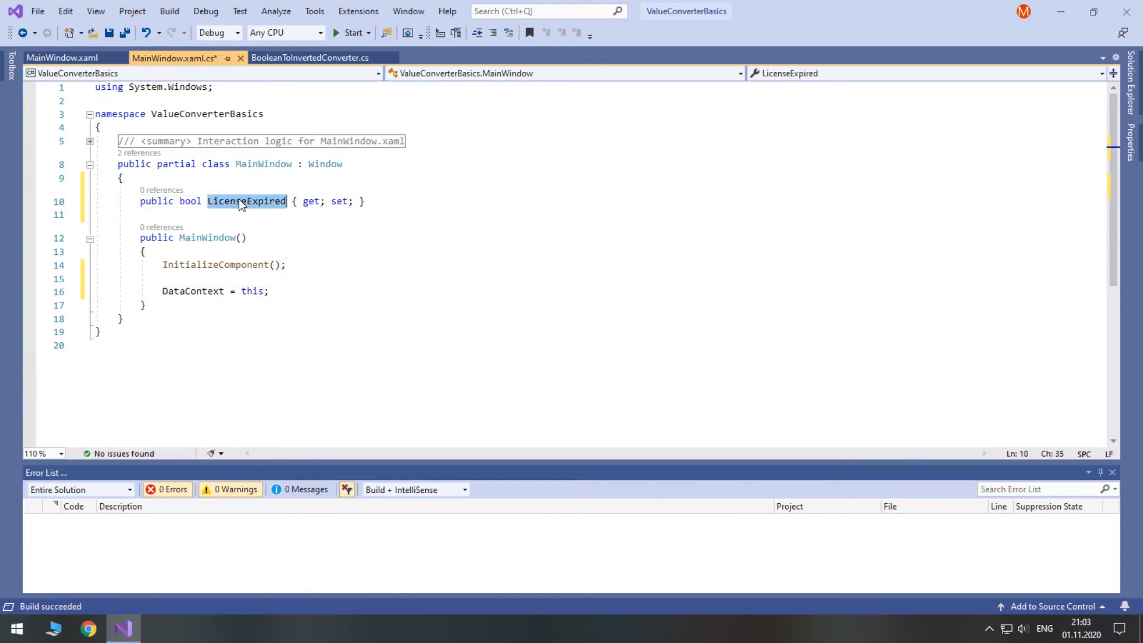
Review the License expired label's LicenseExpired binding in MainWindow.xaml.
left_click(61, 57)
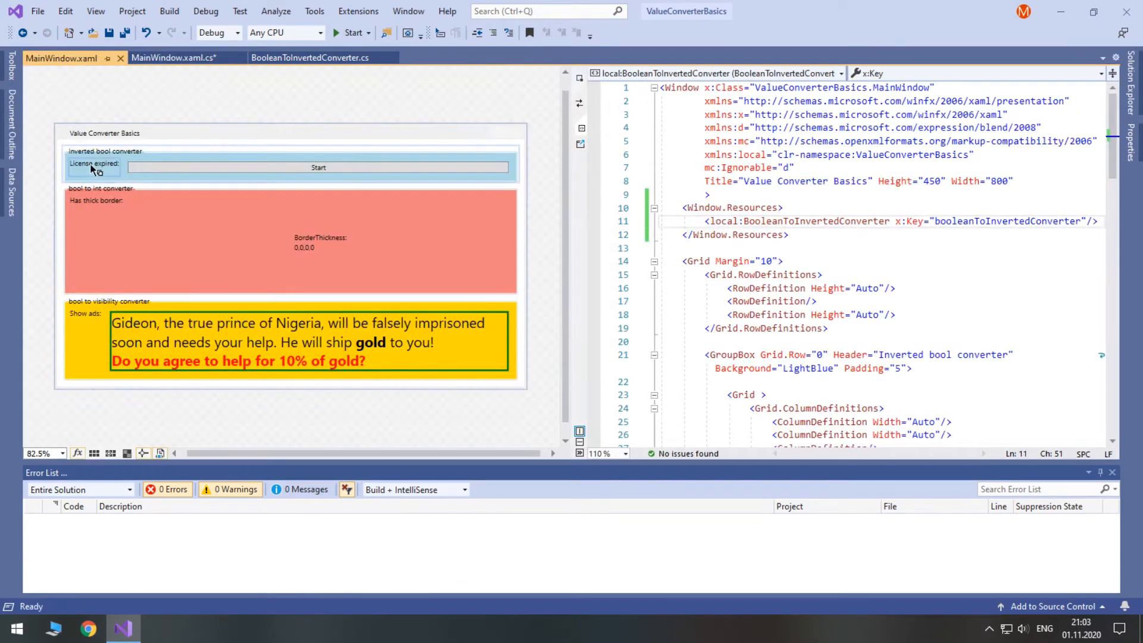
left_click(93, 163)
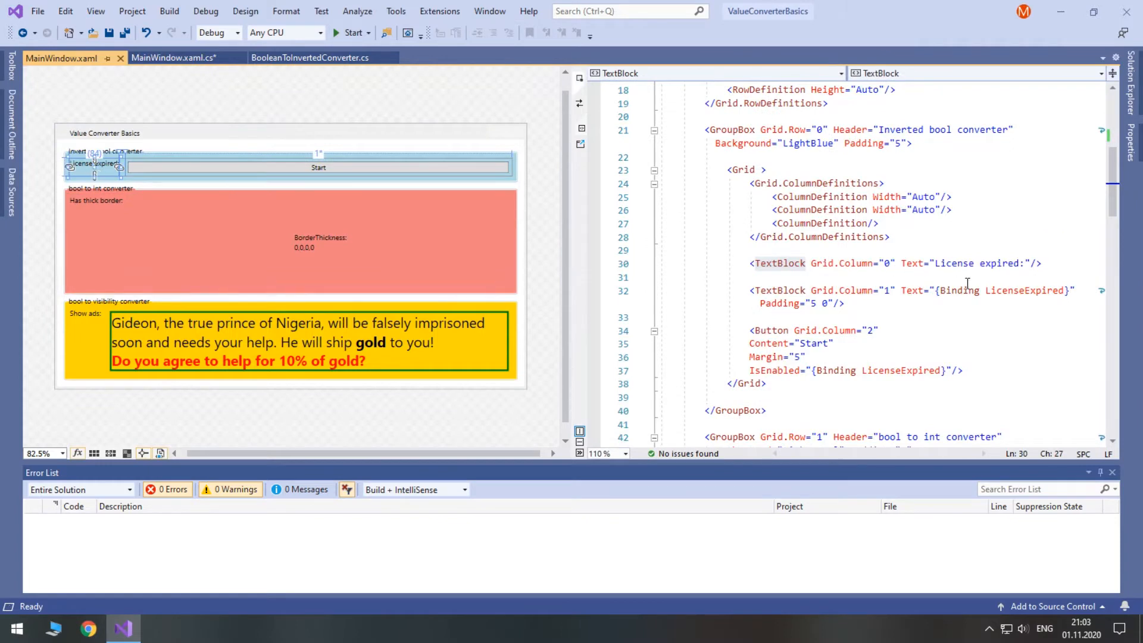
double_click(1023, 291)
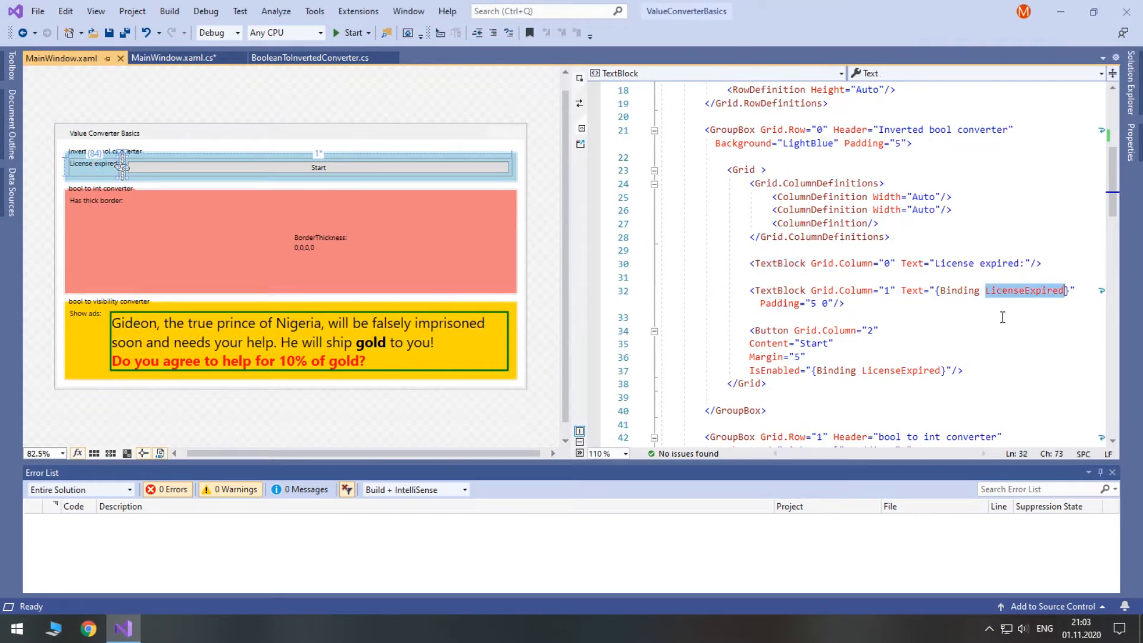
mouse_move(916, 364)
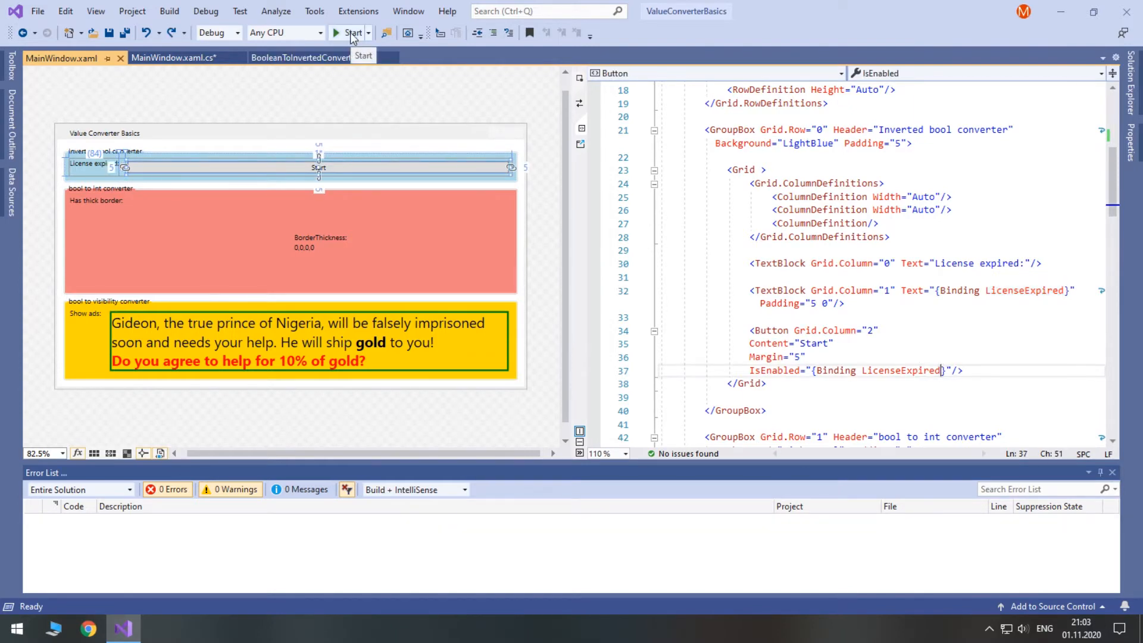
Default LicenseExpired to false in the code-behind and run the application.
left_click(172, 58)
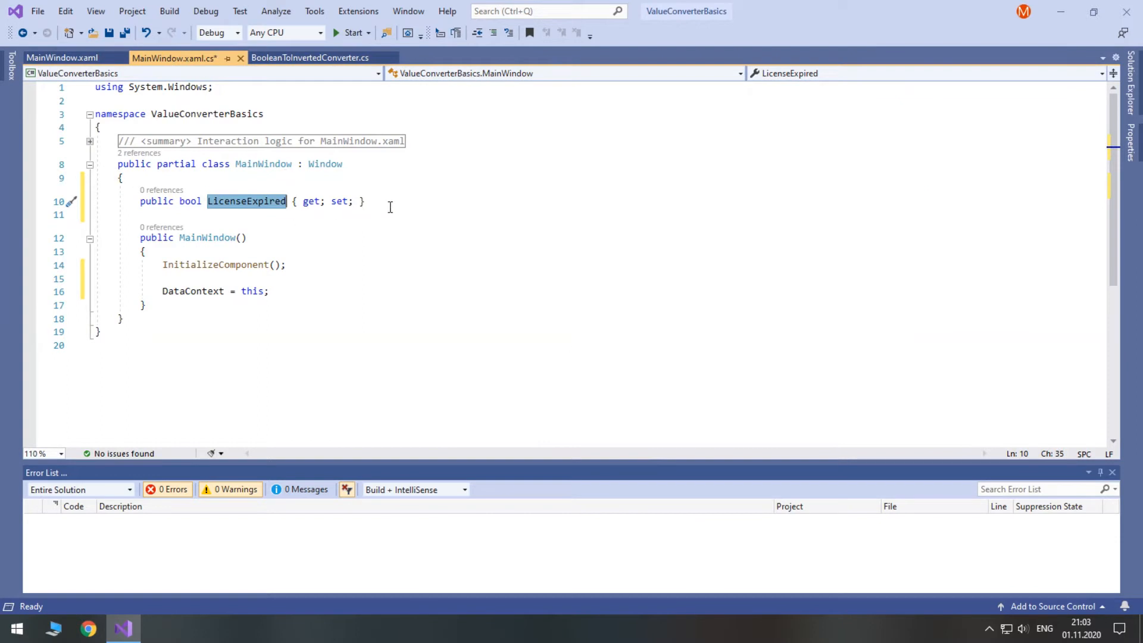
type("= false;")
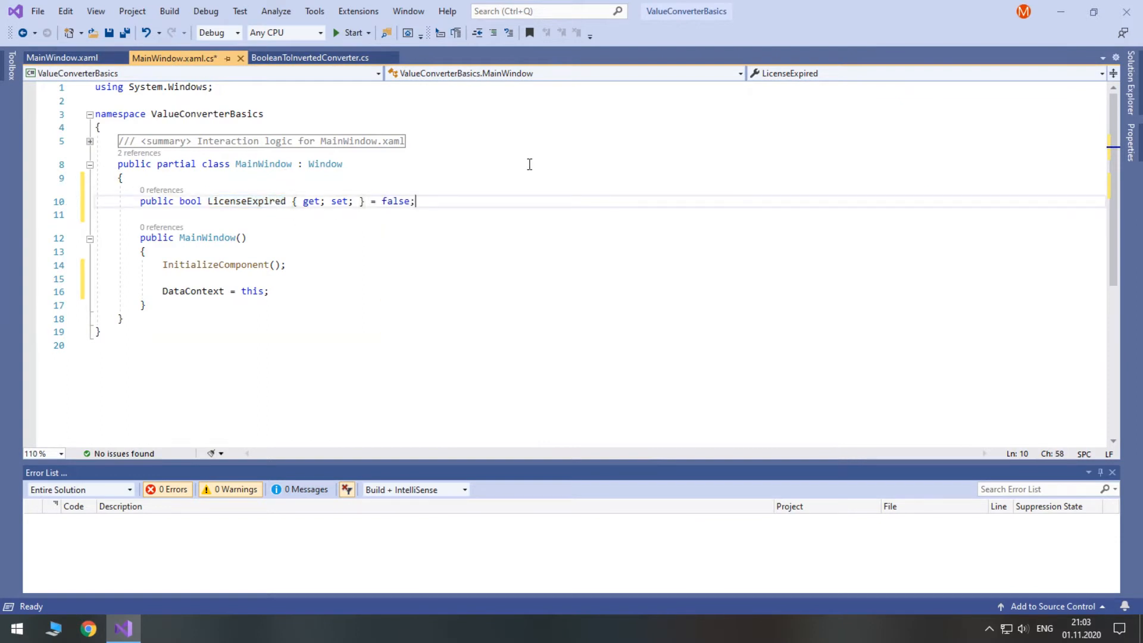
left_click(61, 58)
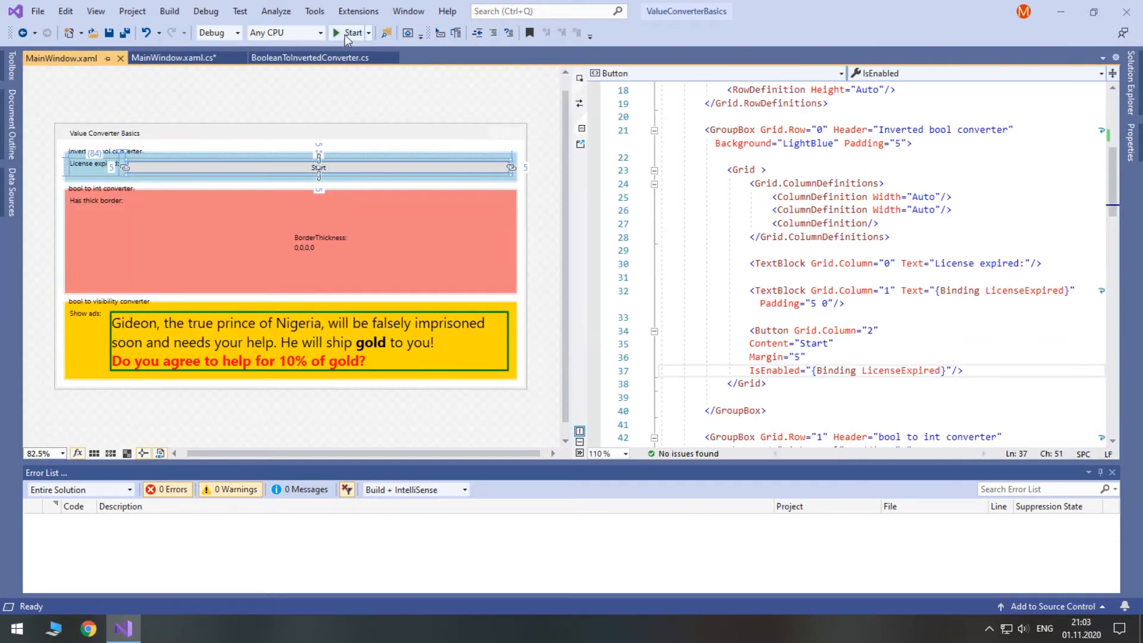
left_click(348, 33)
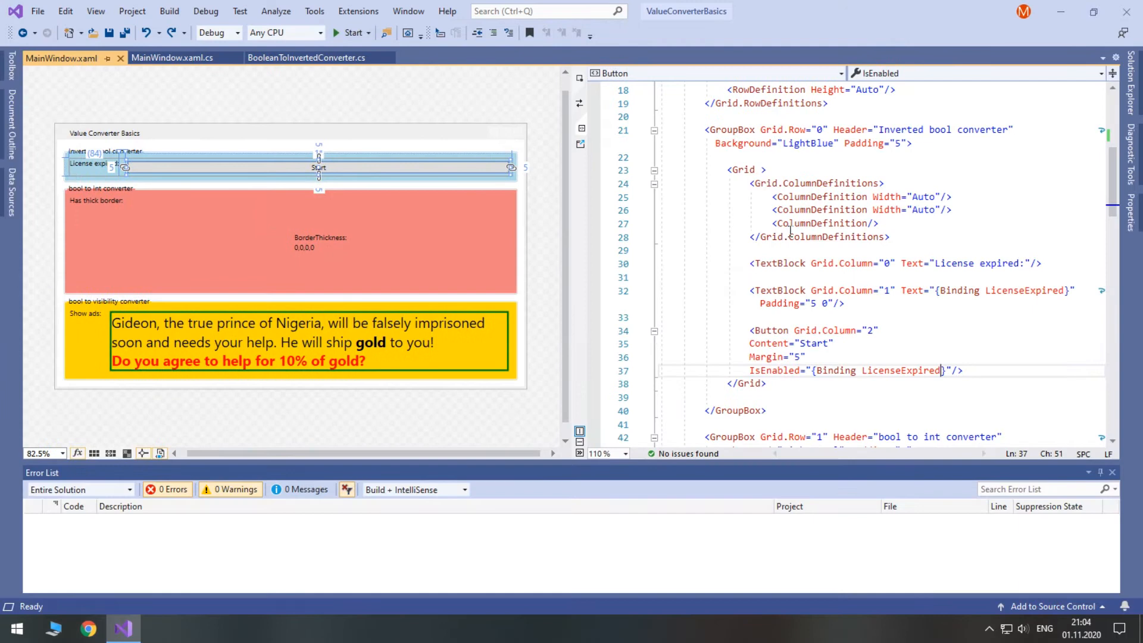
Add Converter={StaticResource booleanToInvertedConverter} to the Start button's IsEnabled binding.
type(", Converter=")
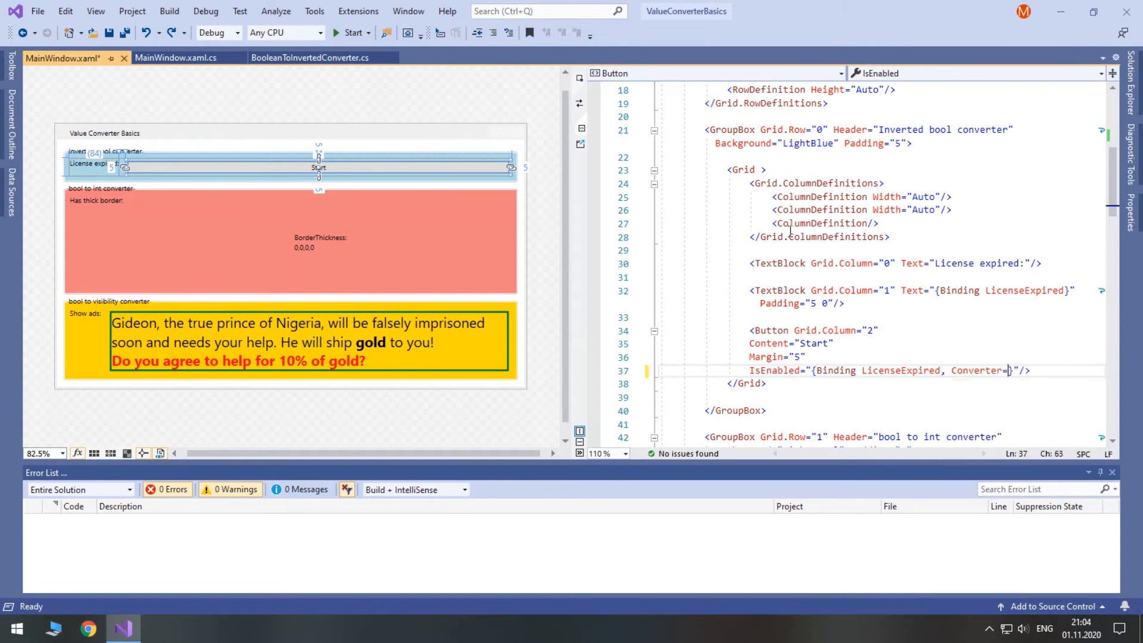
type("St}")
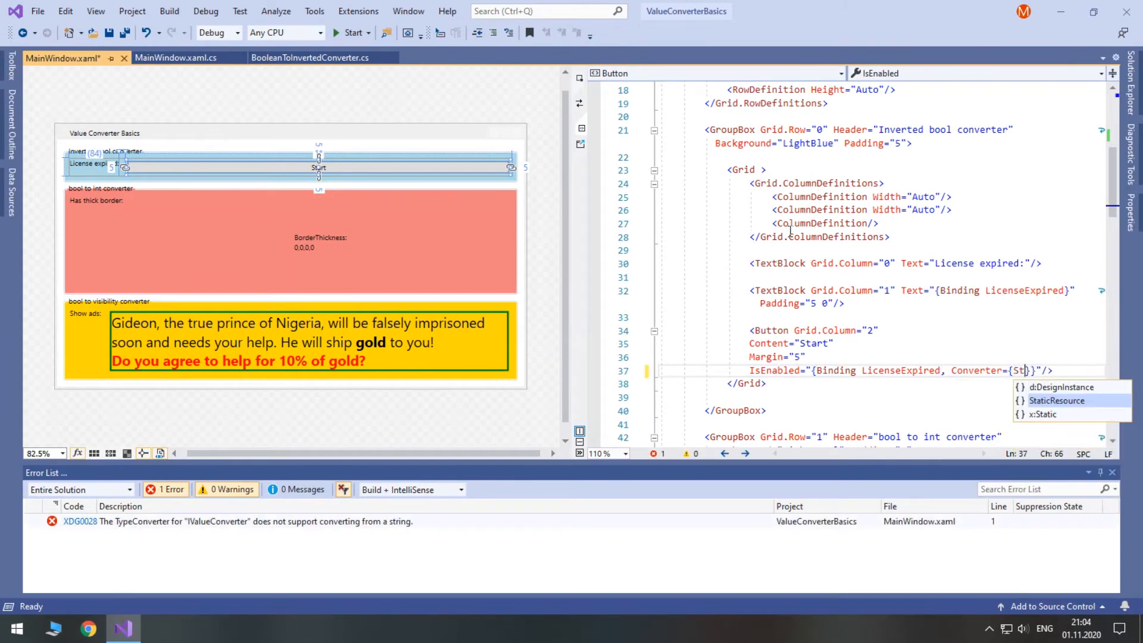
left_click(1057, 400)
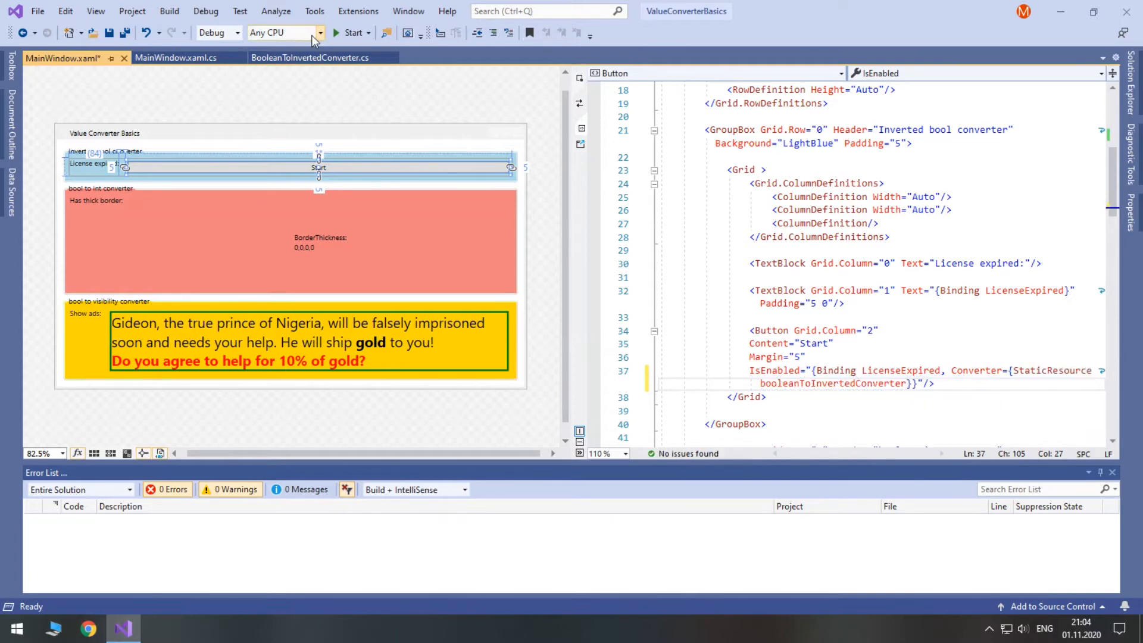
Run the application to see the inverted binding, then stop debugging.
left_click(352, 32)
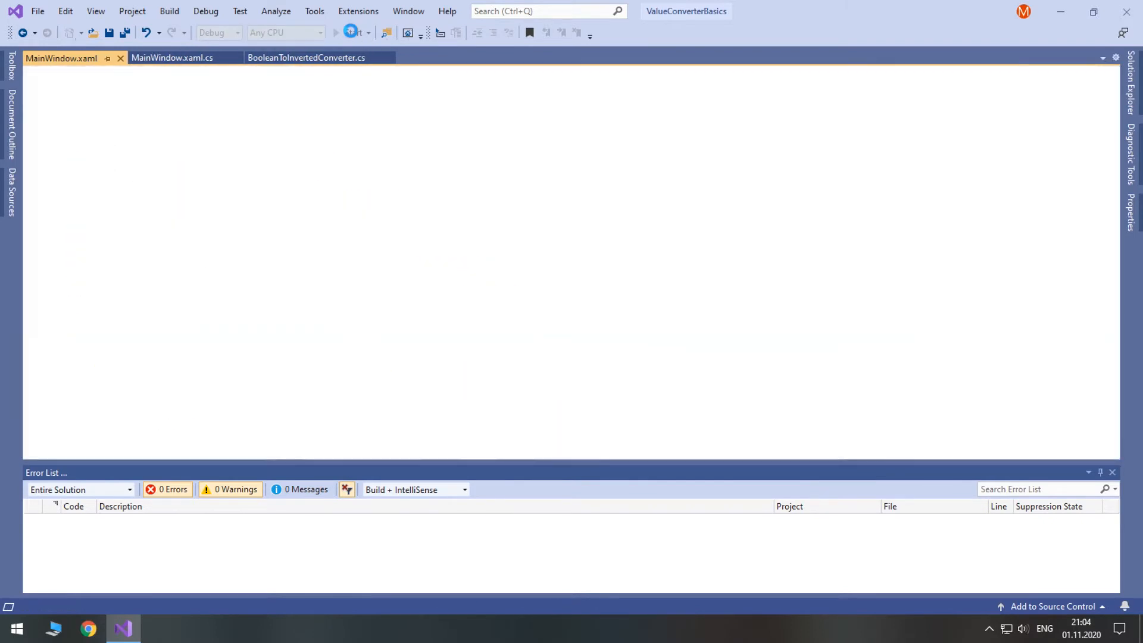
left_click(336, 33)
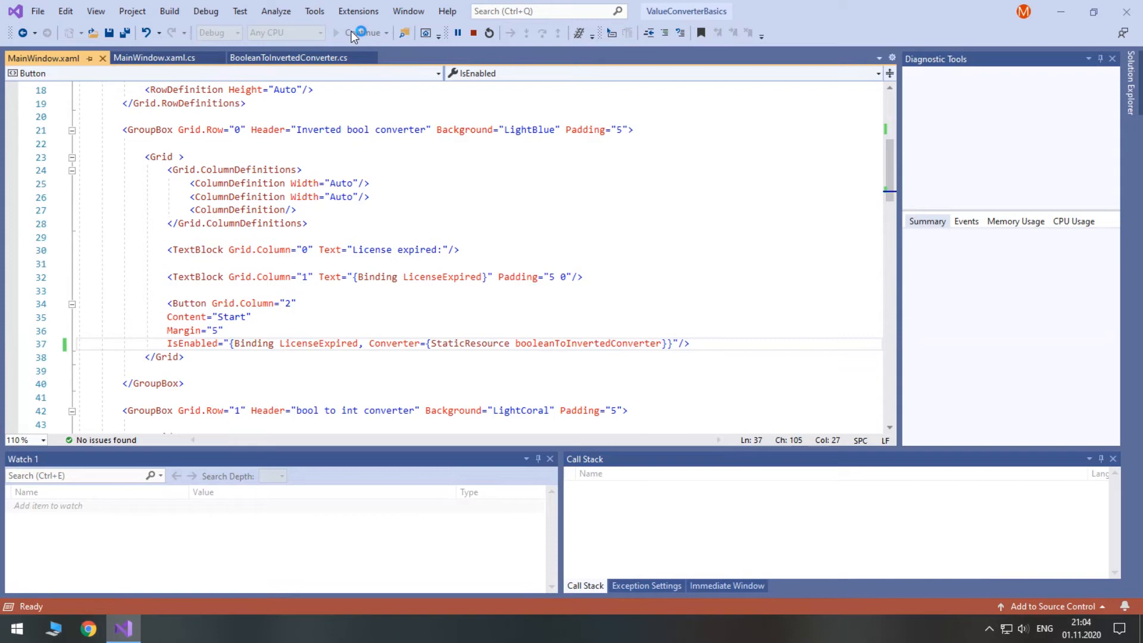
left_click(359, 33)
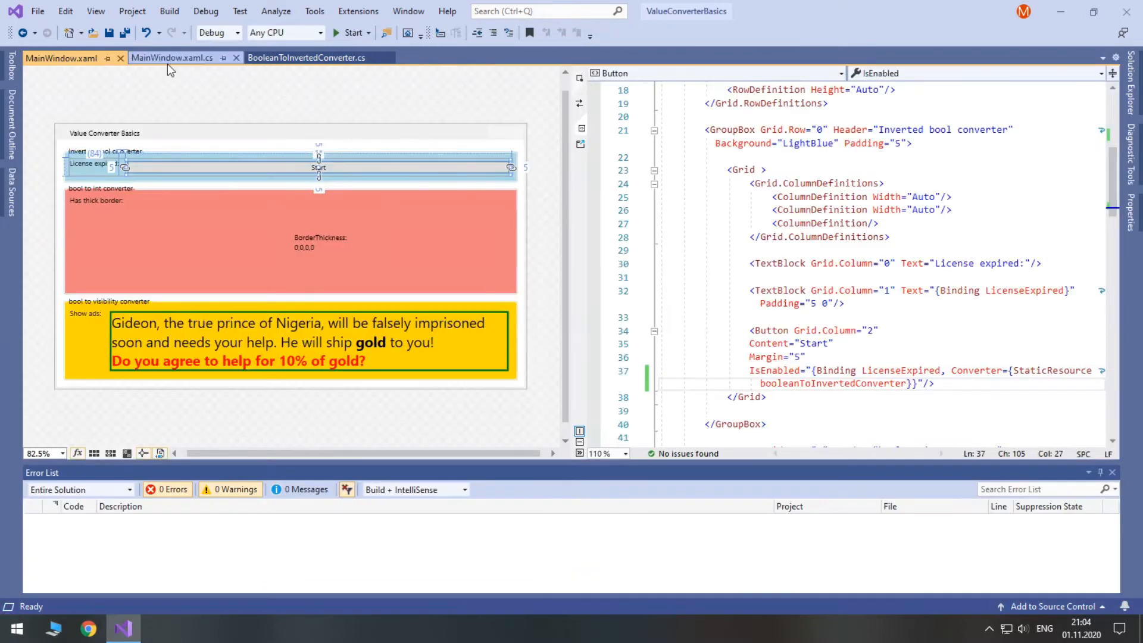
Copy the inverted converter as BooleanToIntConverter with Convert returning (bool)value ? 5 : 2.
left_click(306, 58)
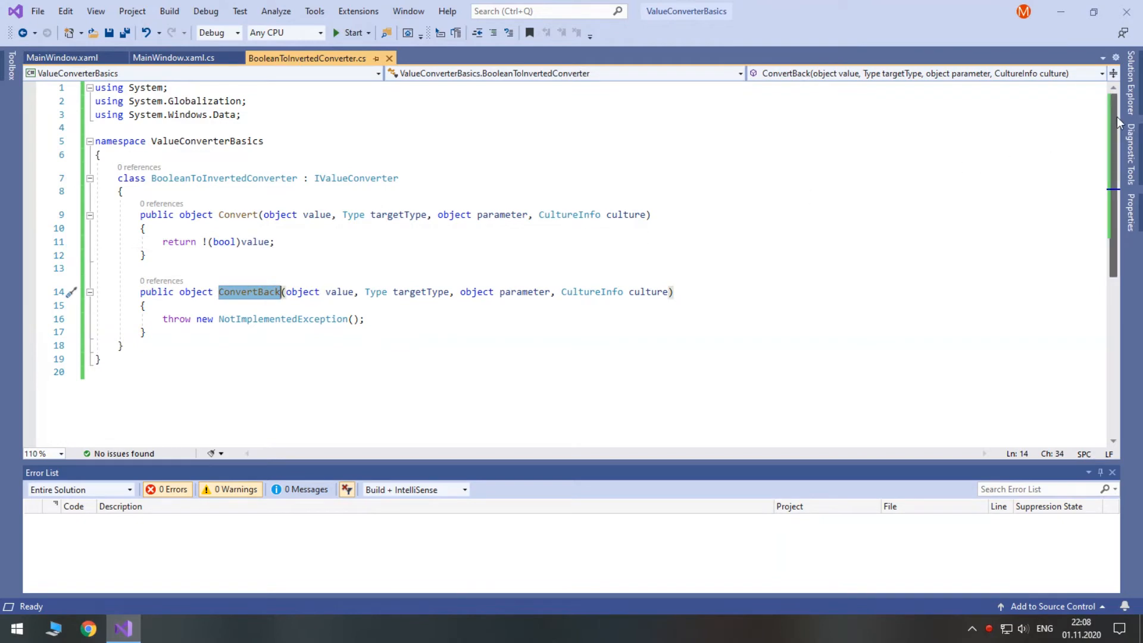
right_click(992, 186)
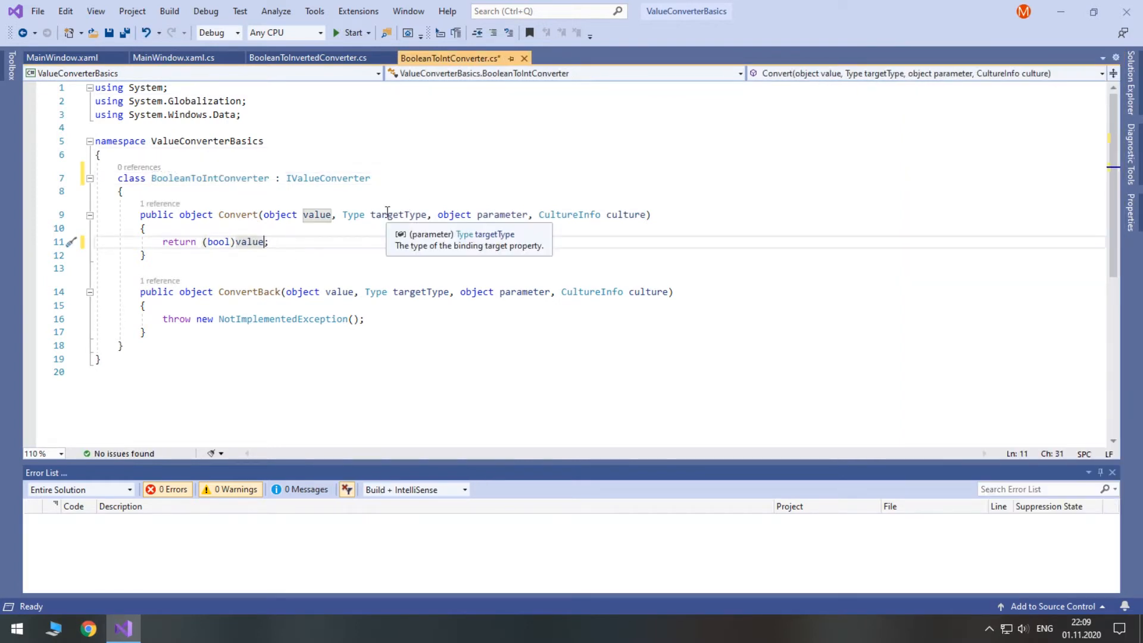
type("?")
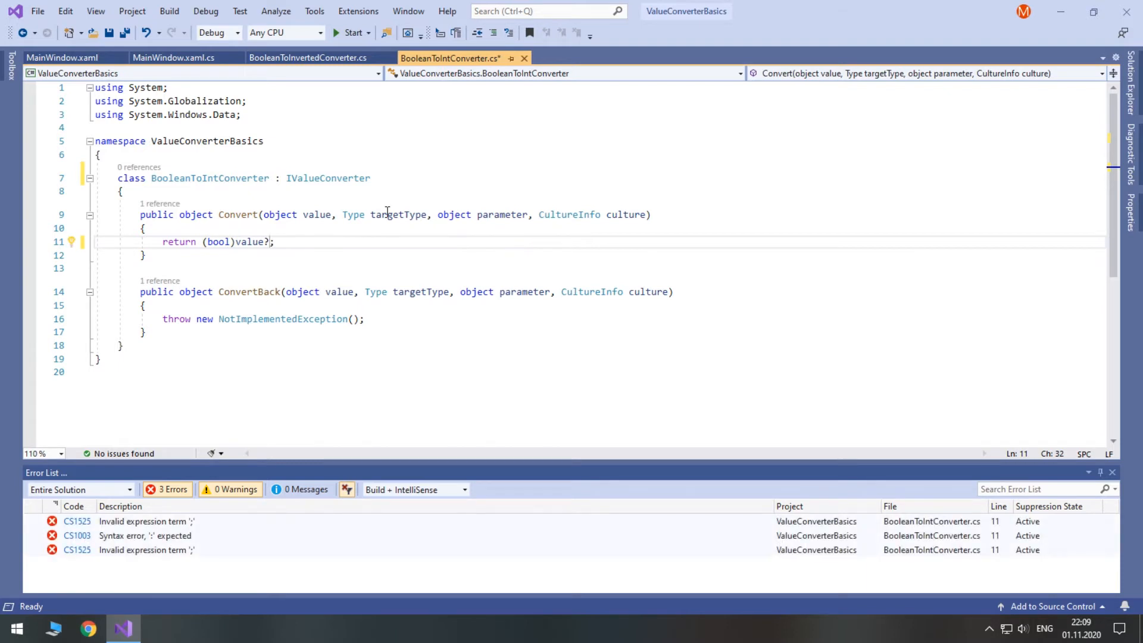
type("5")
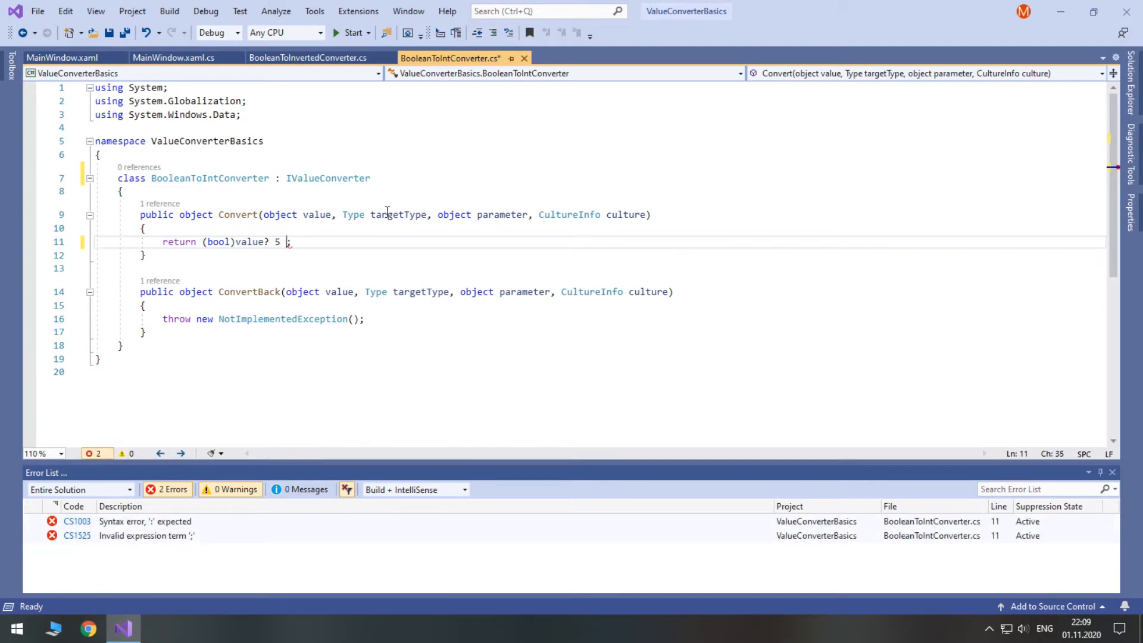
type(": 2")
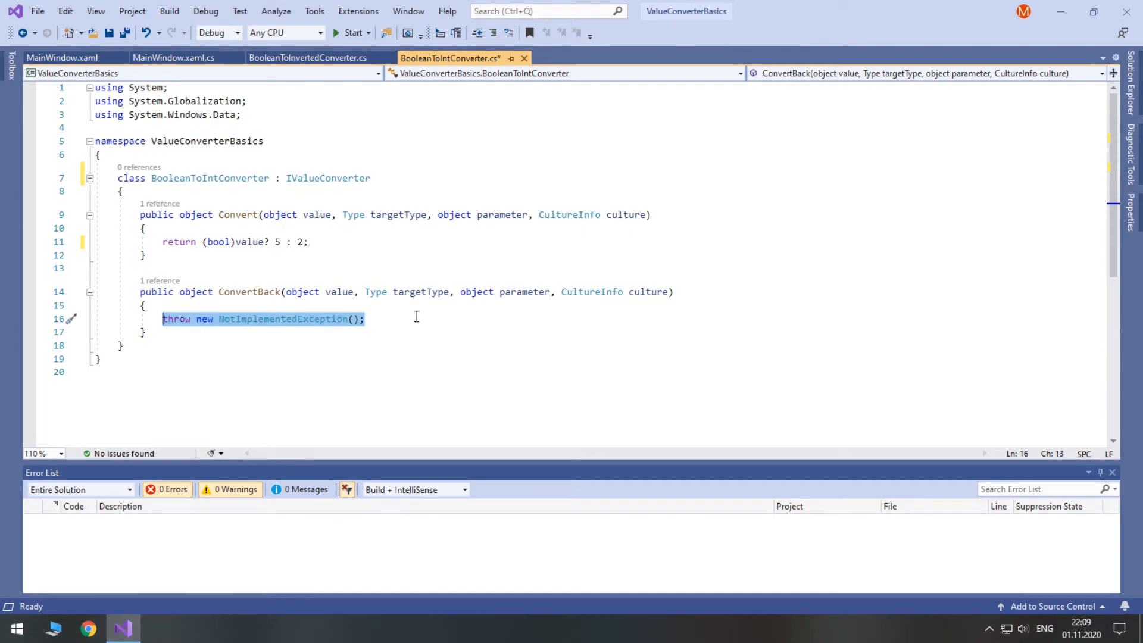
Make ConvertBack return System.Convert.ToInt32(value) < 5 ? false : true.
type("return Sy (value < 5 ? false : true;")
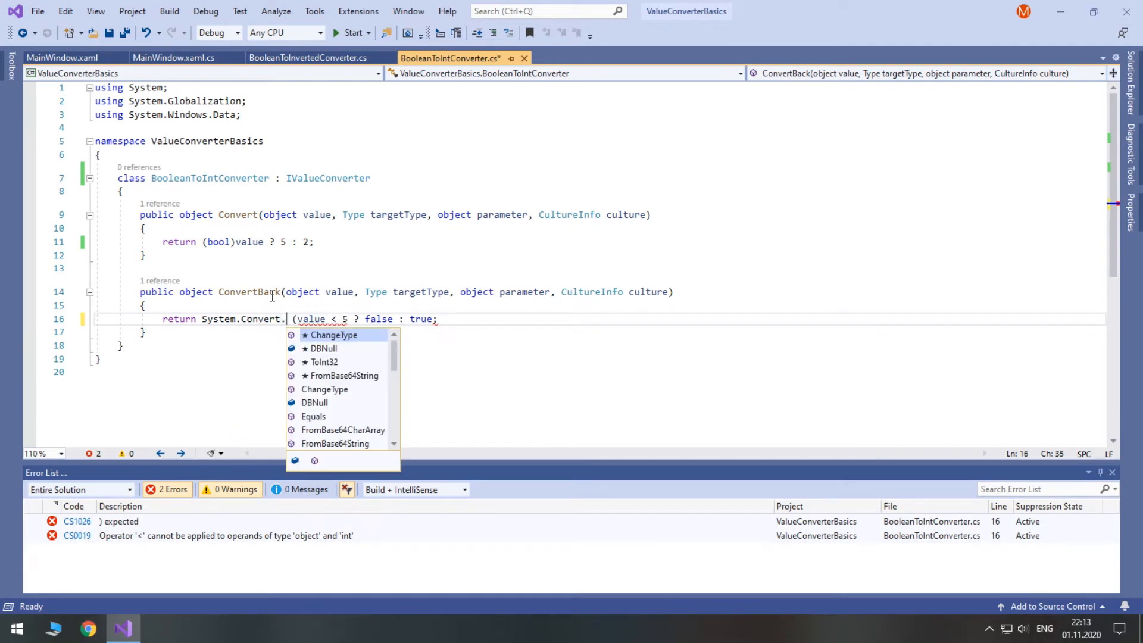
type("ToInt32(")
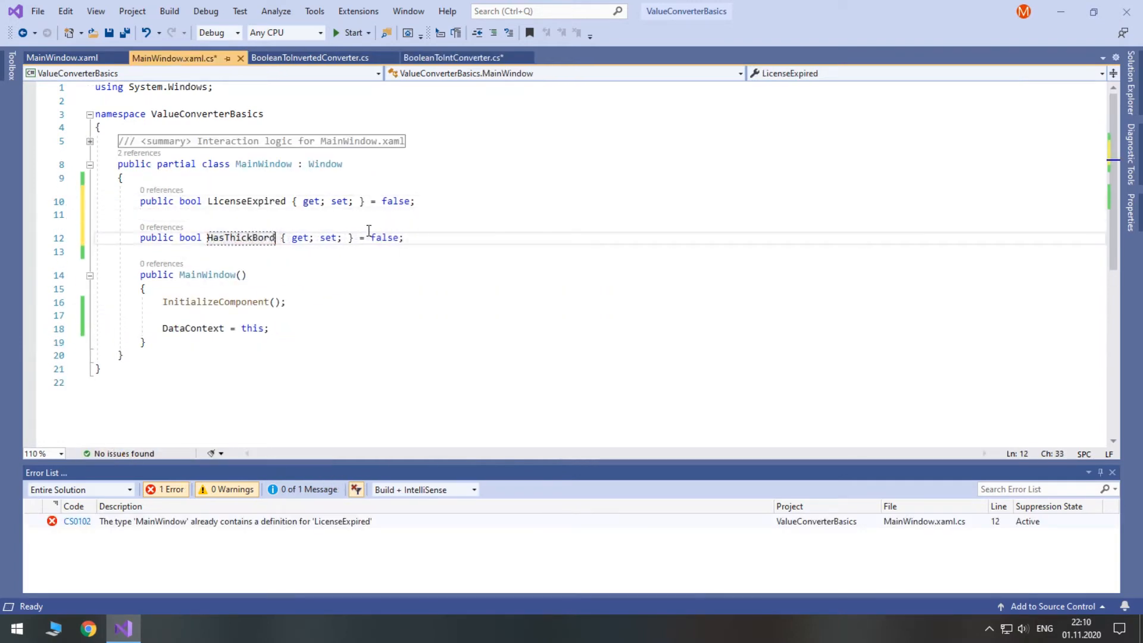
Bind BorderThickness to HasThickBorder with Converter={StaticResource booleanToIntConverter} in MainWindow.xaml.
left_click(62, 57)
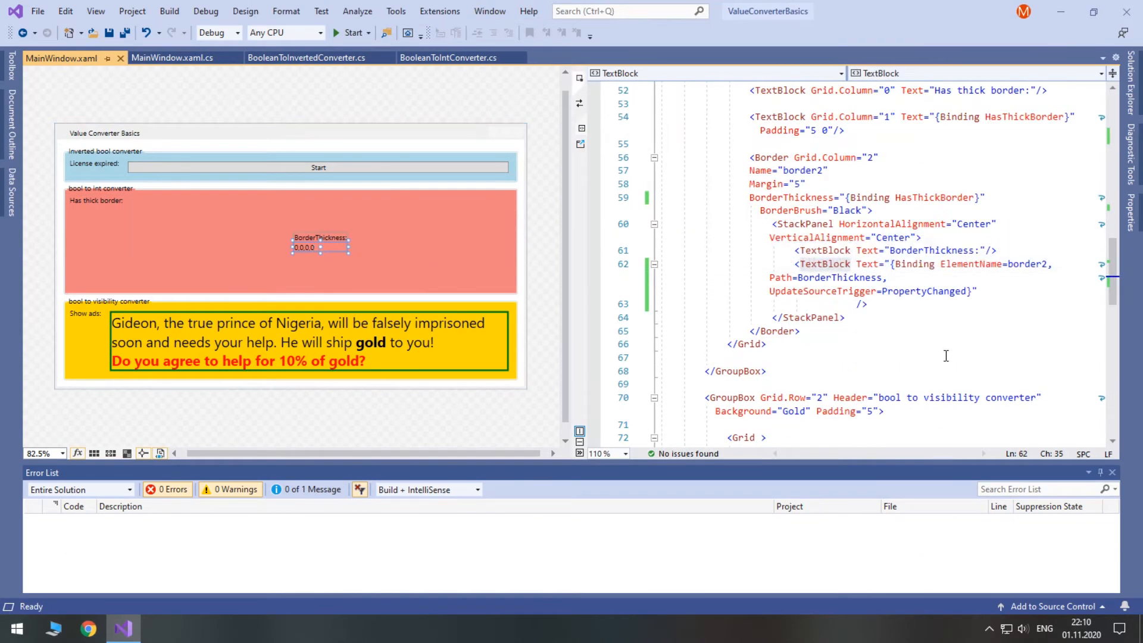
mouse_move(989, 334)
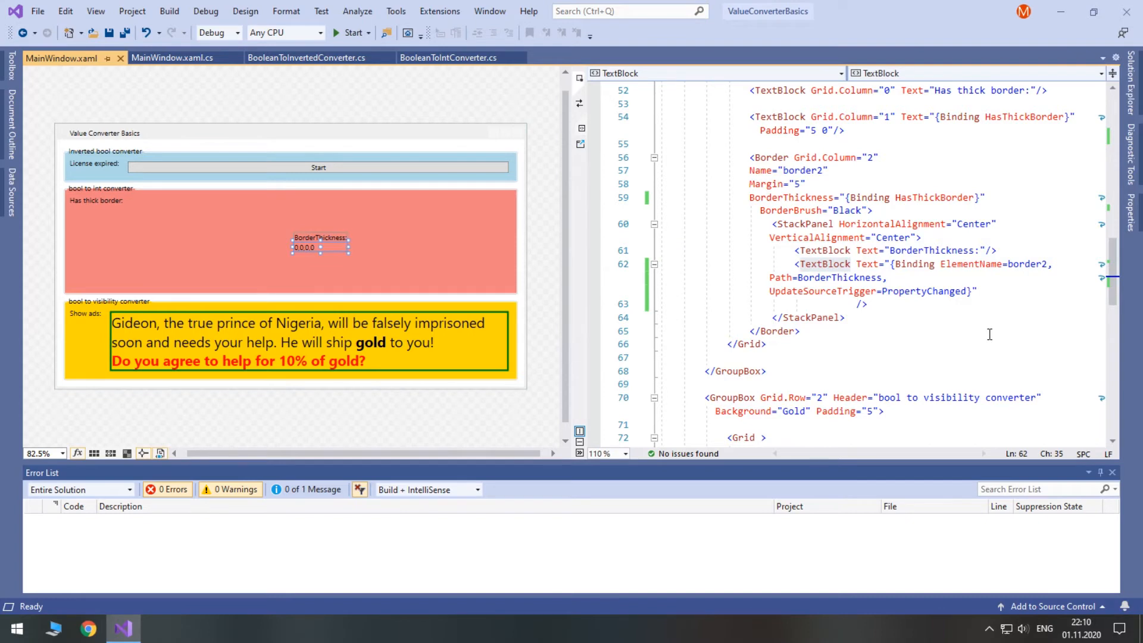
mouse_move(968, 290)
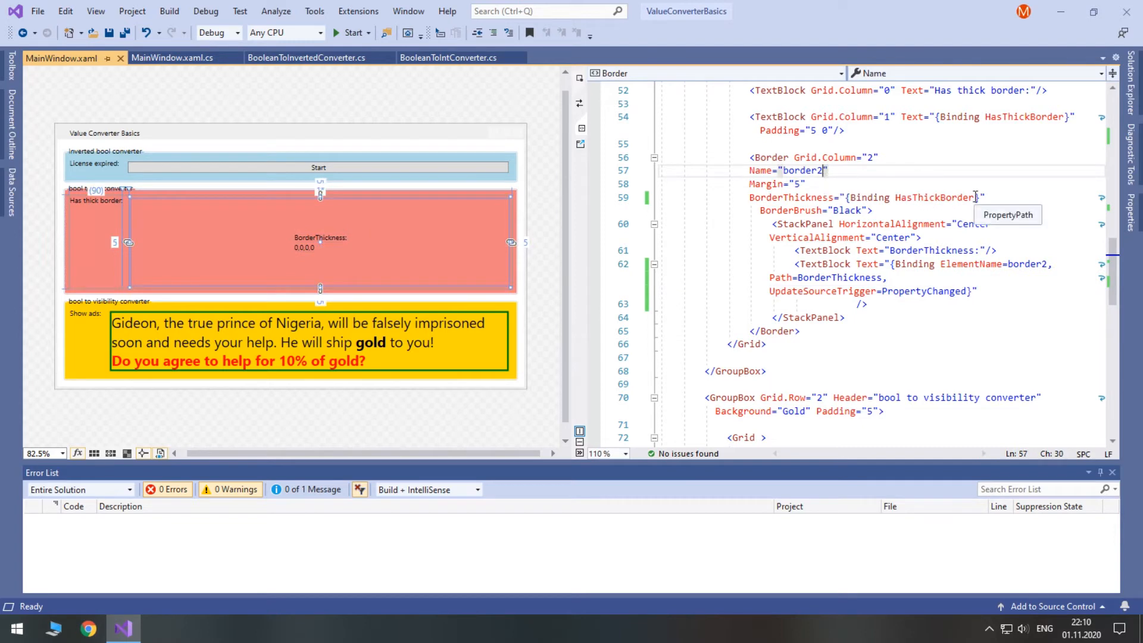
type(", c")
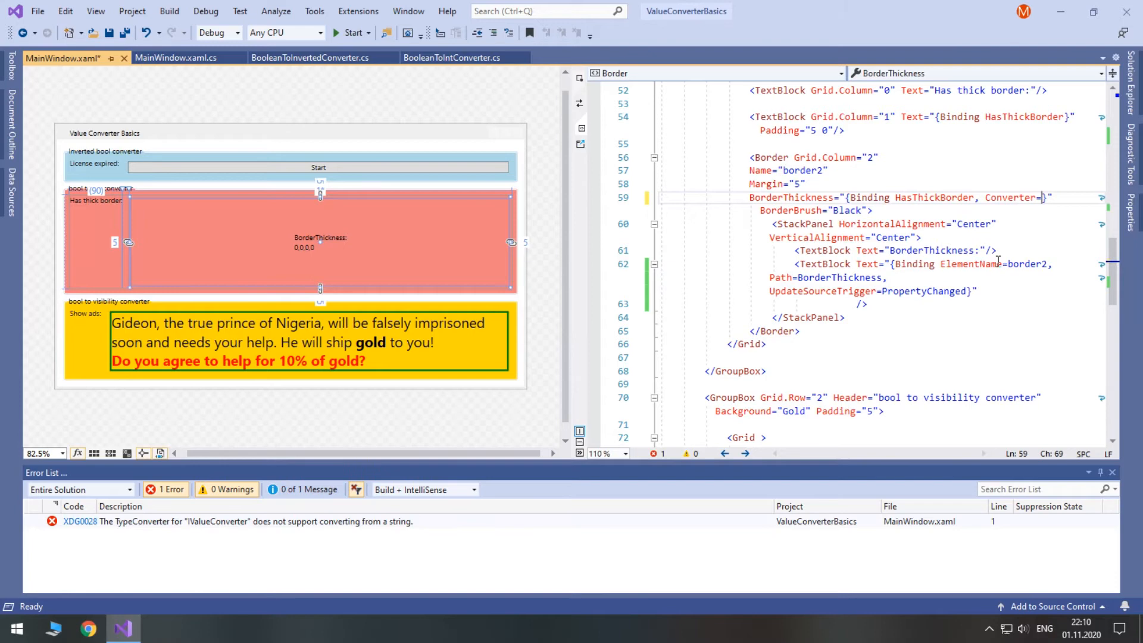
type("{StaticResource }")
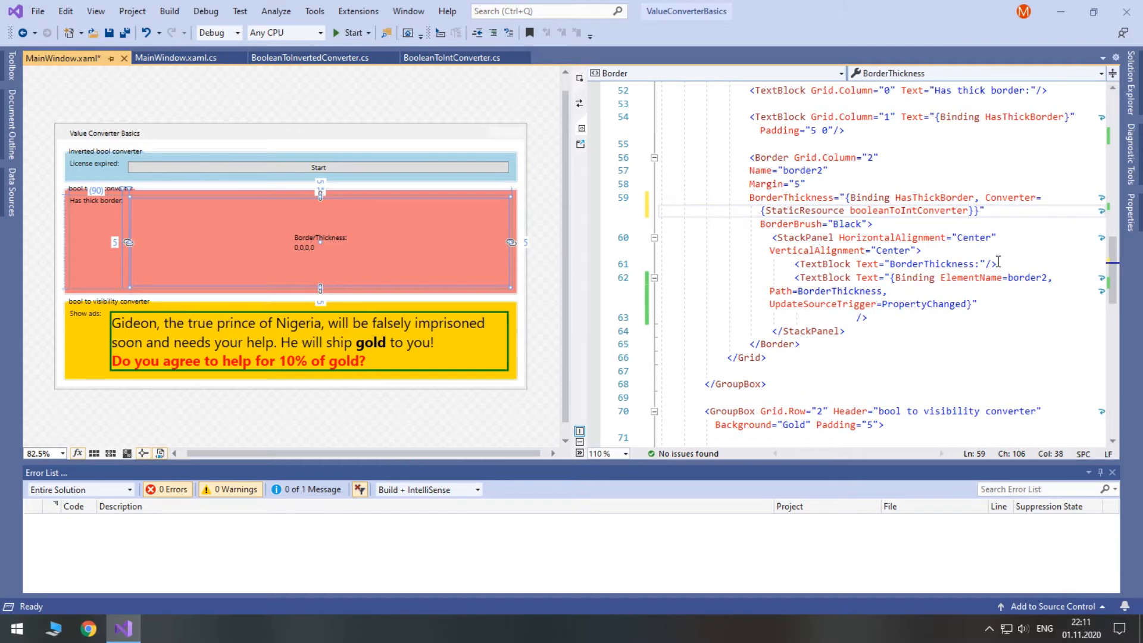
Run the demo, set HasThickBorder's initializer to true and add public bool BoolProperty { get; set; }.
left_click(350, 33)
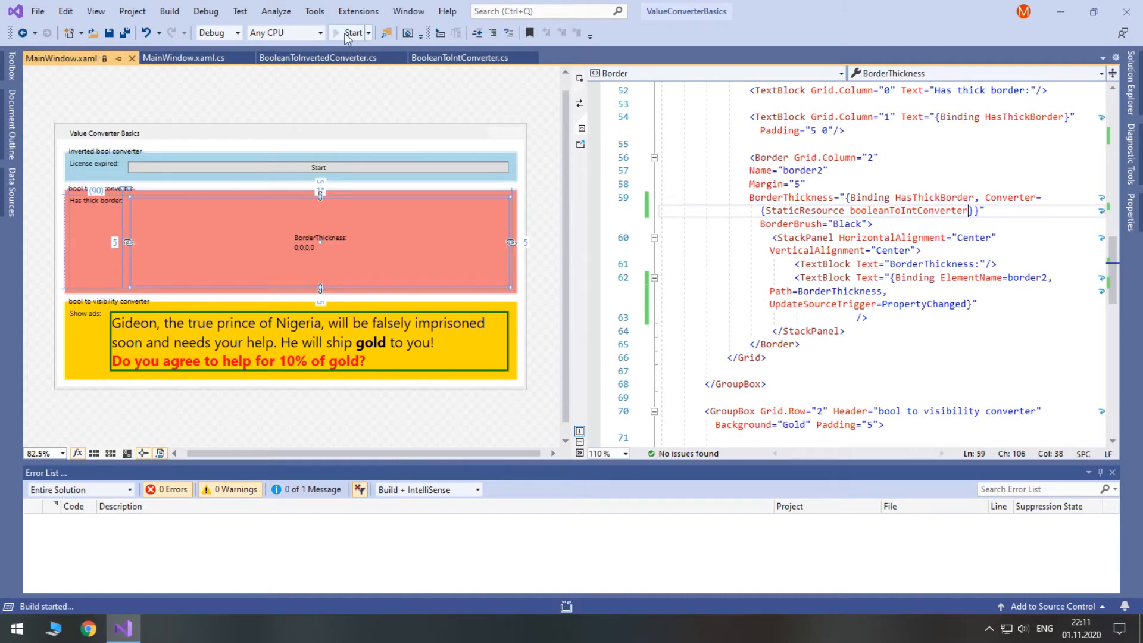
mouse_move(190, 57)
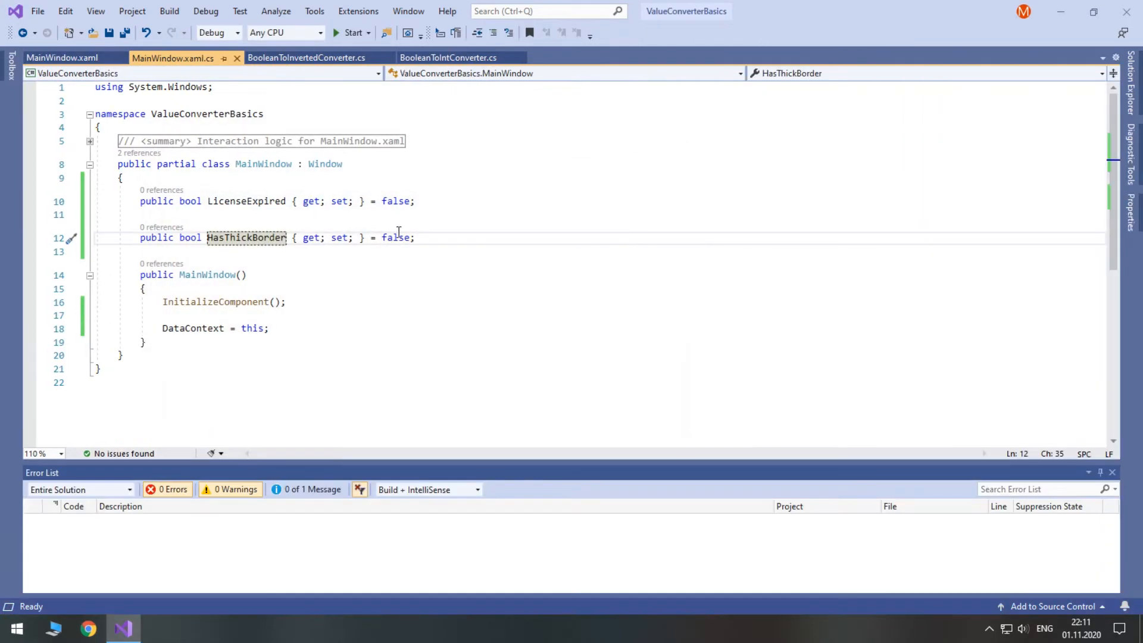
type("true")
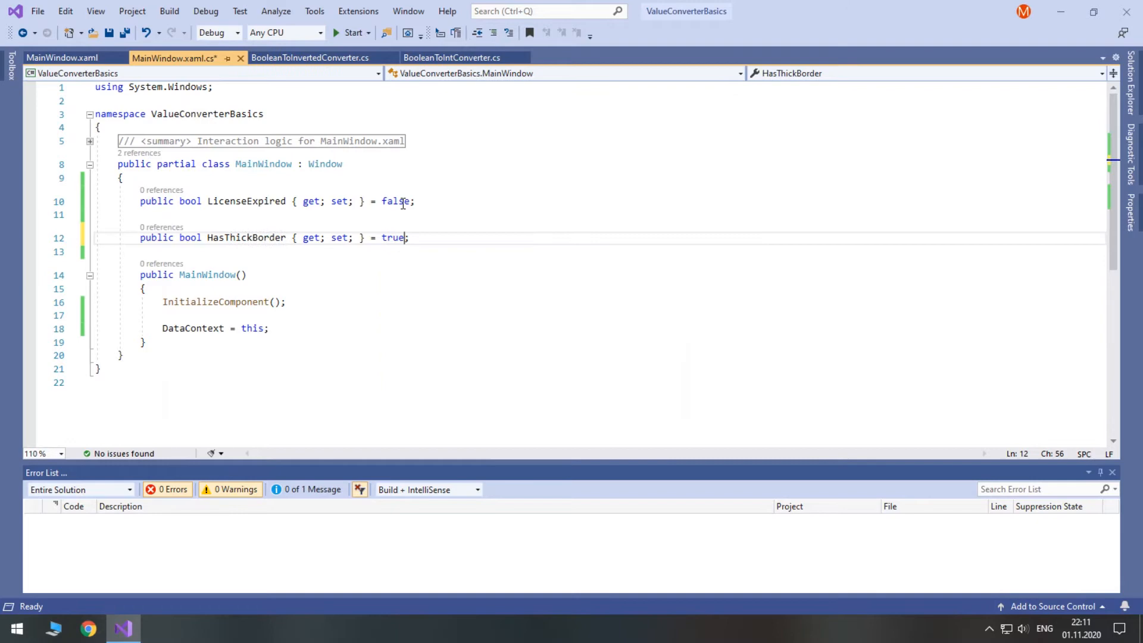
left_click(350, 32)
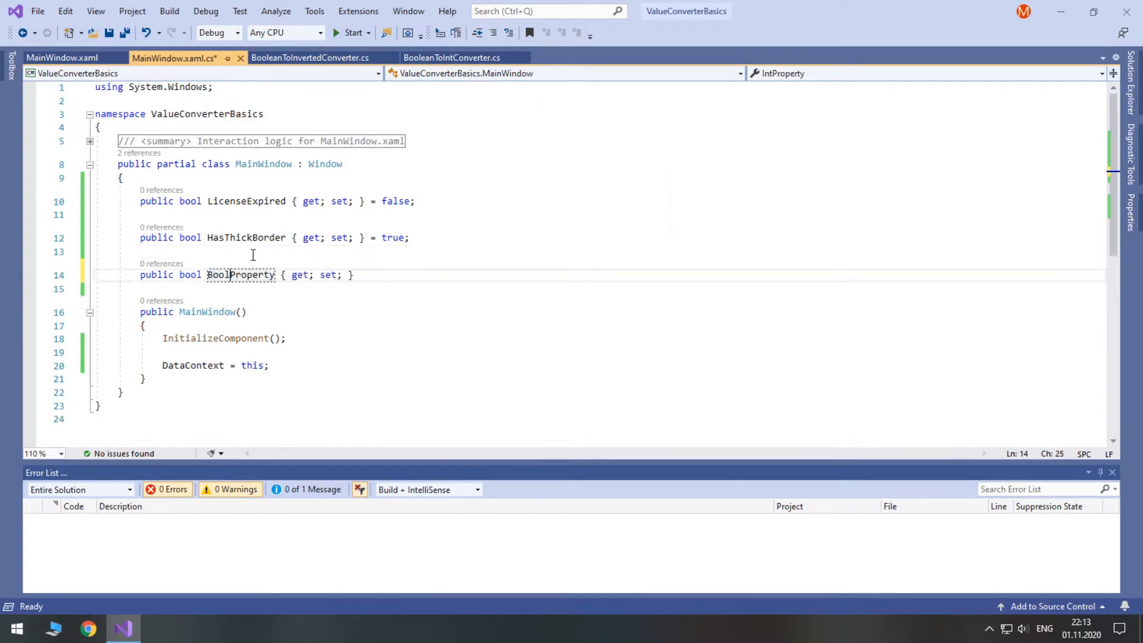
left_click(62, 57)
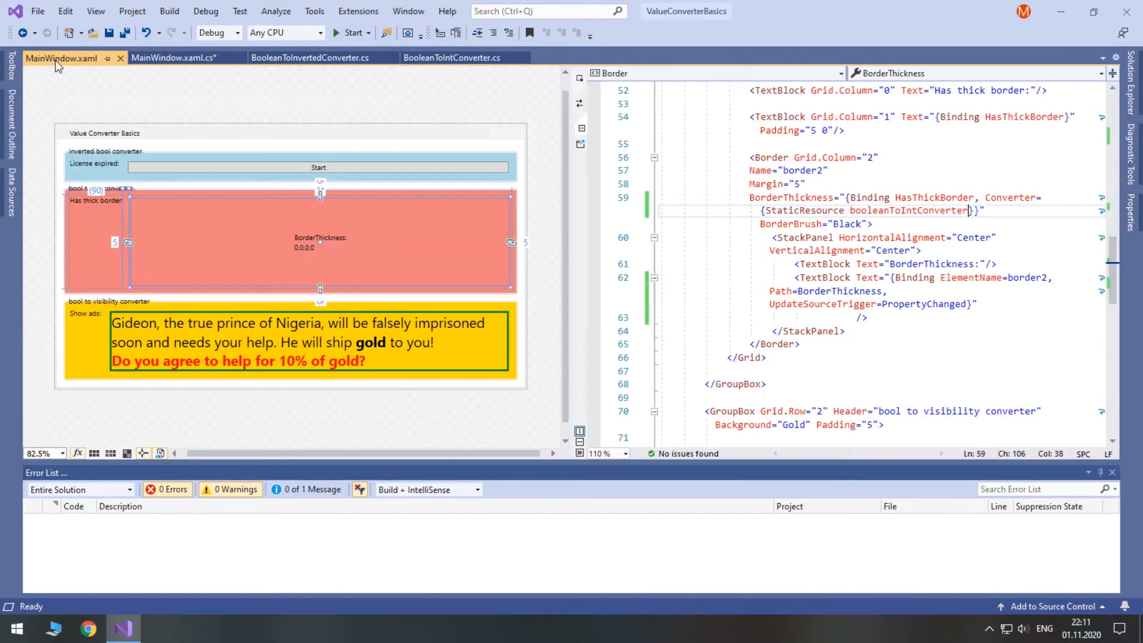
mouse_move(806, 331)
type("f")
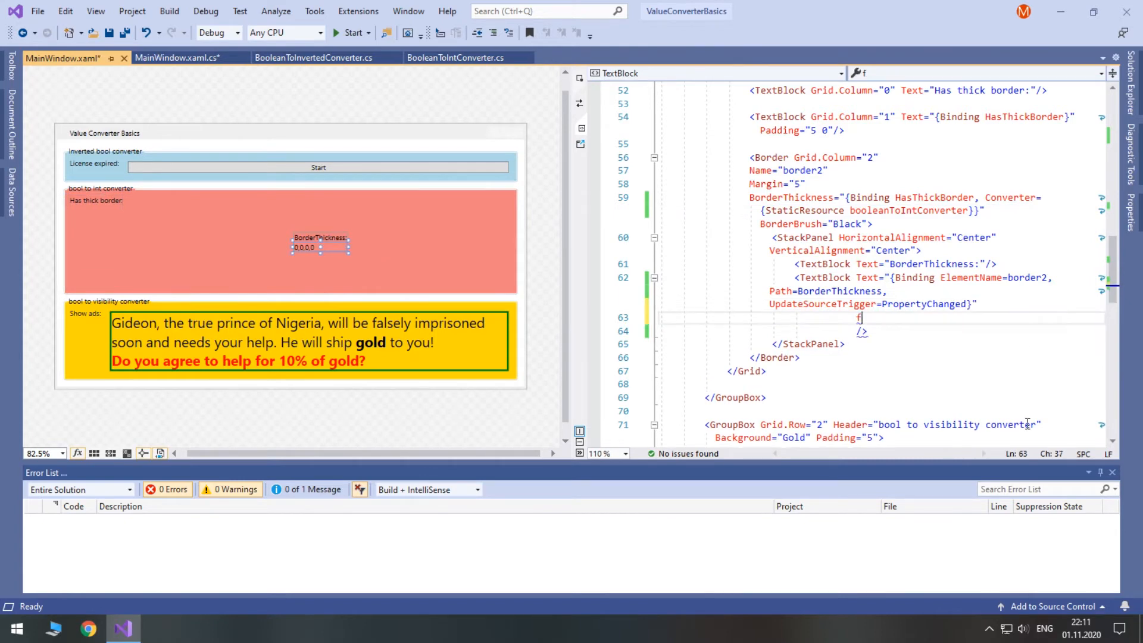
Bind the label's FontSize OneWayToSource to BoolProperty via booleanToIntConverter, show BoolProperty in a TextBlock, and run.
type("FontSize=\"\"")
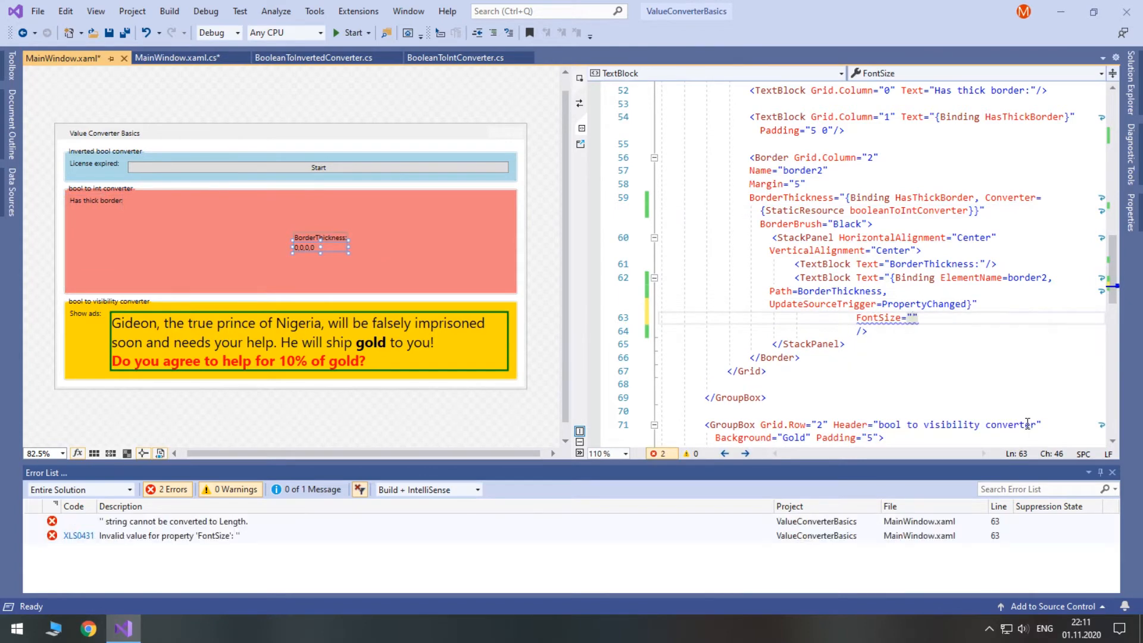
type("{Binding")
type("<TextBlock te")
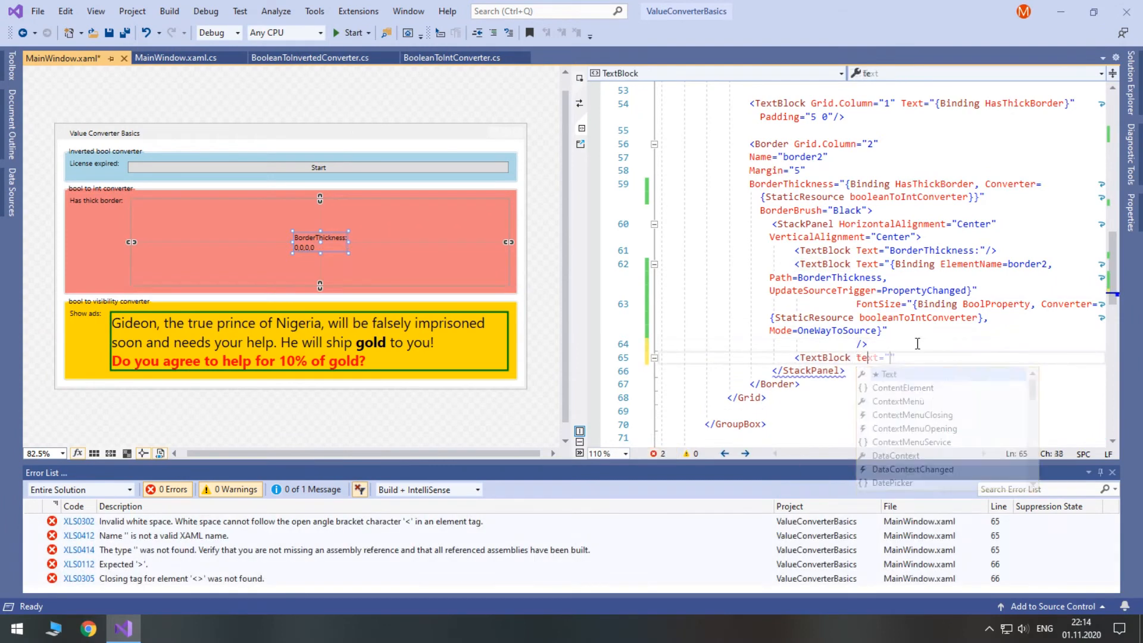
left_click(176, 57)
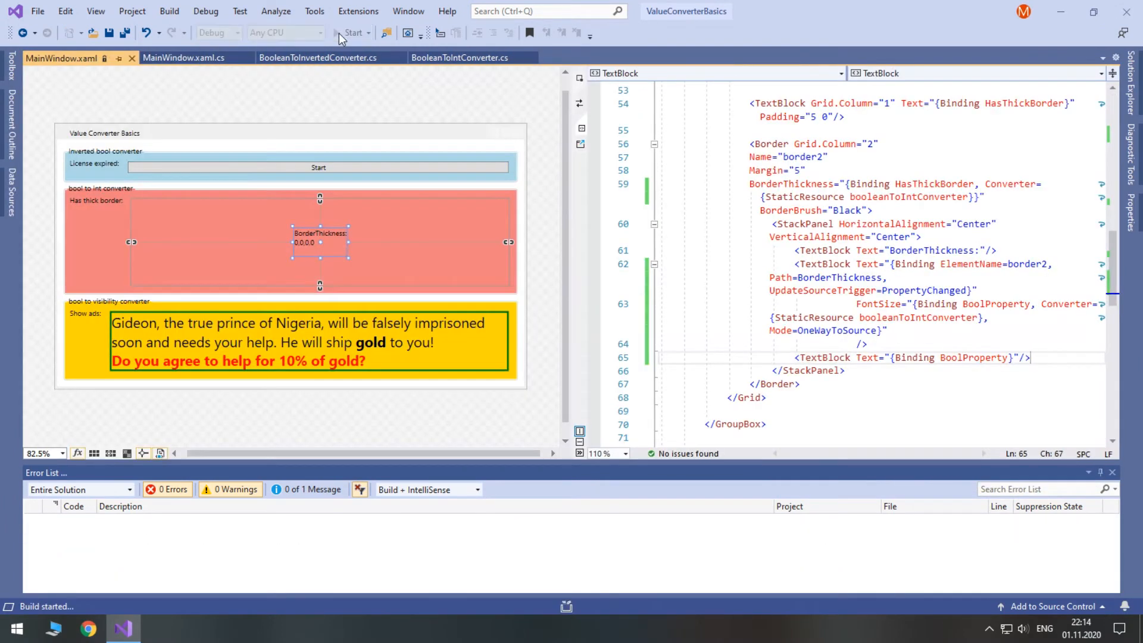
left_click(351, 34)
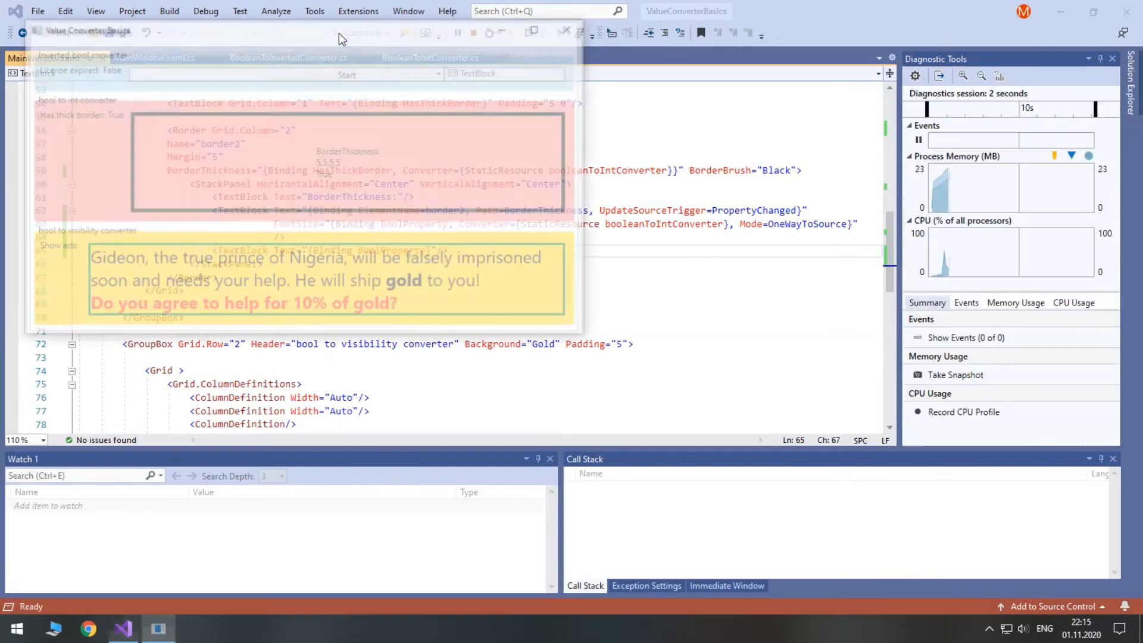
left_click(352, 34)
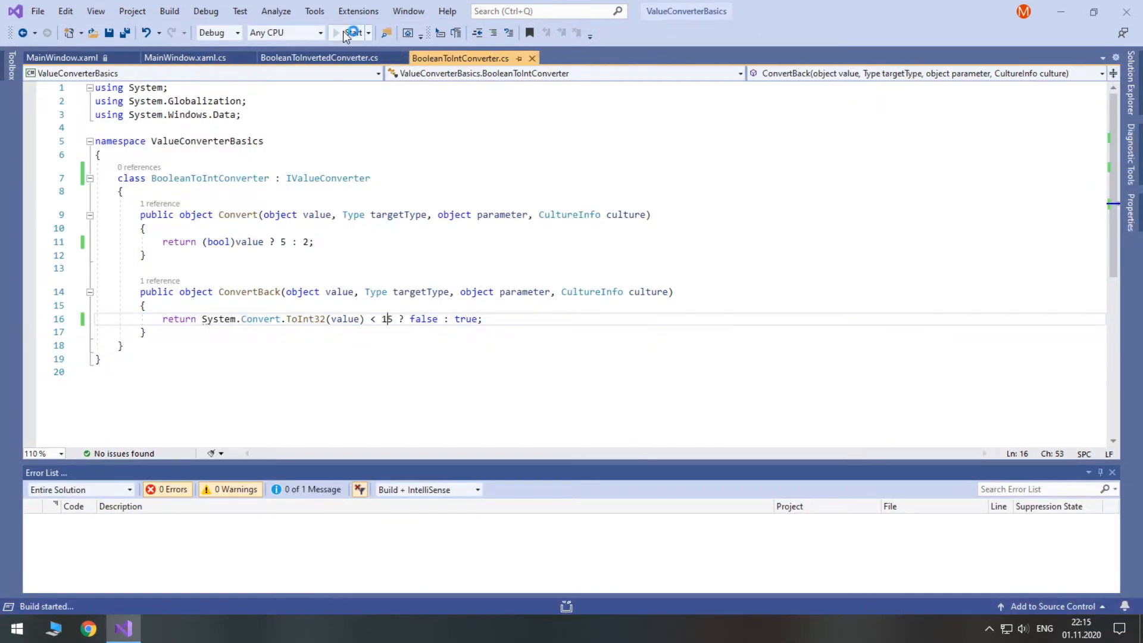
Add targetType == typeof(...) branches in ConvertBack returning bool, int or "that's false"/"that's true" strings.
left_click(352, 33)
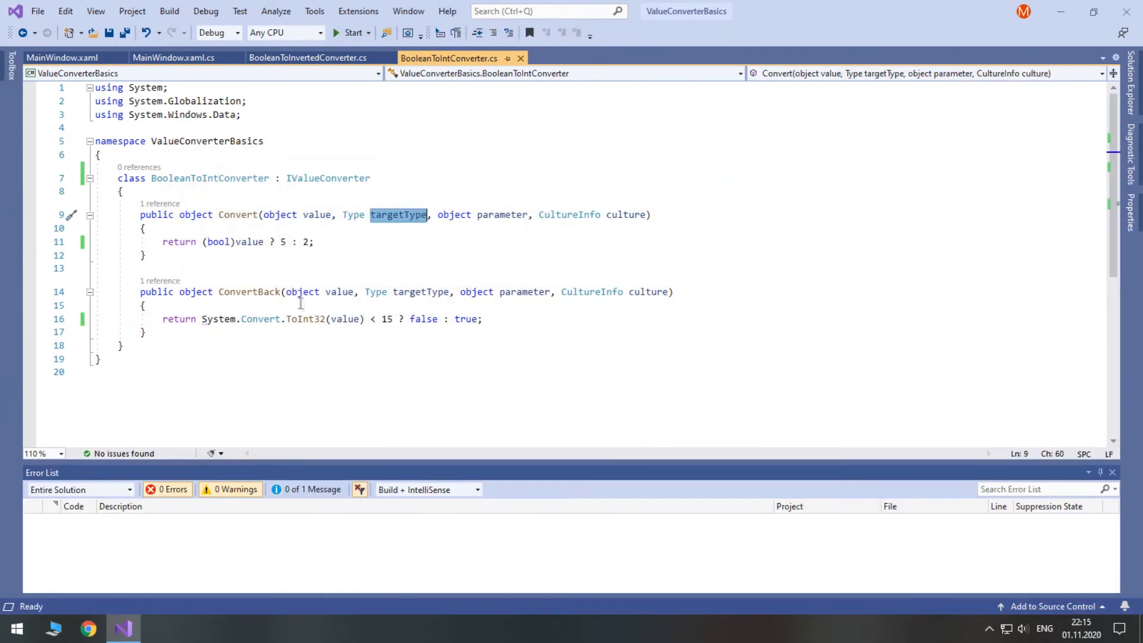
type("if(targetType == t)")
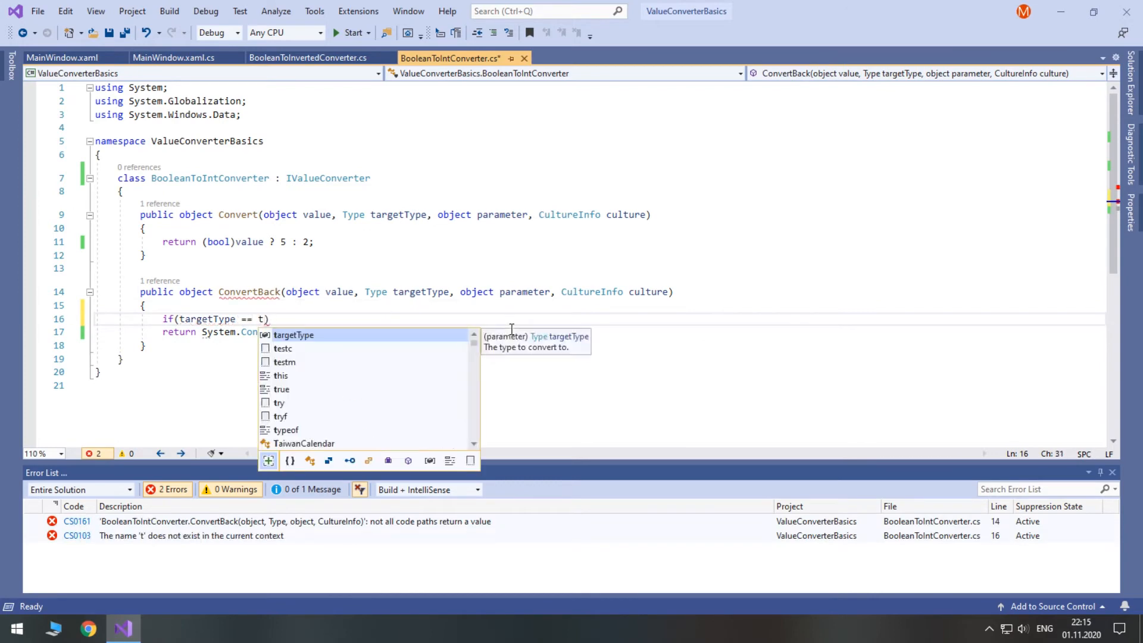
type("ypeof(bool")
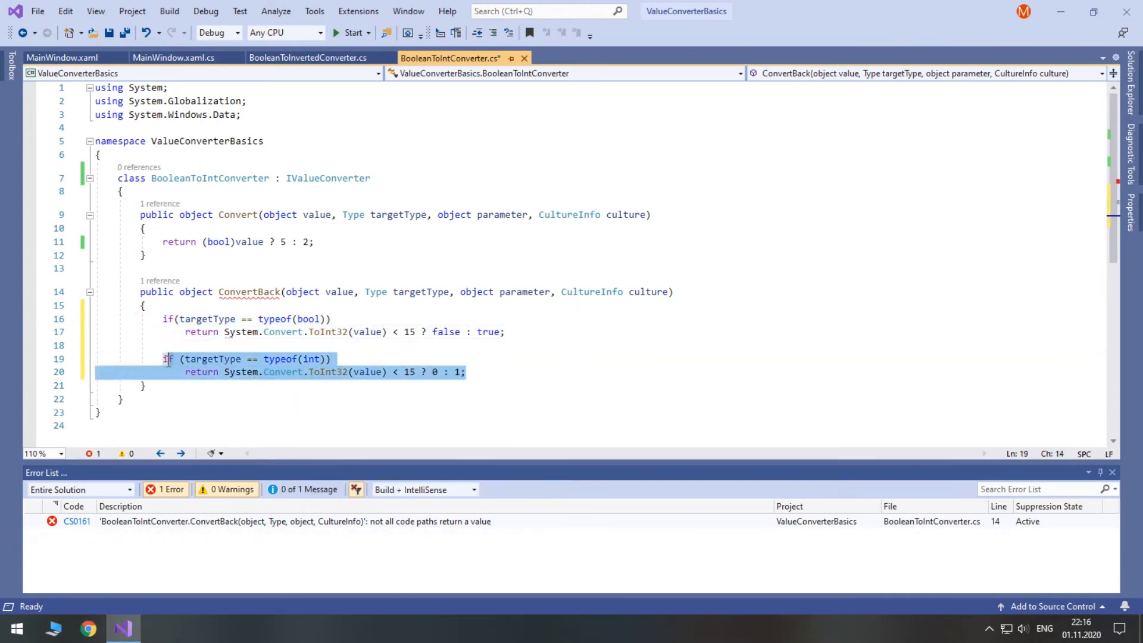
type("if (targetType == typeof(string))")
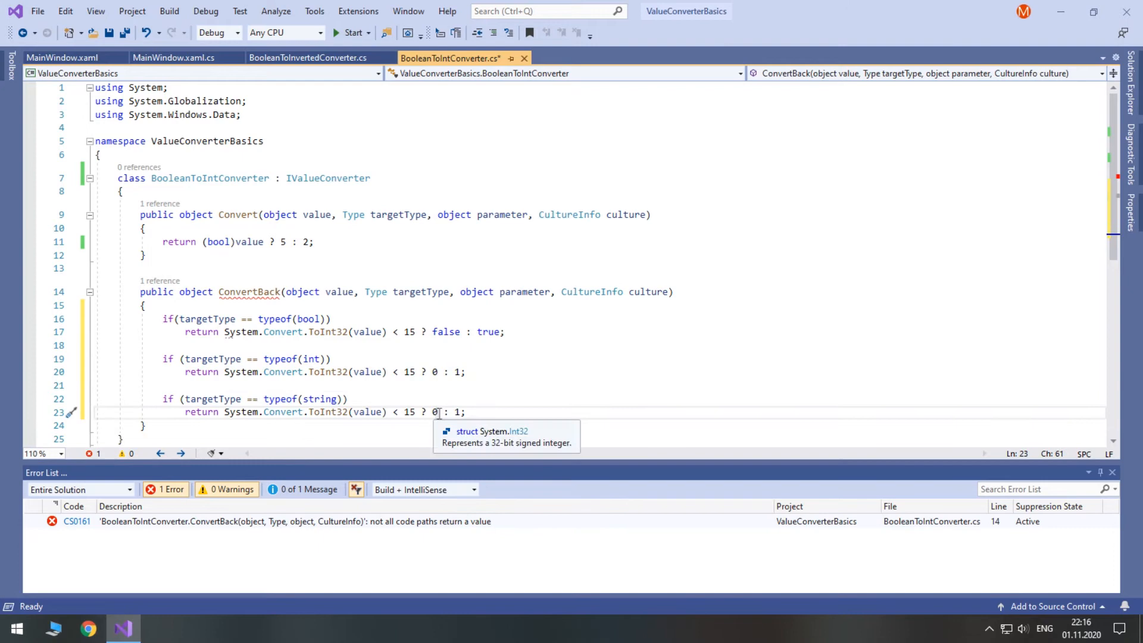
type("\"that's false\" : \"that's true\"")
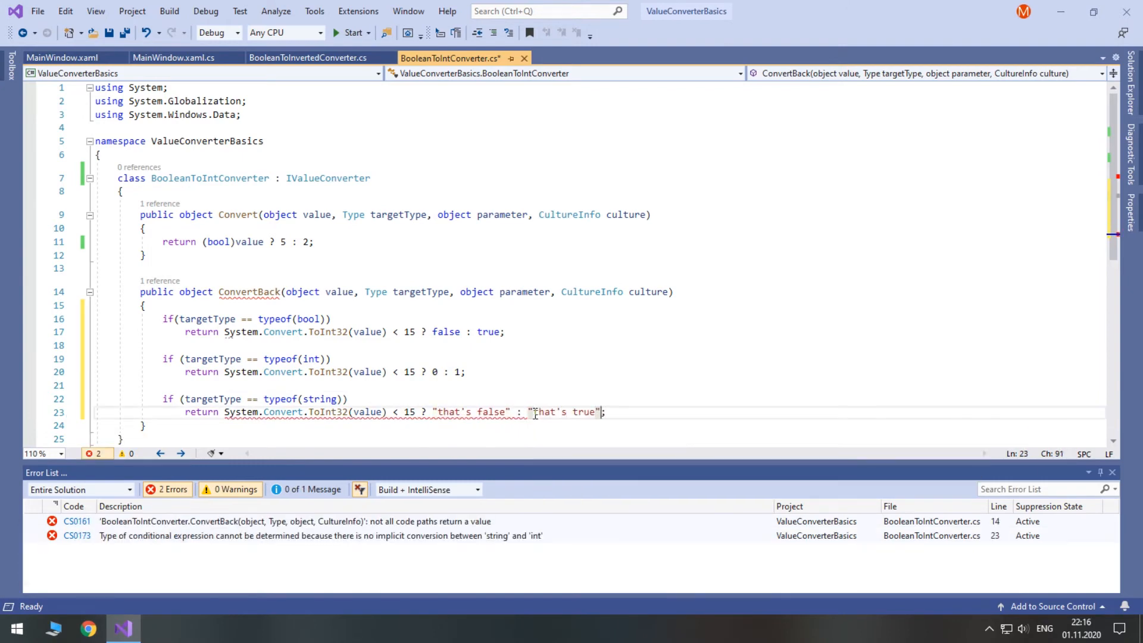
type("return not")
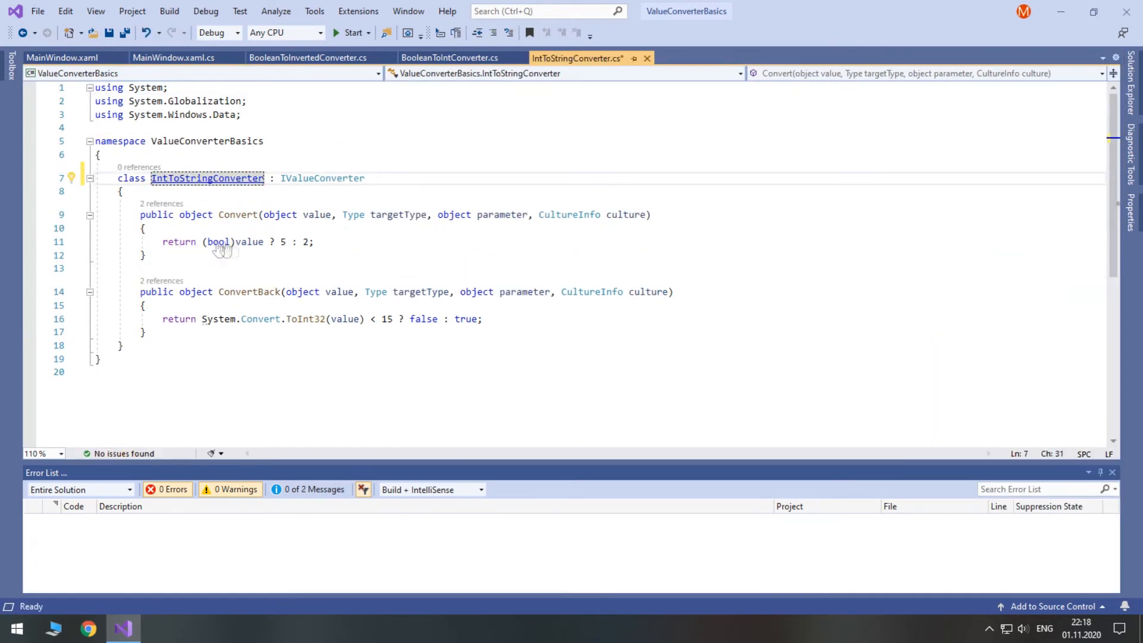
mouse_move(250, 242)
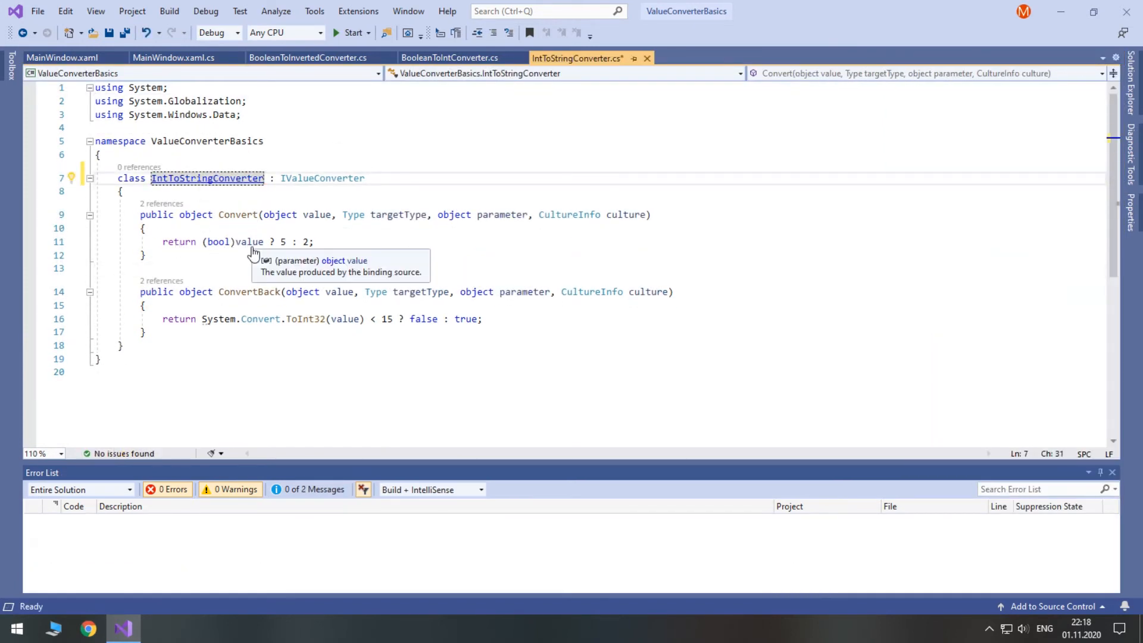
Return "Passed" or "Failed" in IntToStringConverter's Convert against a default threshold of 50.
type("\"Passed\"")
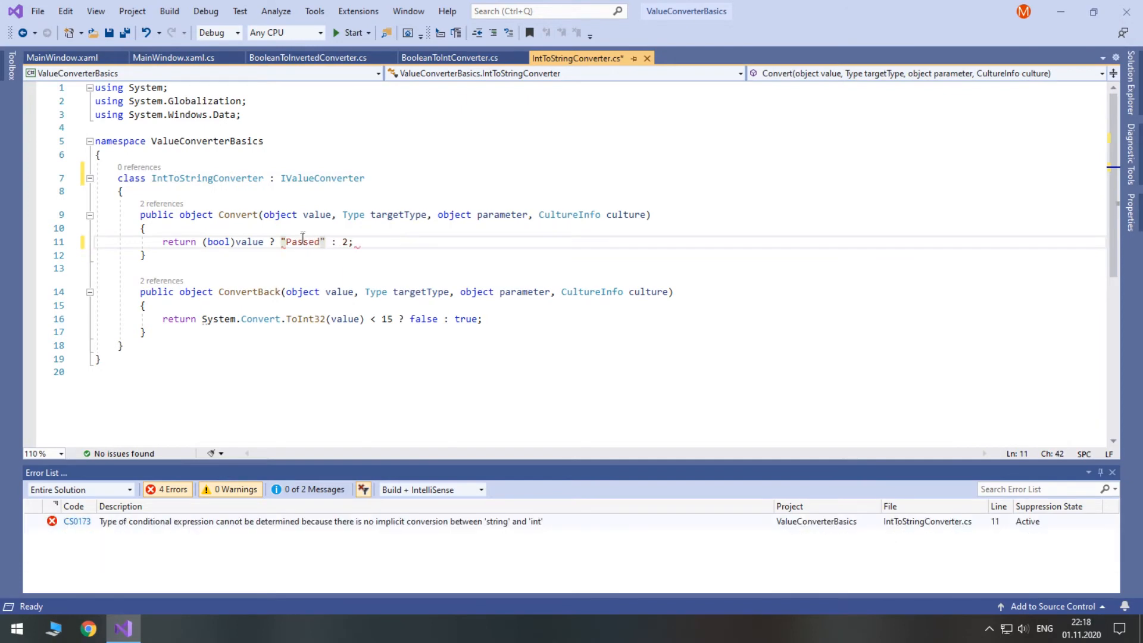
type("\"Failed\"")
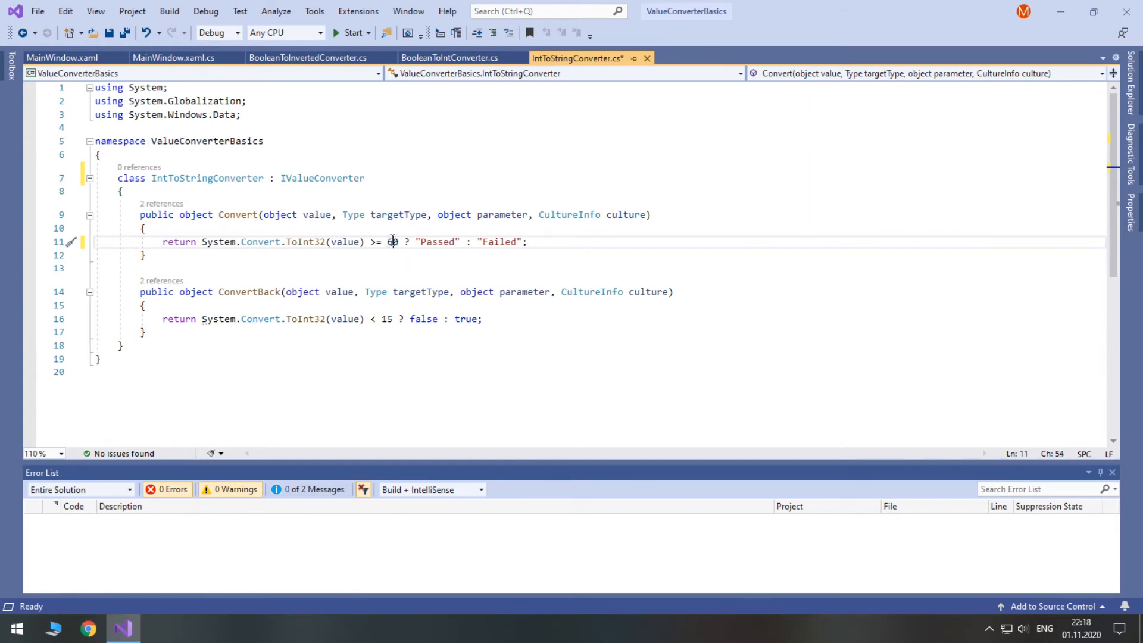
key("Backspace")
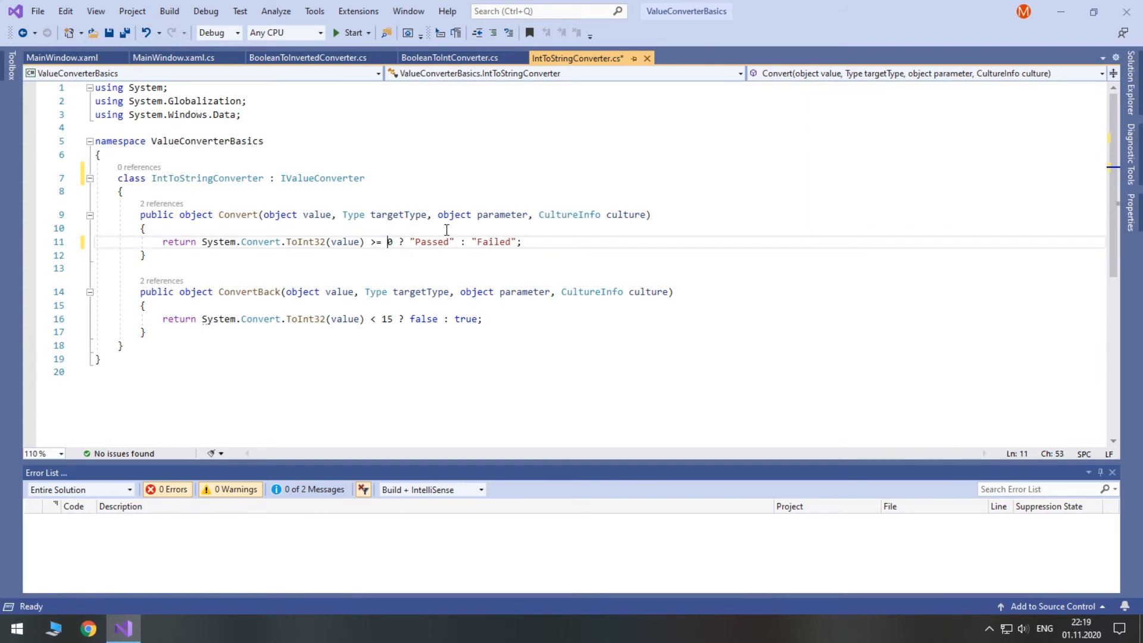
type("5")
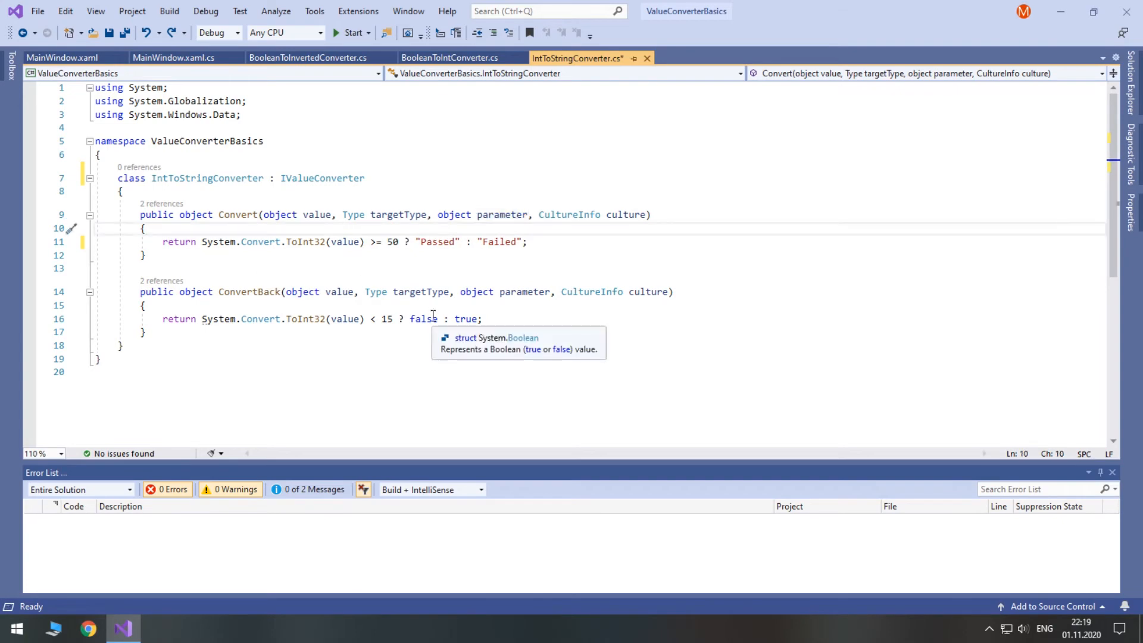
Compare against System.Convert.ToInt32(parameter) when parameter != null, else the default threshold.
type("if(parameter != null")
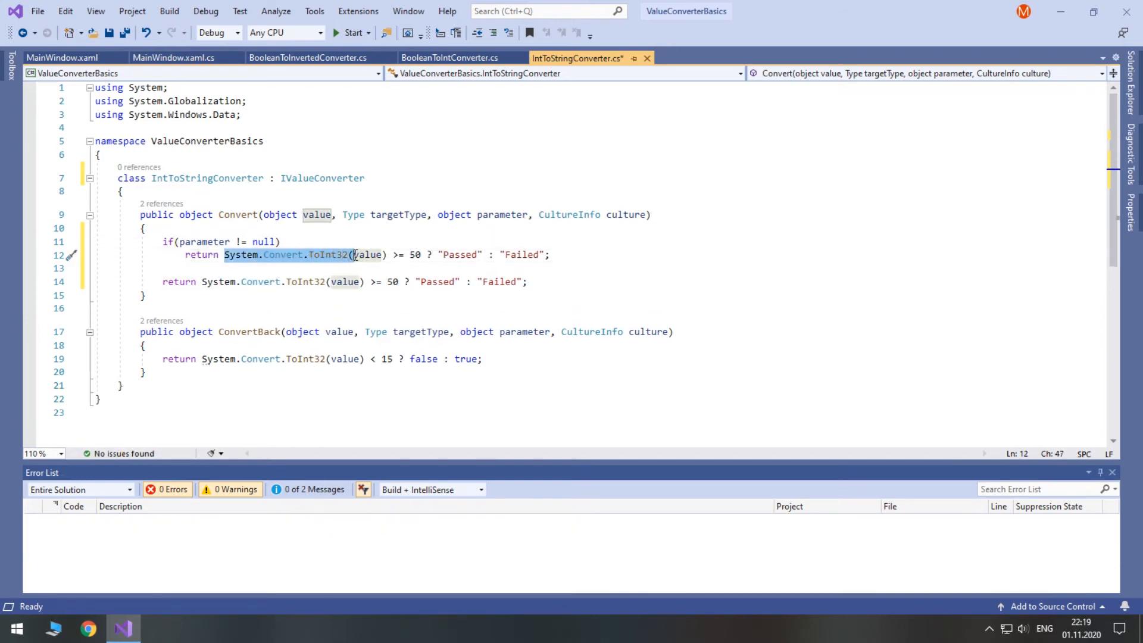
type("System.Convert.ToInt32(parameter)")
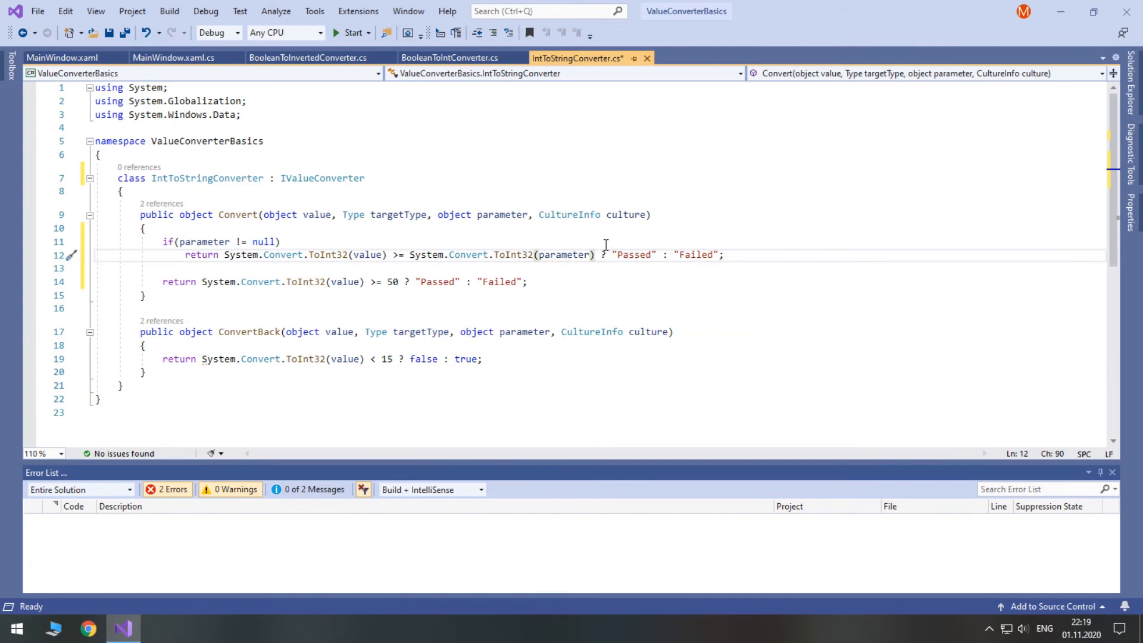
type("else")
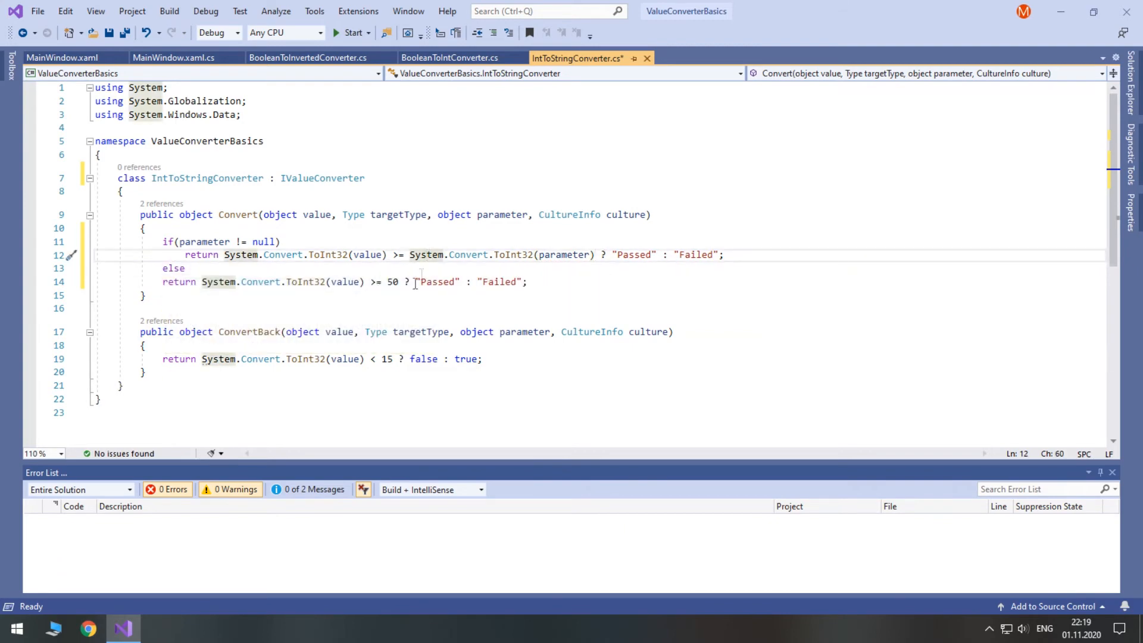
left_click(64, 57)
type("public int G")
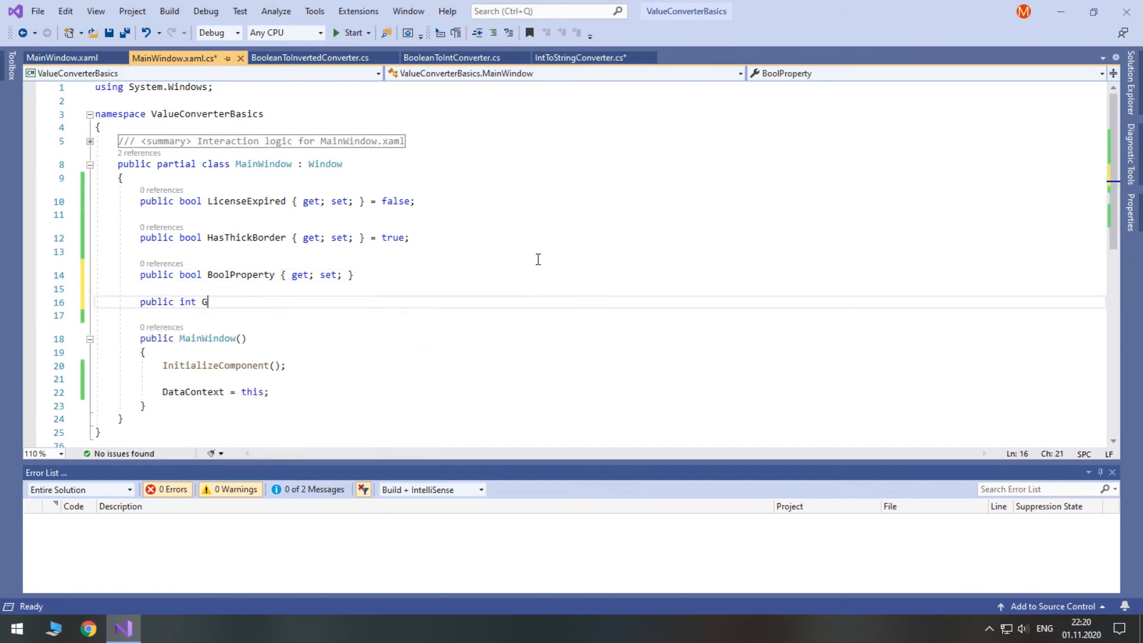
Add public int Grade { get; set; } = with an initial value in MainWindow.xaml.cs.
type("rade { get; set; } =")
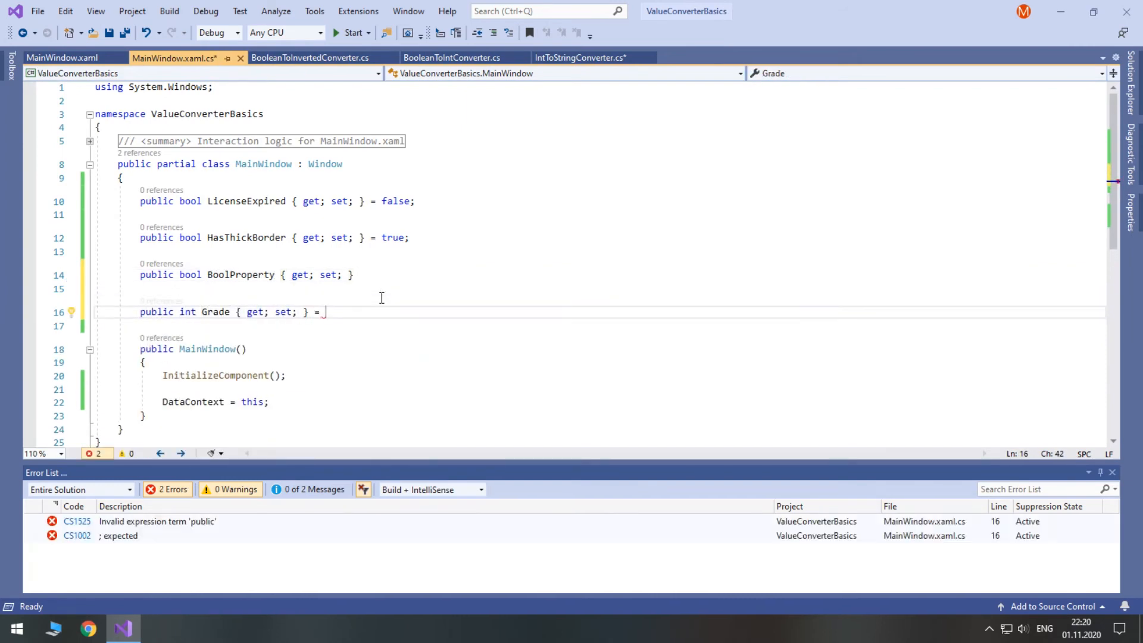
left_click(62, 58)
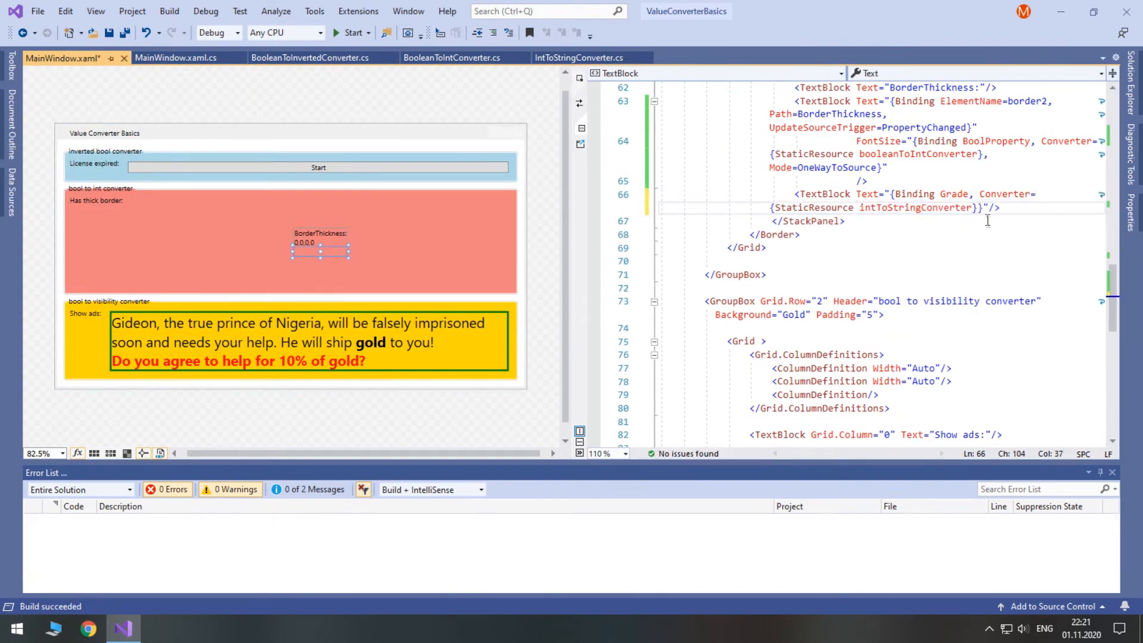
Bind a TextBlock to Grade via intToStringConverter with ConverterParameter 45, default threshold 60, and run.
left_click(579, 58)
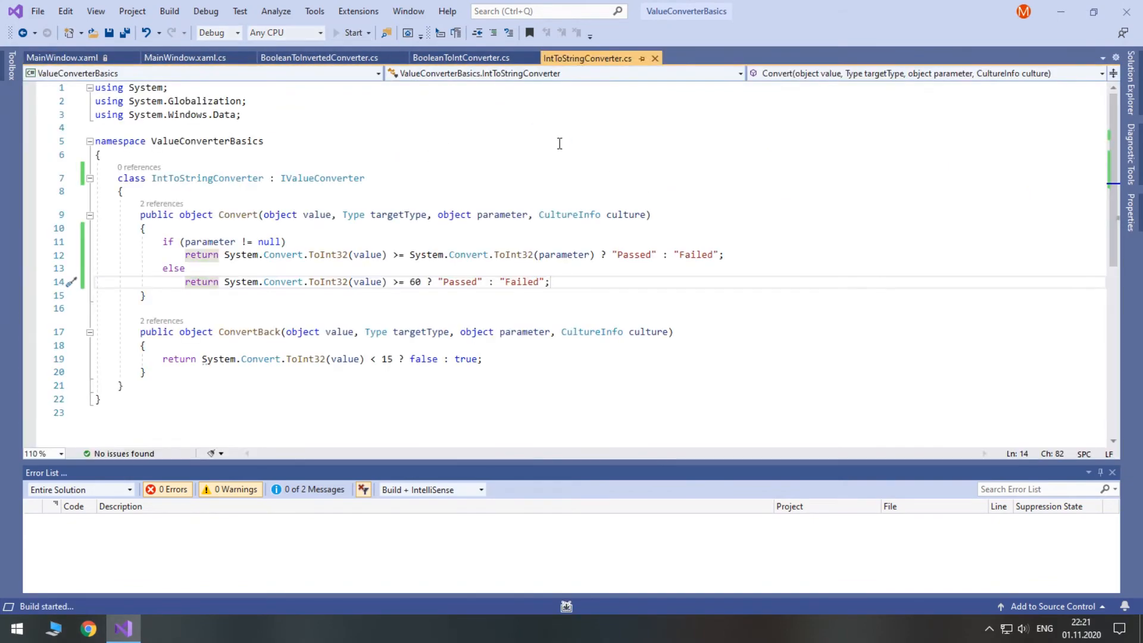
left_click(352, 33)
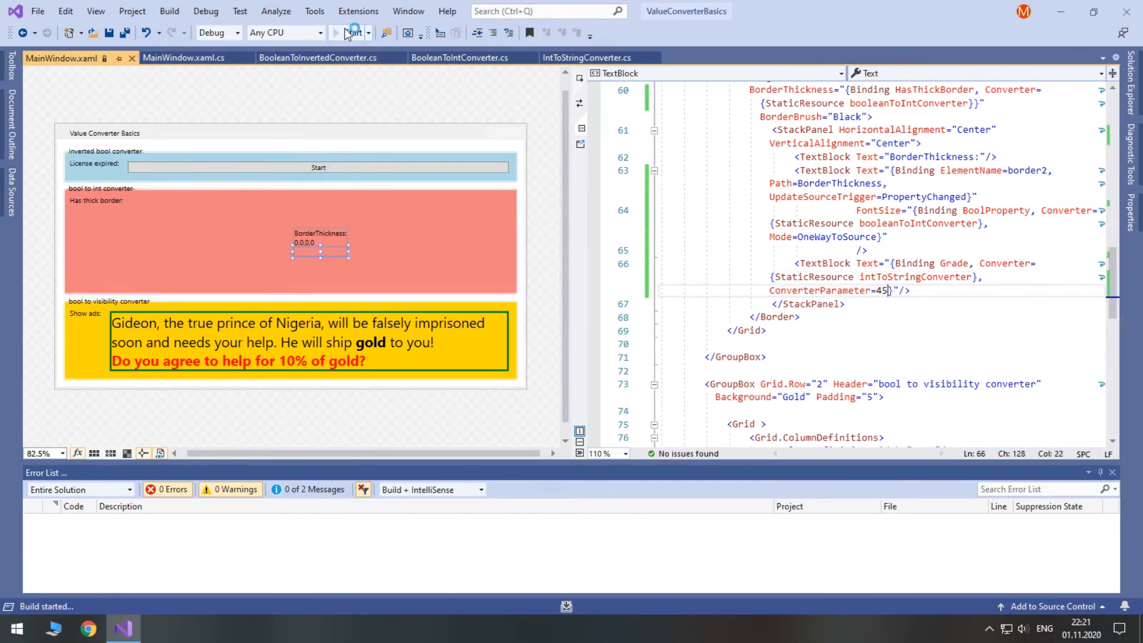
left_click(352, 33)
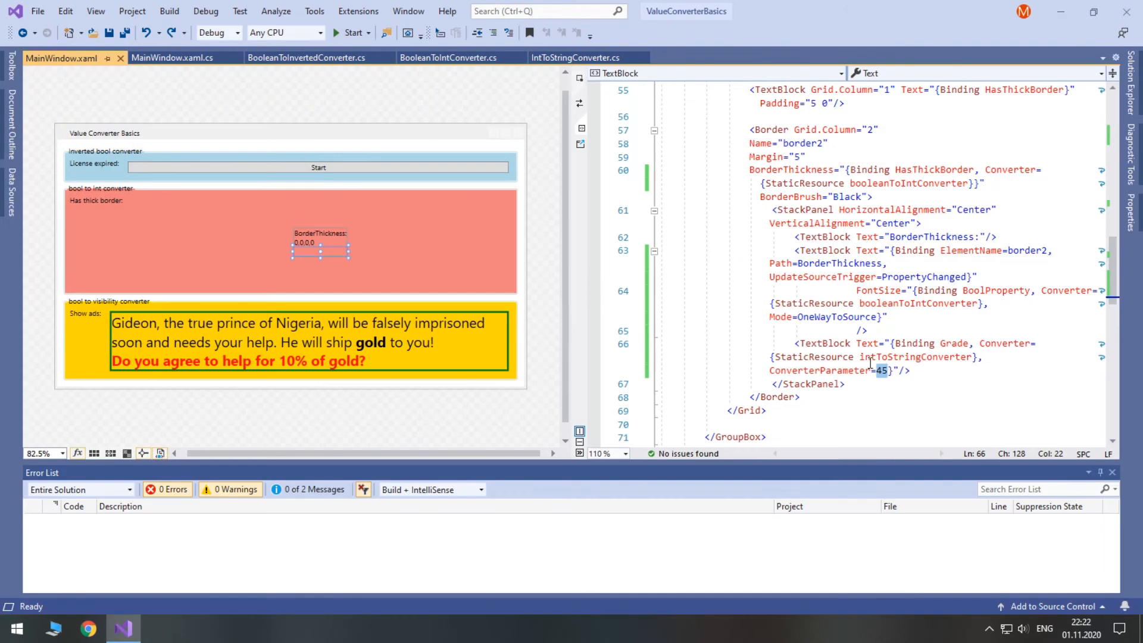
left_click(576, 57)
type("return (bool)value ? Visibility.Visible : Visibility.hi;")
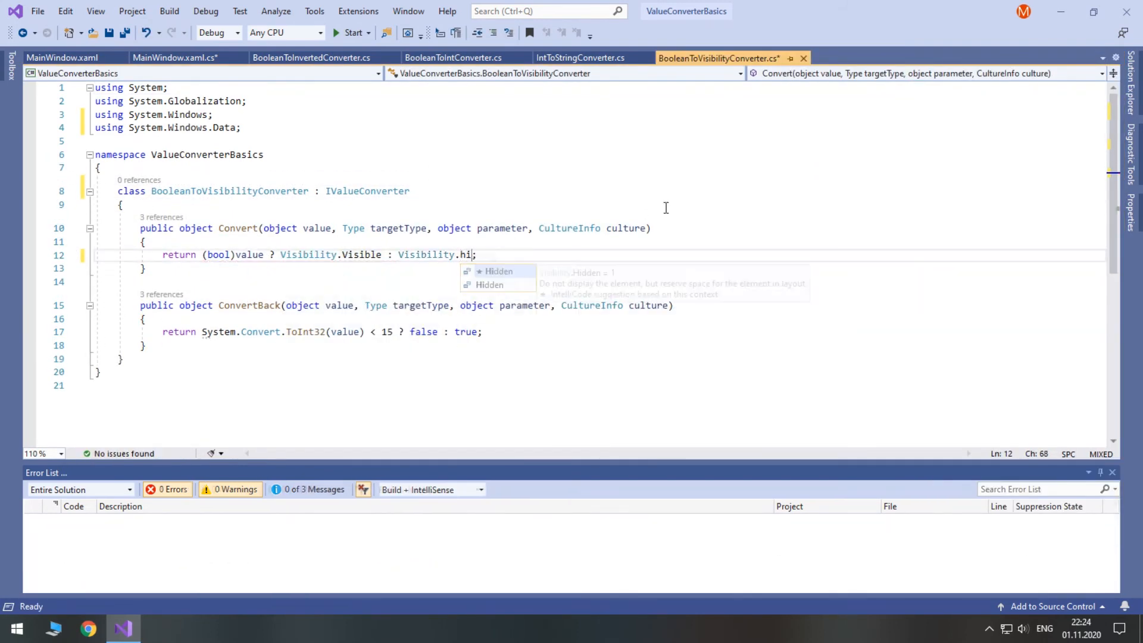
Write BooleanToVisibilityConverter returning Visibility.Visible or Hidden and add public bool ShowAds { get; set; } = true.
left_click(62, 57)
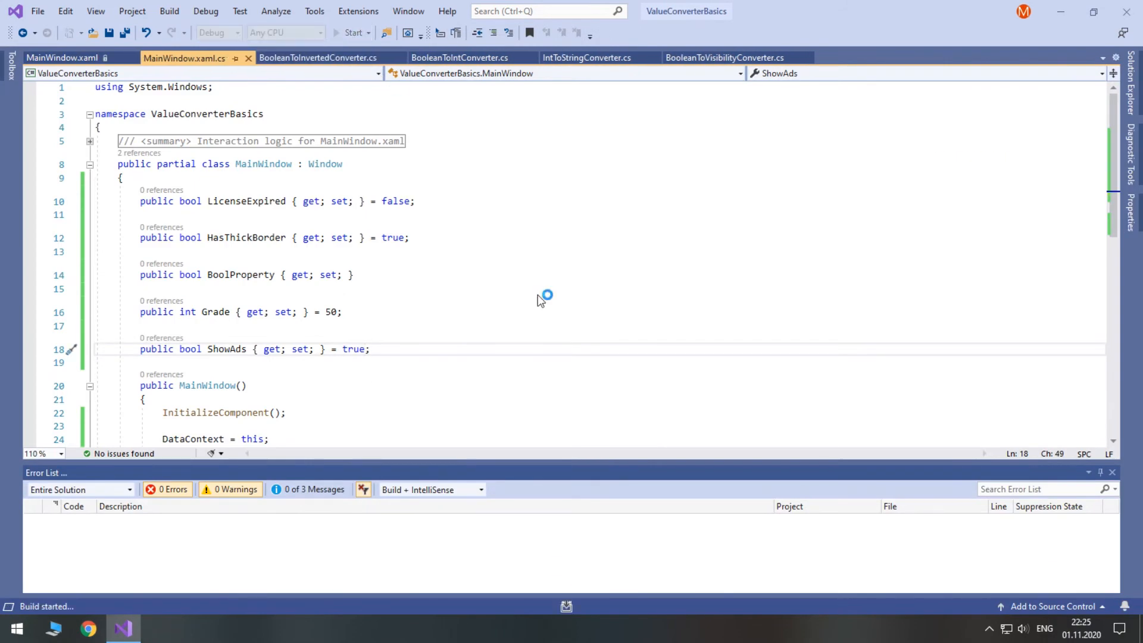
left_click(352, 32)
type("StringEmptyToBooleanConverter.cs")
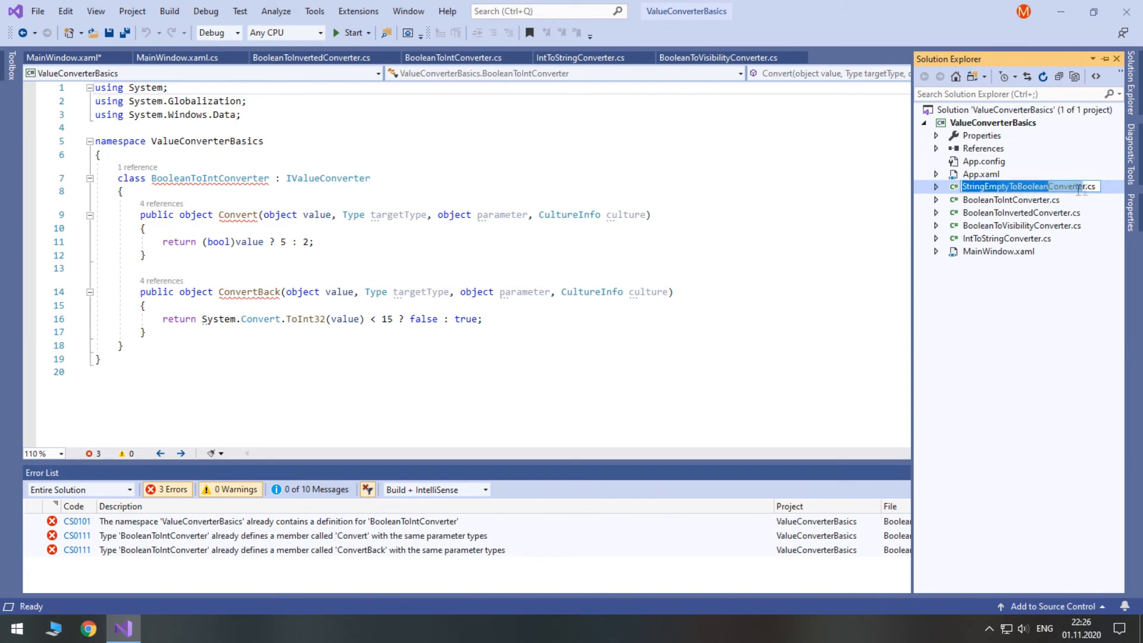
Rename the copied file StringEmptyToBooleanConverter.cs and make Convert test .Equals(string.Empty).
double_click(1028, 186)
type(".ToString(")
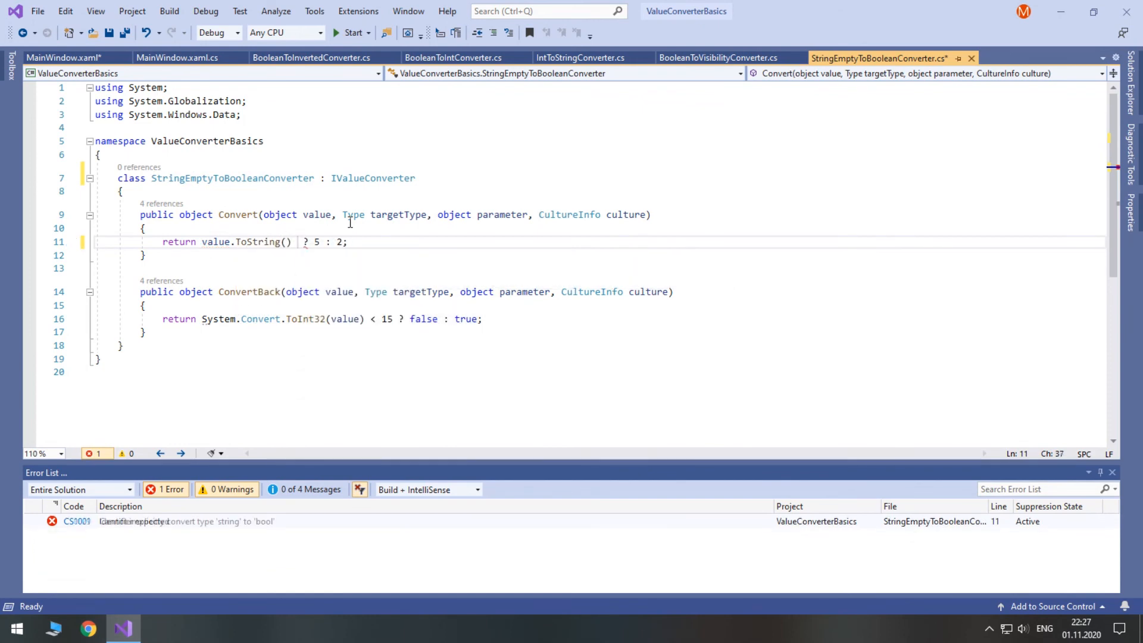
type(".Equals(string.Empty)")
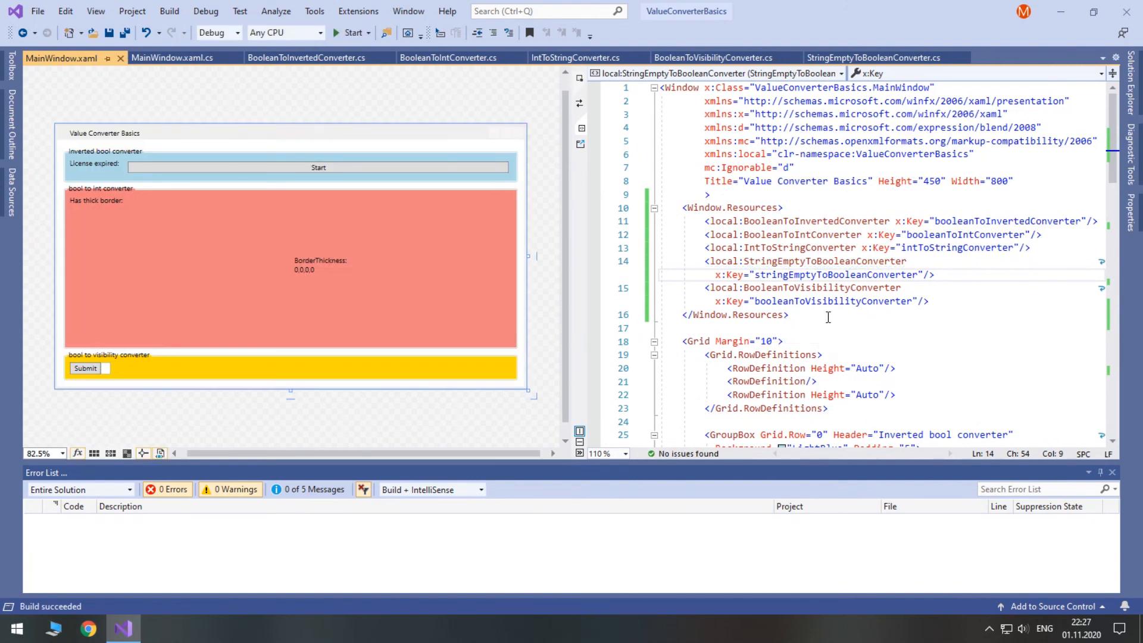
Bind Submit's IsEnabled to tb_input's Text via stringEmptyToBooleanConverter and start debugging.
left_click(84, 368)
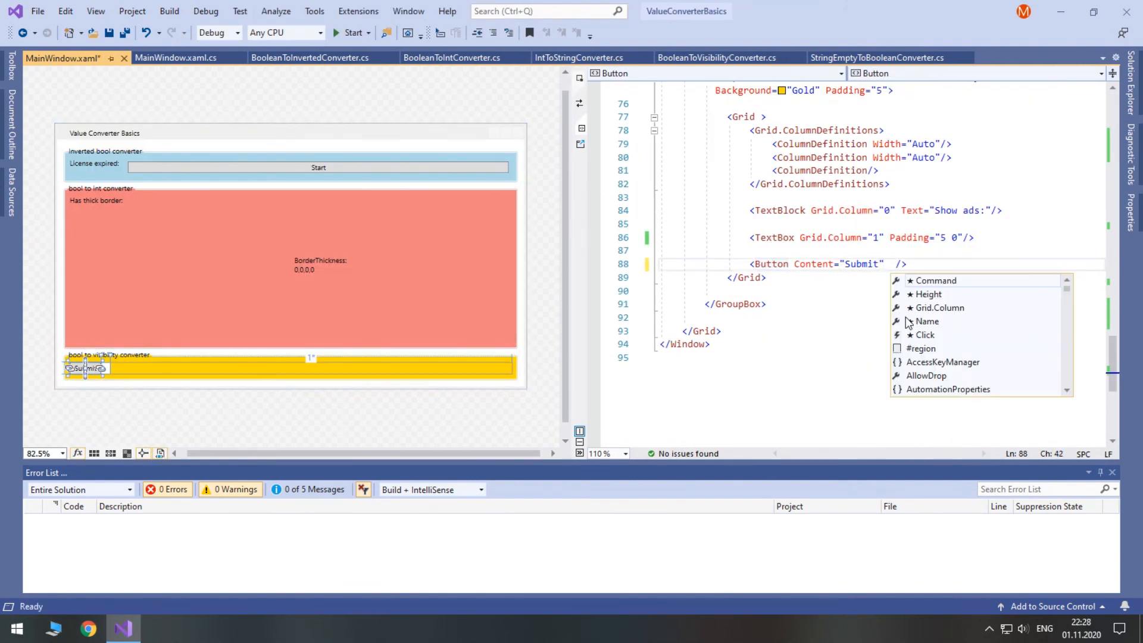
type("IsEnabled=\"{B}\"")
left_click(928, 238)
type("Name=\"tb_input\" ")
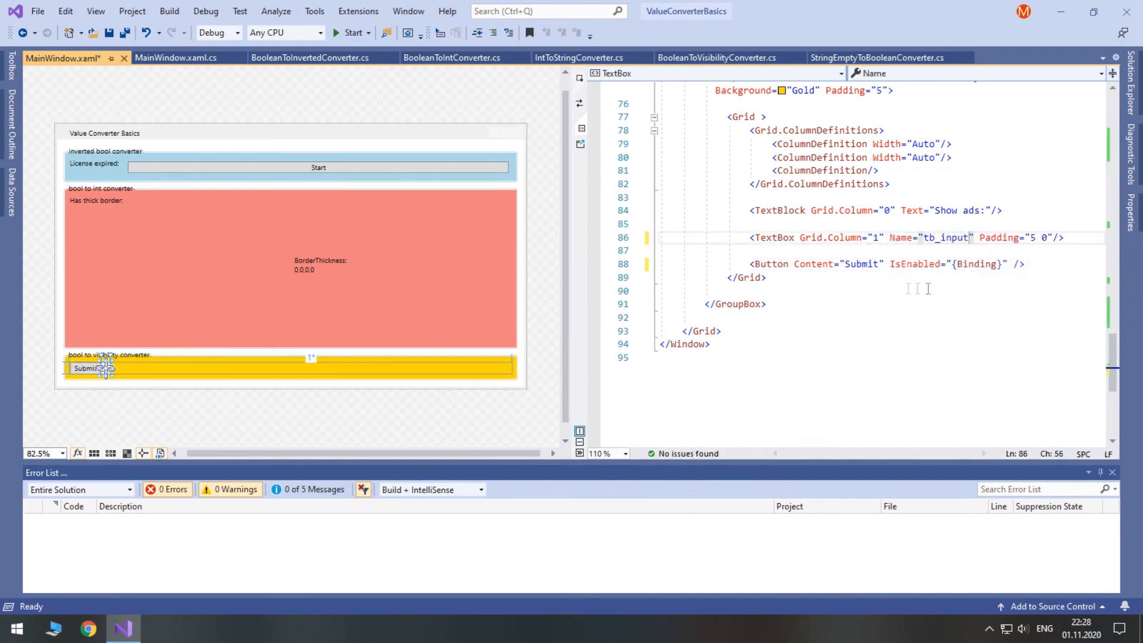
left_click(350, 32)
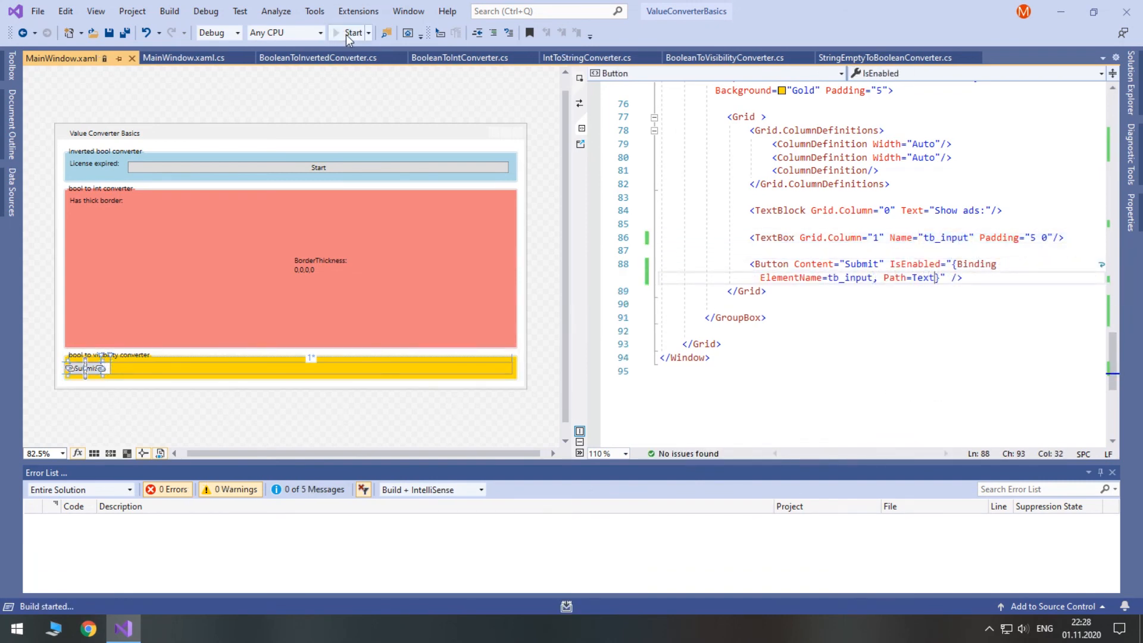
left_click(350, 33)
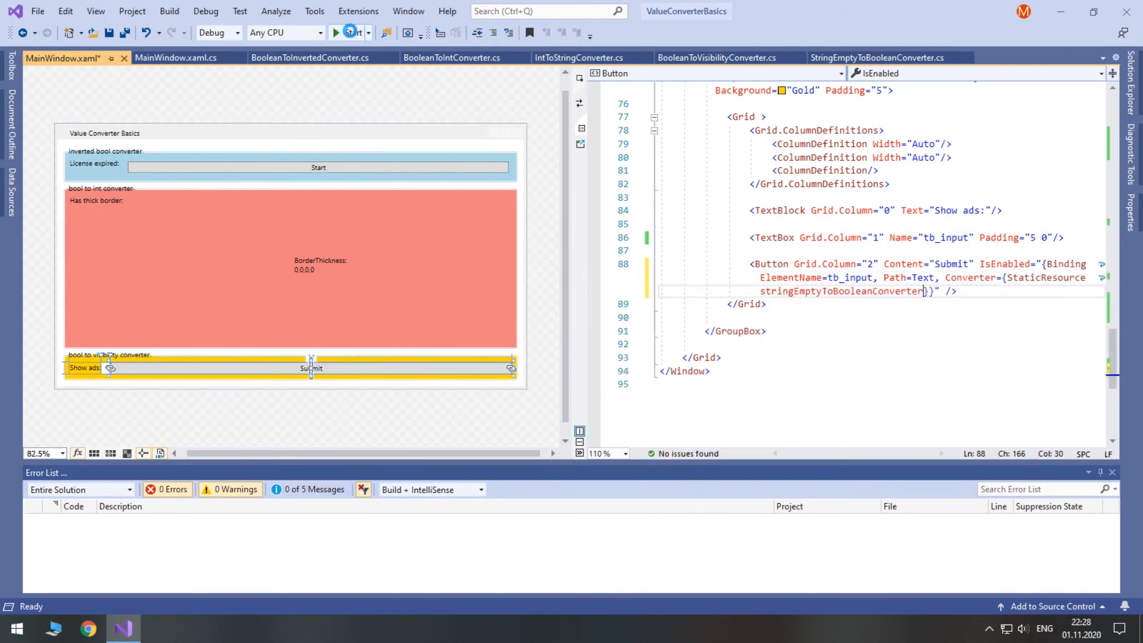
left_click(349, 32)
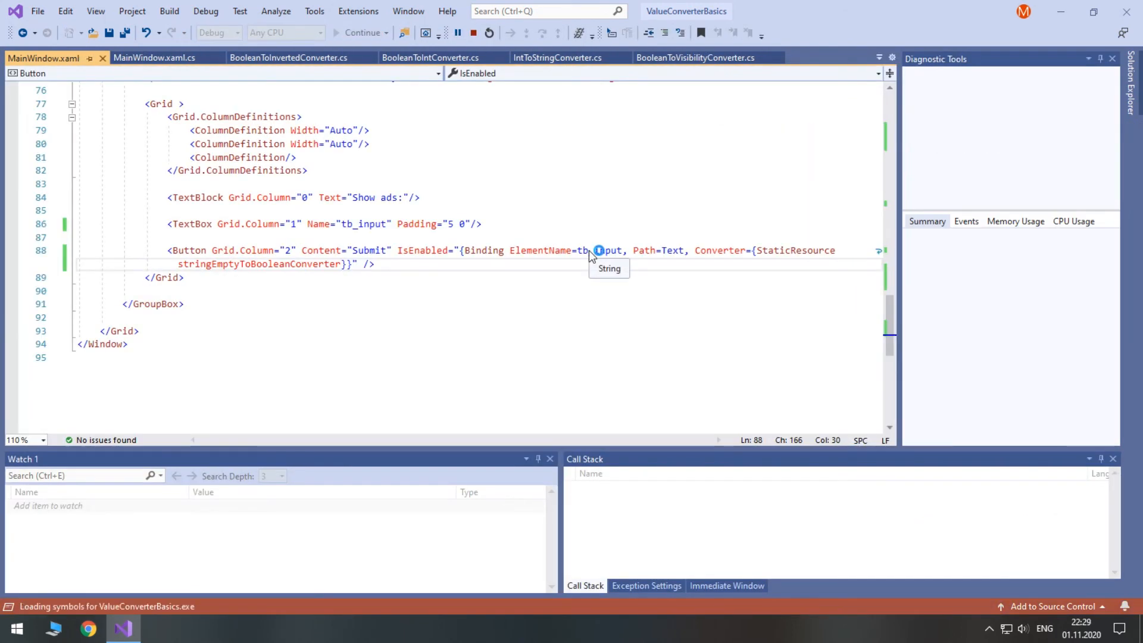